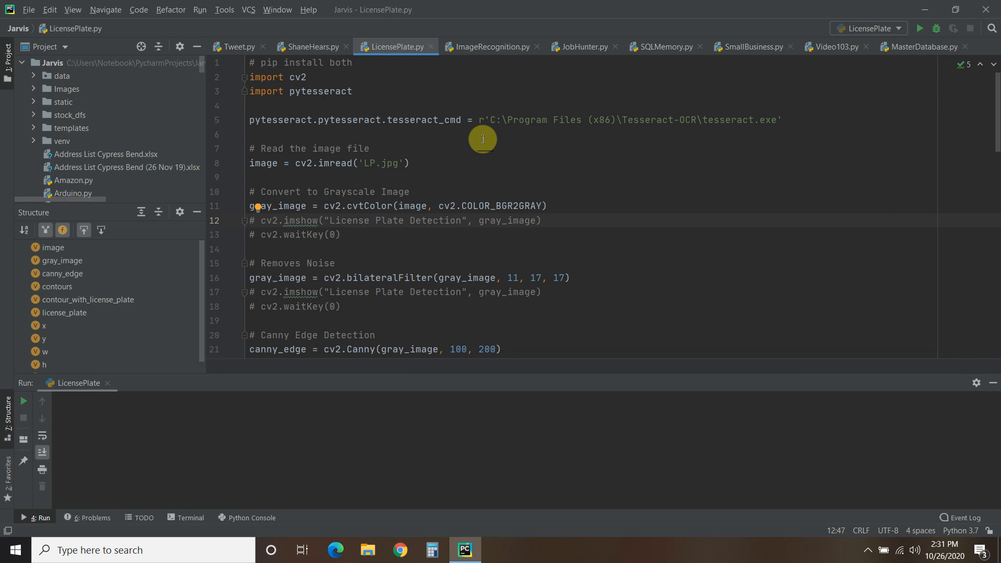
# Locate the LP.jpg sample car image in the project tree.
pyautogui.click(512, 220)
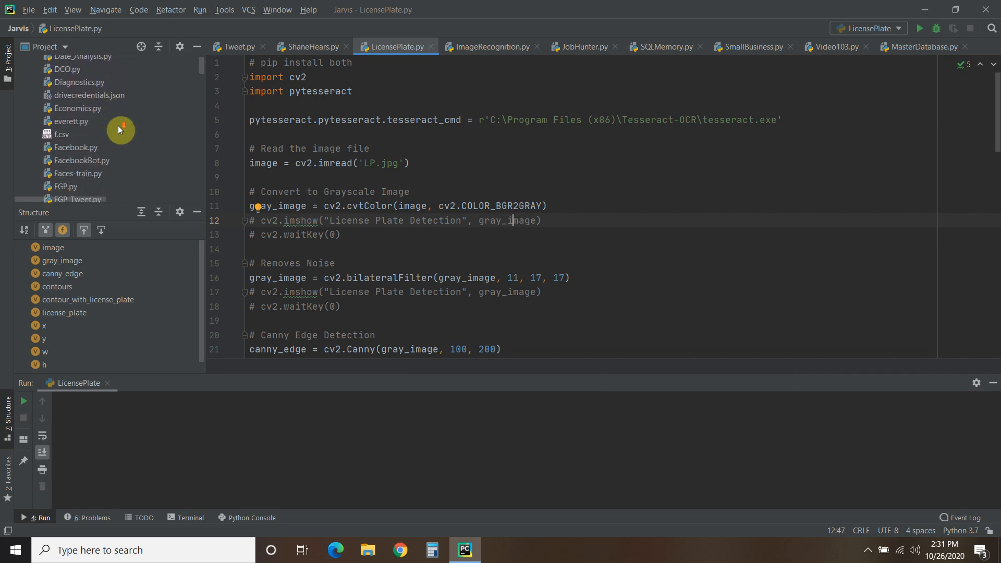
pyautogui.scroll(-3)
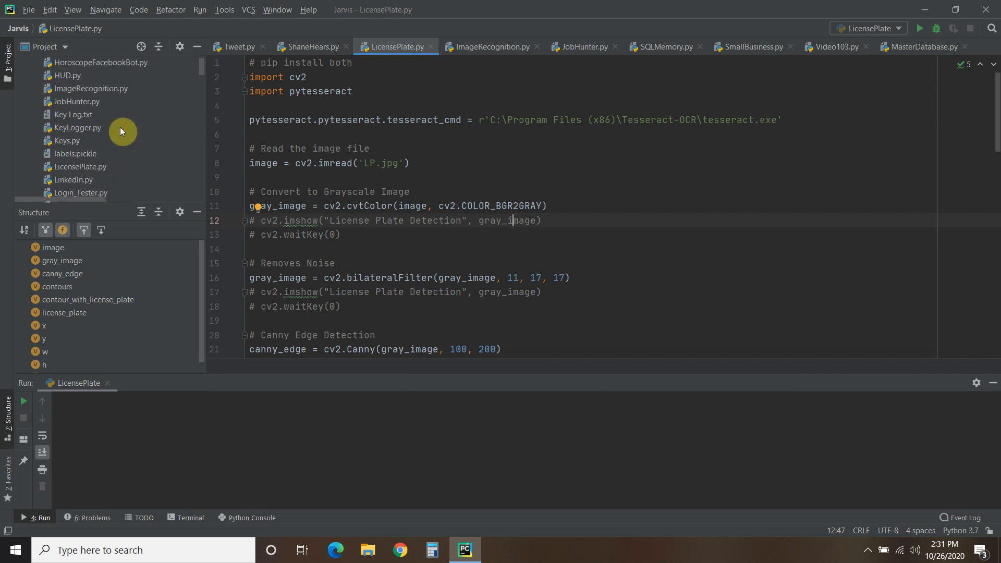
pyautogui.doubleClick(63, 128)
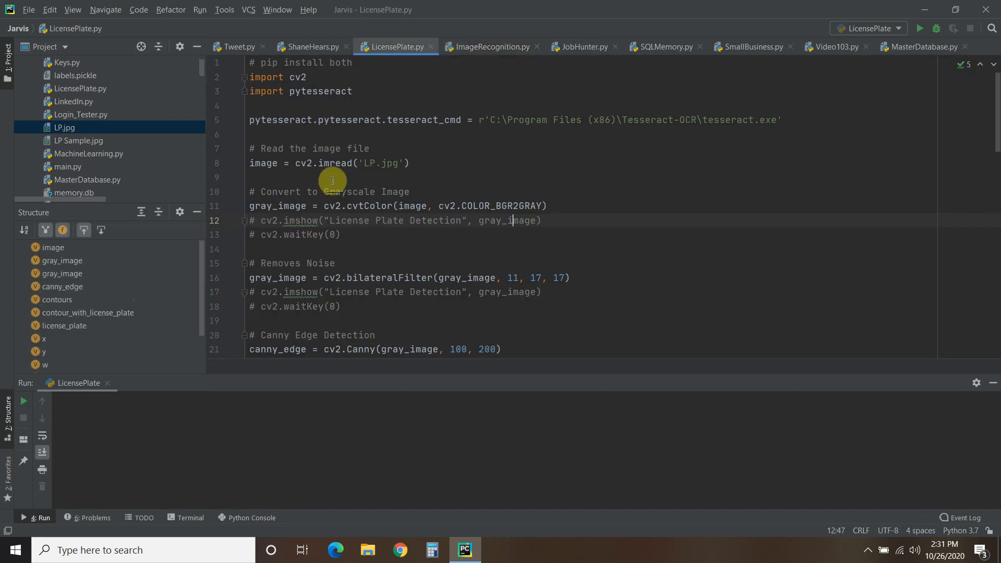
pyautogui.moveTo(334, 180)
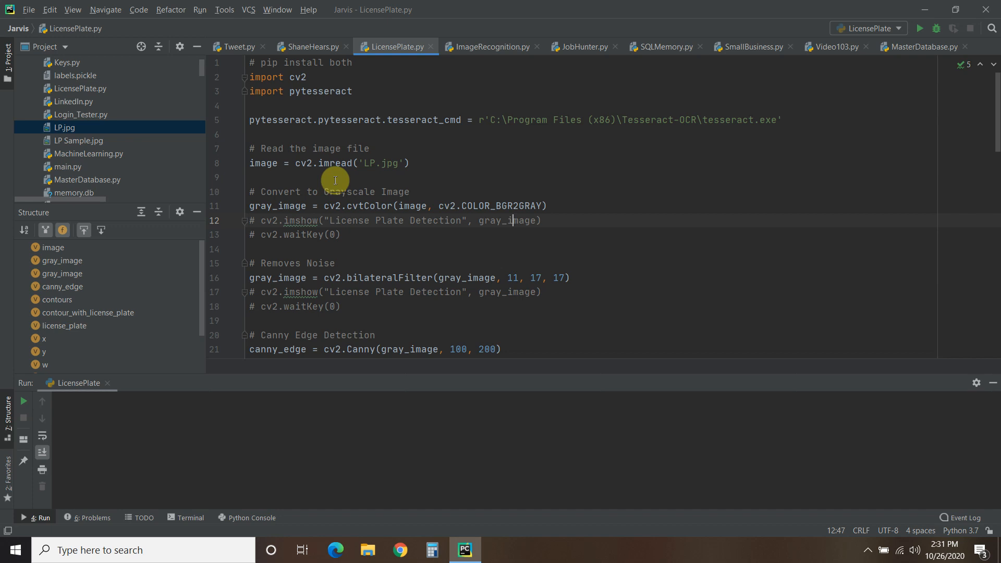
pyautogui.moveTo(400, 155)
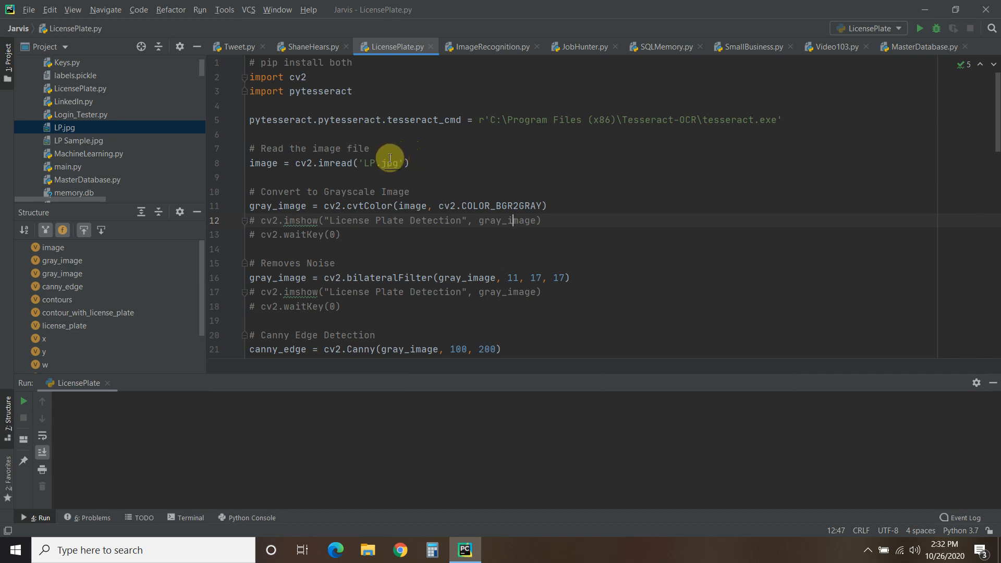
pyautogui.moveTo(484, 139)
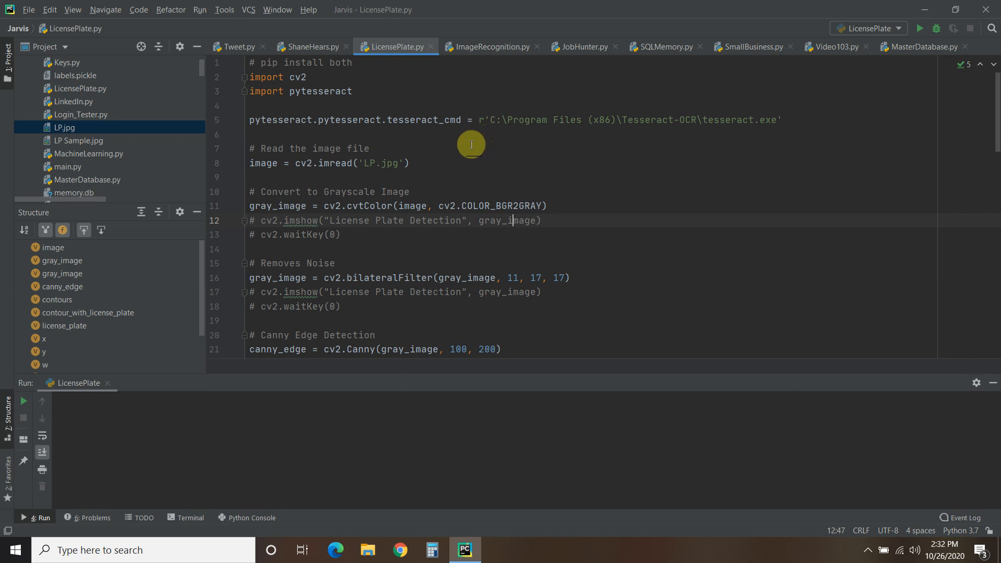
pyautogui.moveTo(470, 141)
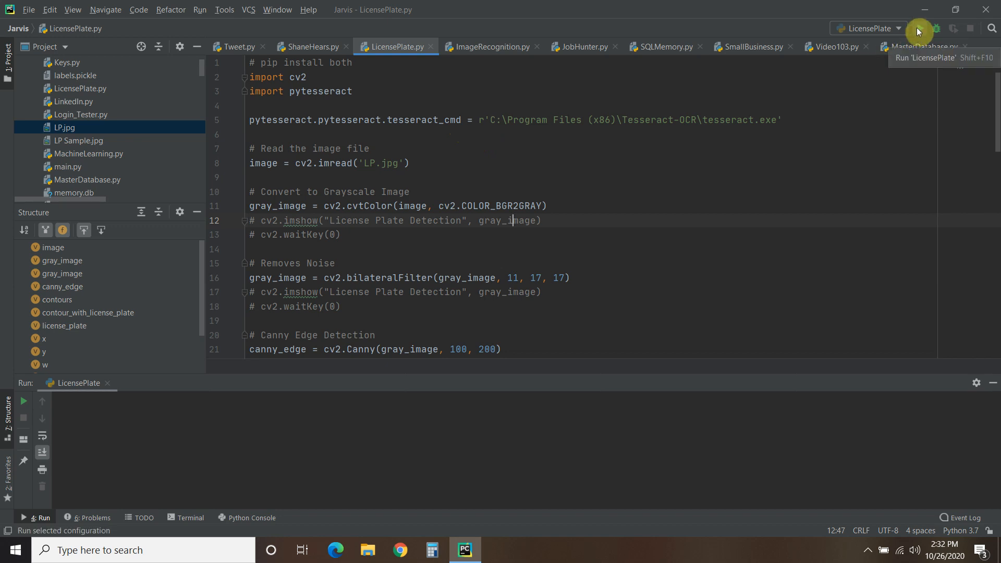
pyautogui.click(918, 28)
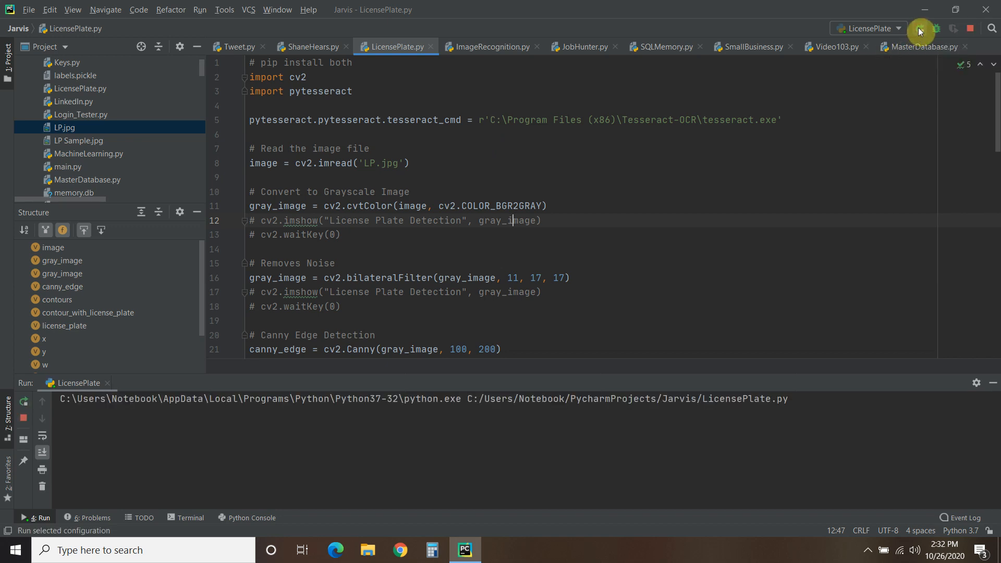
pyautogui.click(919, 28)
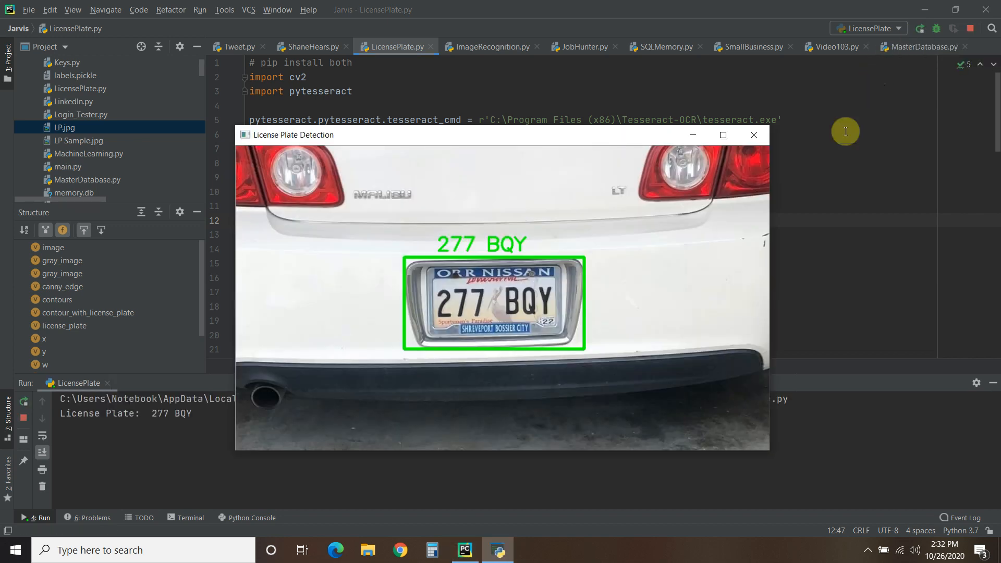
pyautogui.moveTo(463, 256)
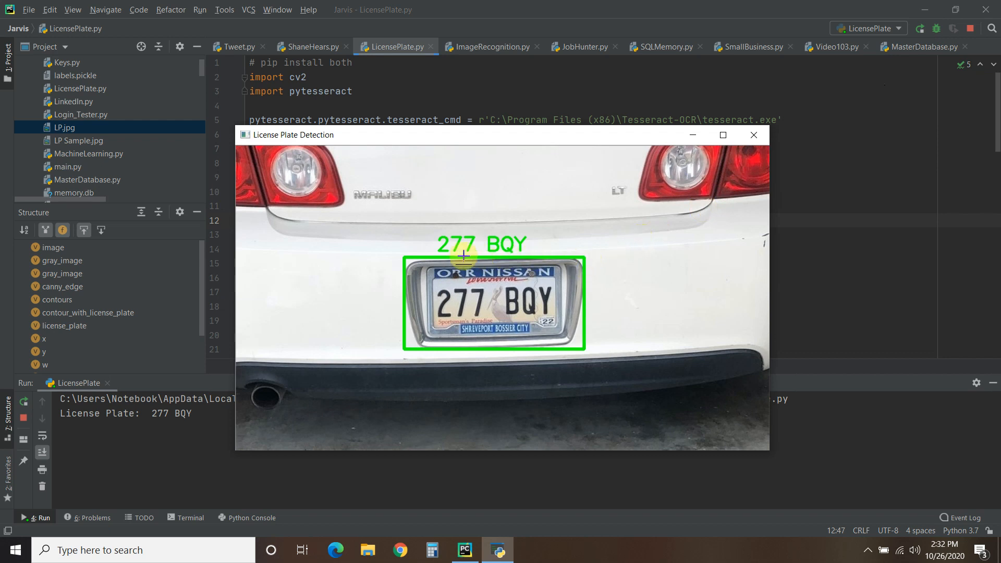
pyautogui.moveTo(581, 268)
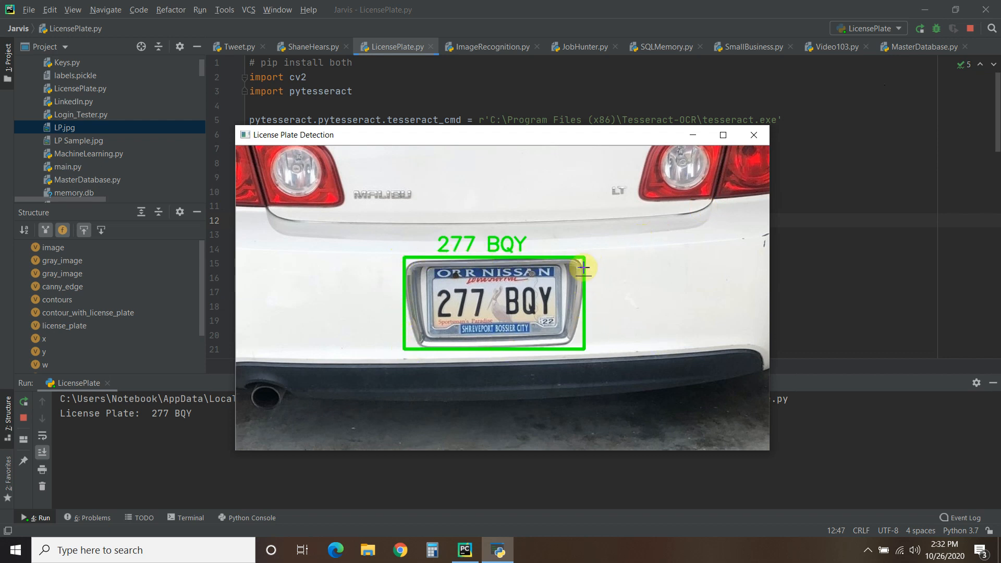
pyautogui.moveTo(442, 240)
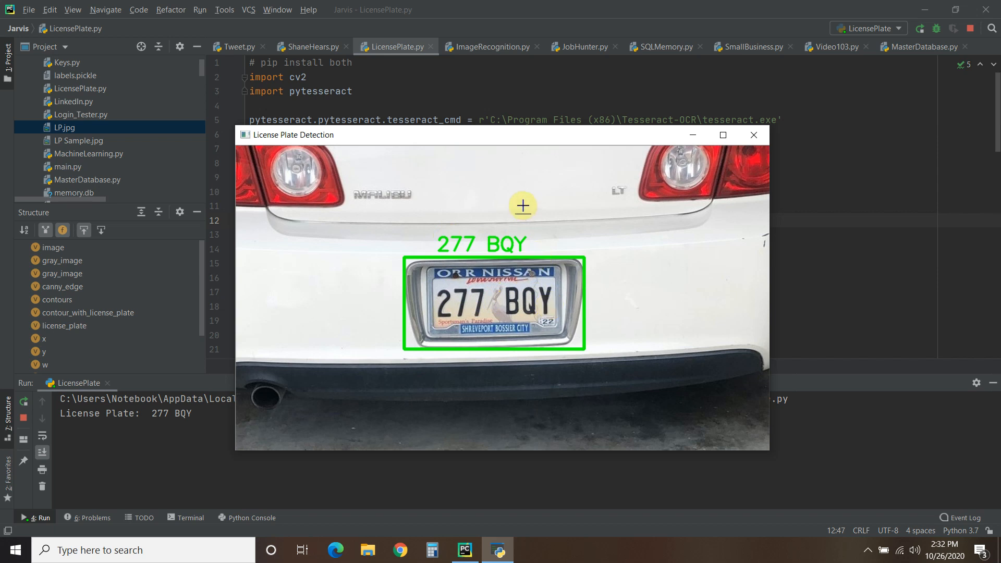
pyautogui.moveTo(452, 240)
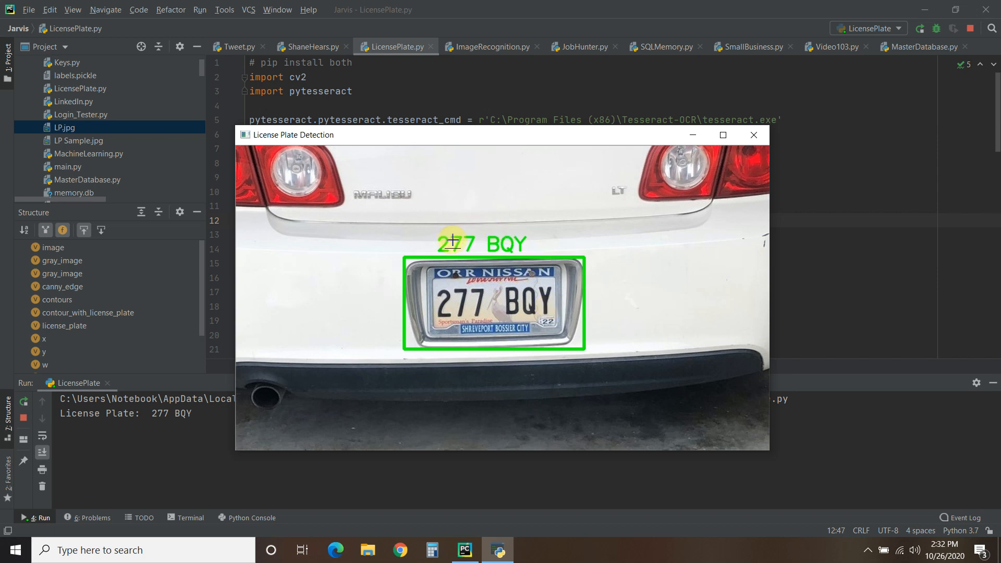
pyautogui.moveTo(508, 231)
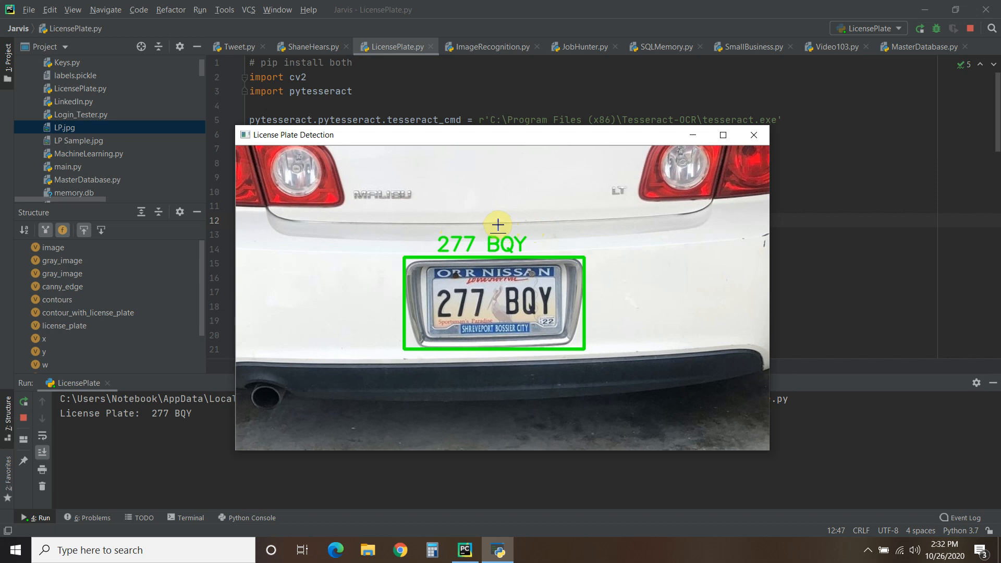
pyautogui.moveTo(541, 224)
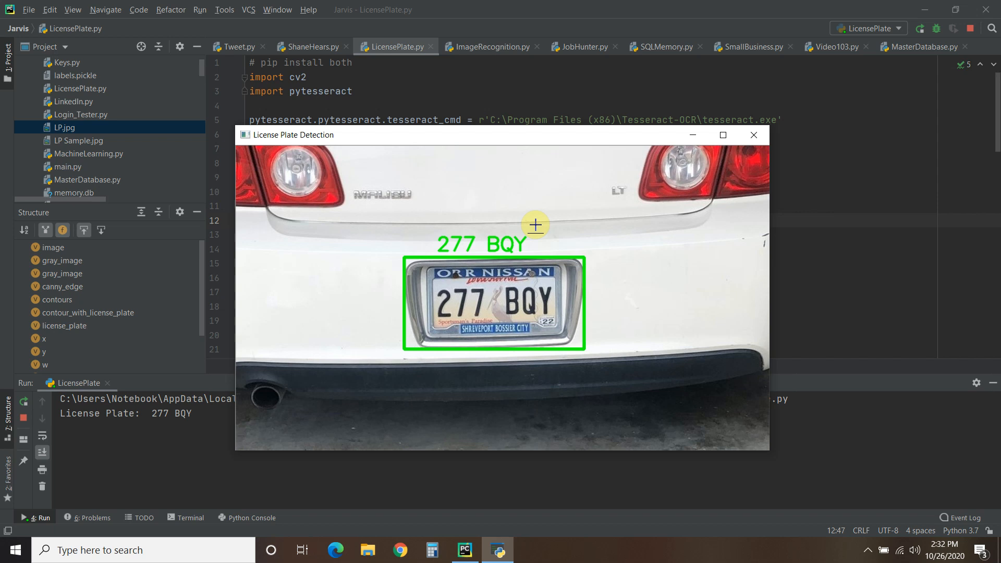
pyautogui.moveTo(541, 225)
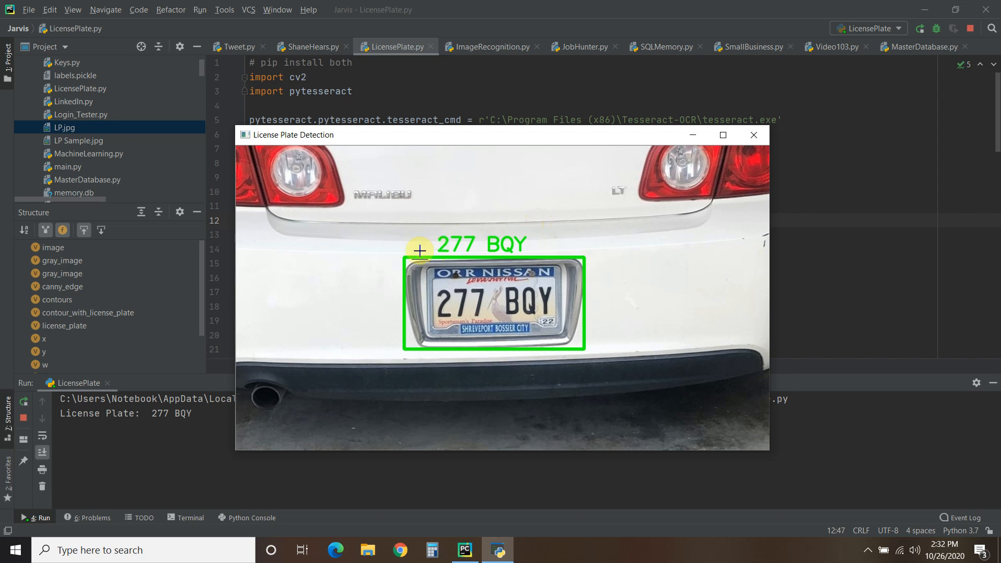
pyautogui.moveTo(426, 241)
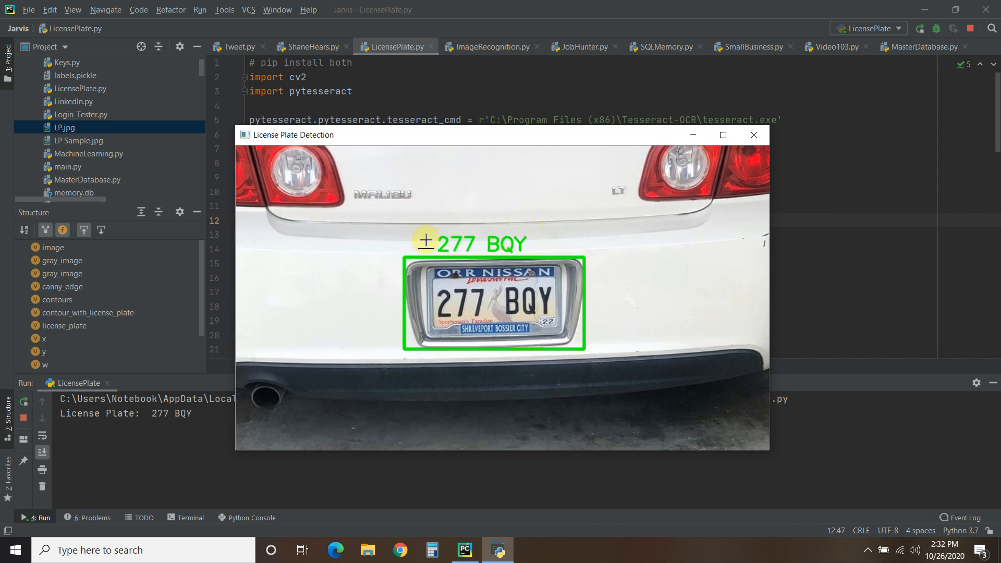
pyautogui.moveTo(412, 246)
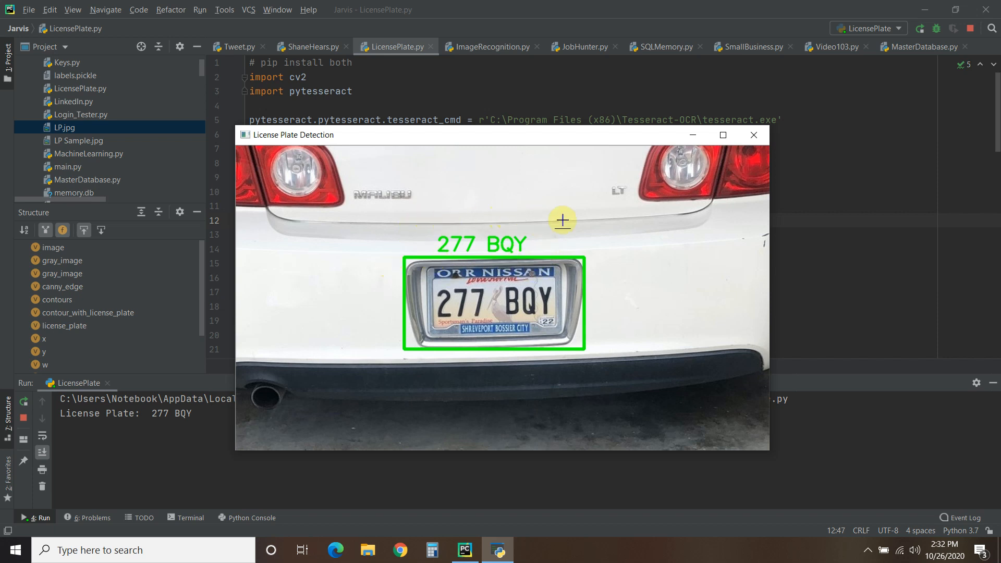
pyautogui.moveTo(563, 215)
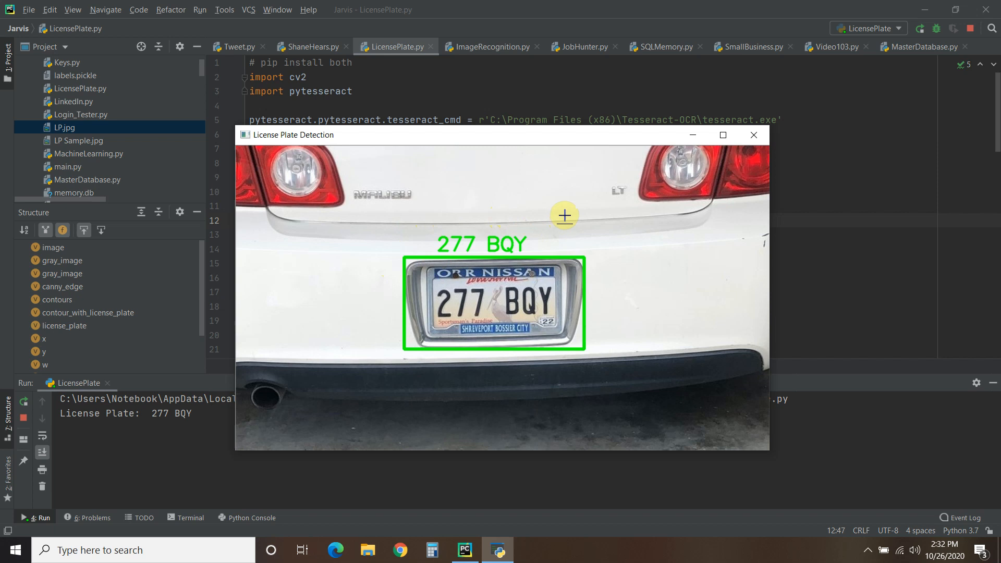
pyautogui.moveTo(547, 213)
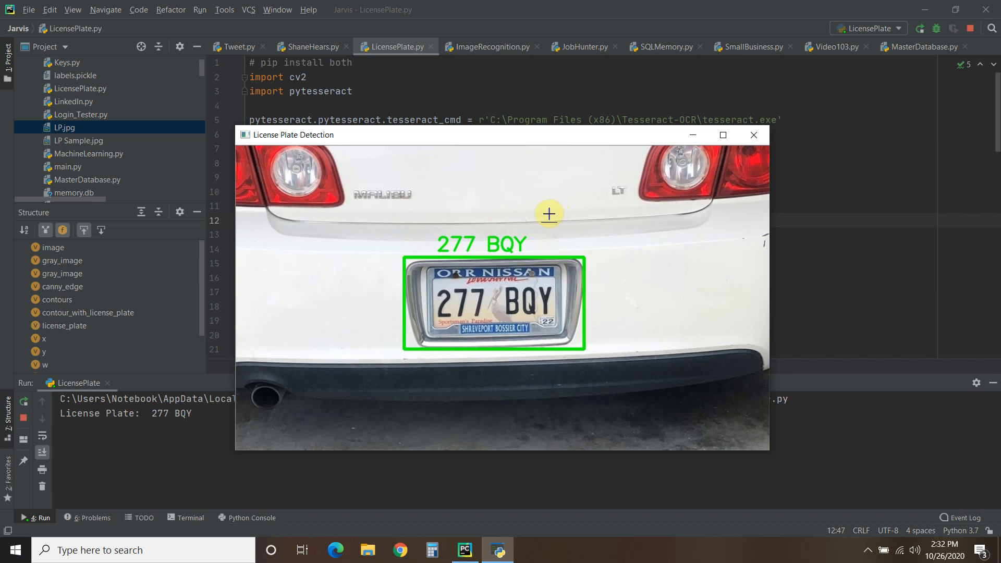
pyautogui.moveTo(548, 211)
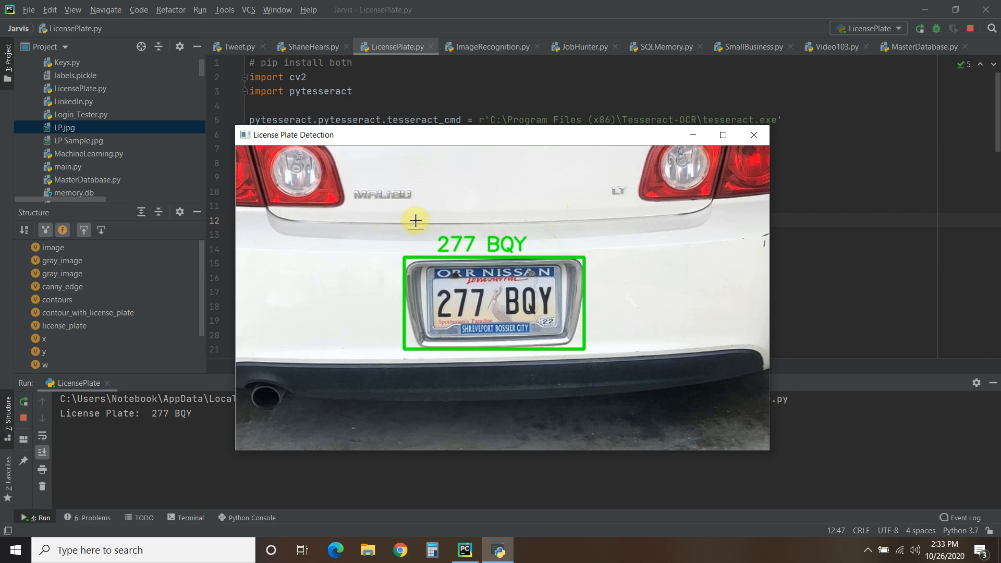
pyautogui.moveTo(482, 216)
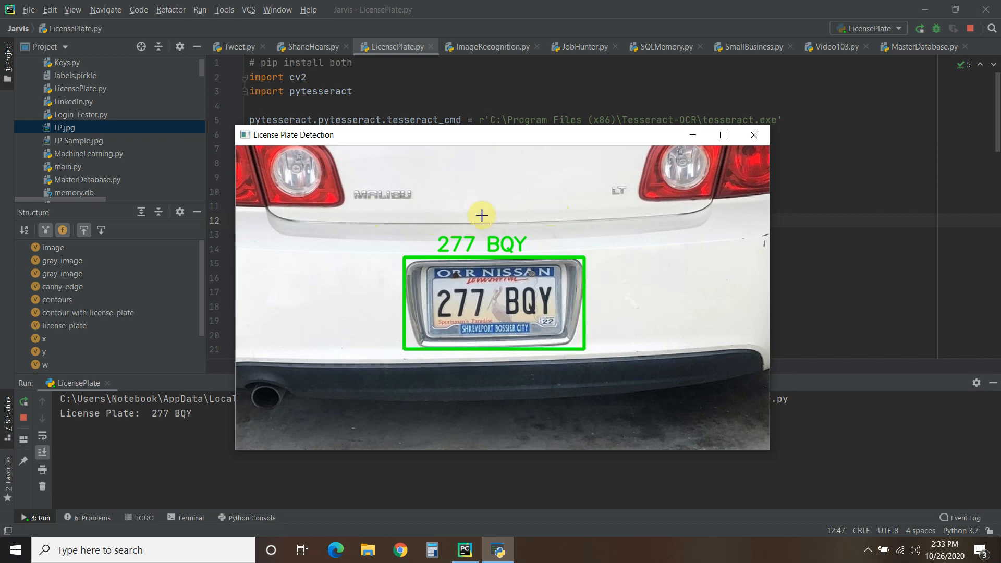
pyautogui.moveTo(506, 225)
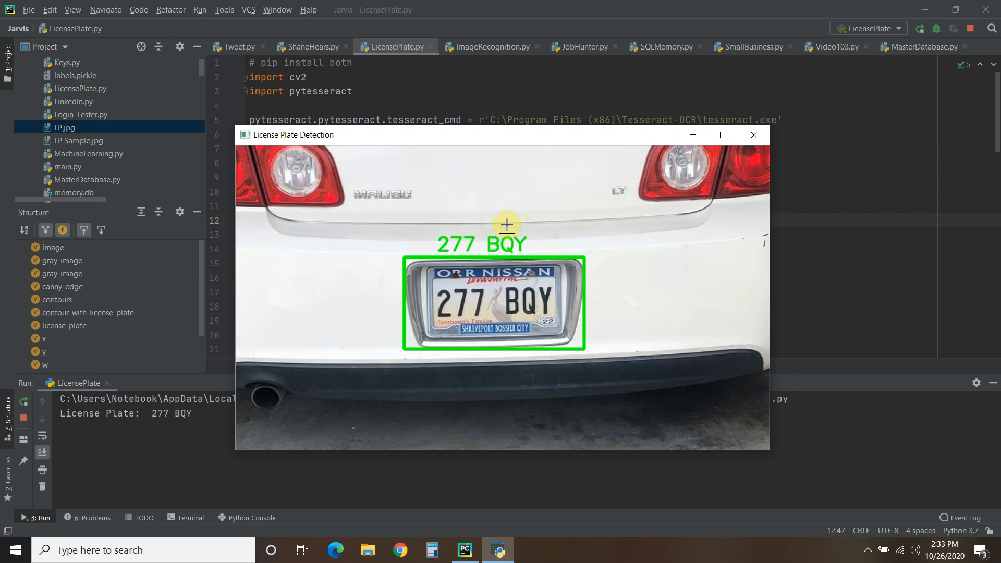
pyautogui.click(753, 134)
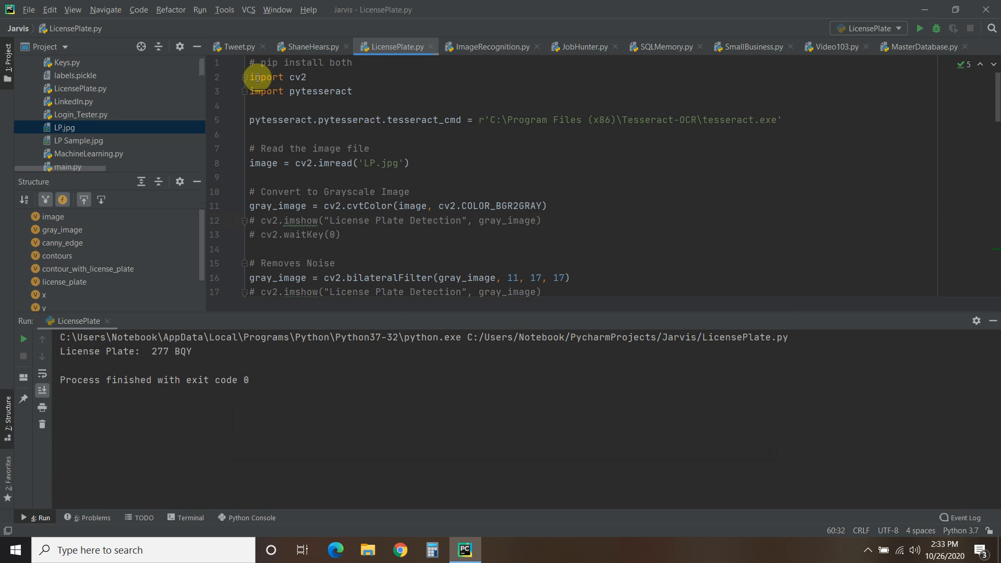
pyautogui.moveTo(296, 77)
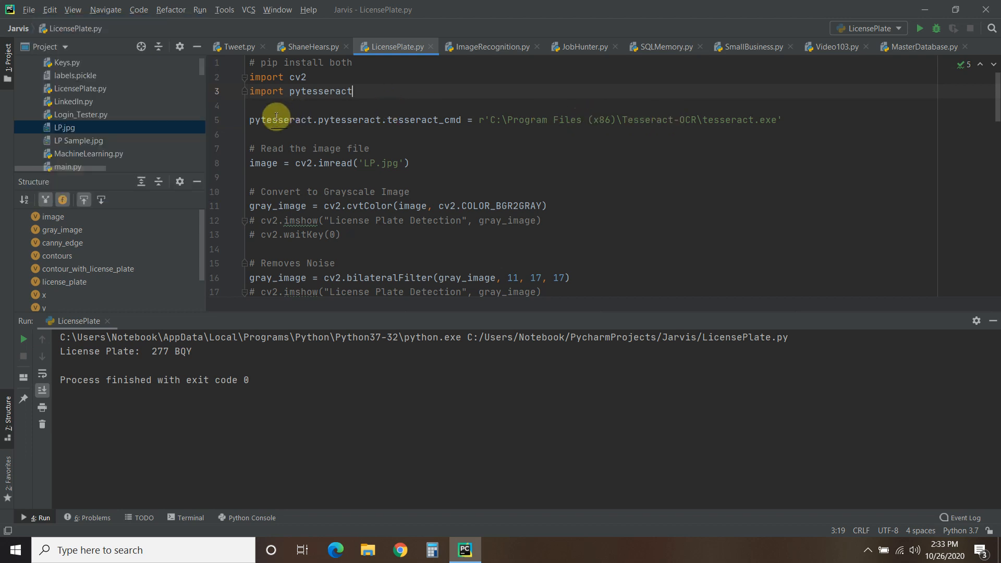
pyautogui.moveTo(775, 107)
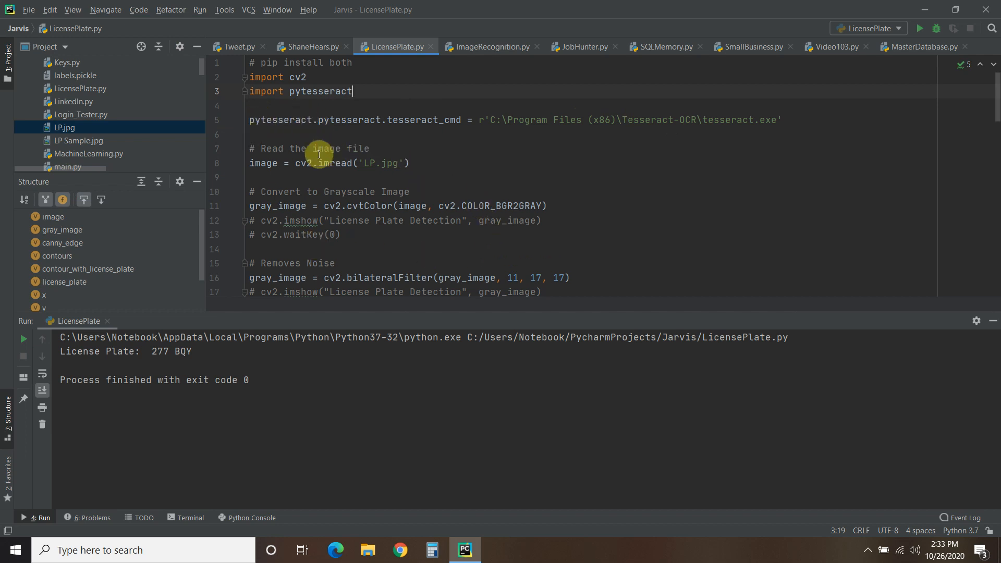
pyautogui.moveTo(361, 134)
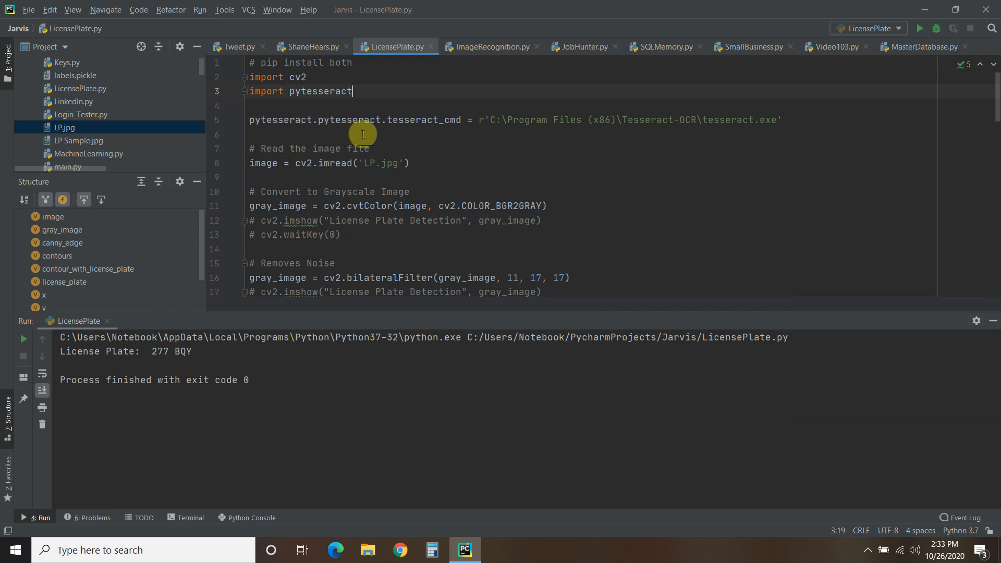
pyautogui.moveTo(432, 136)
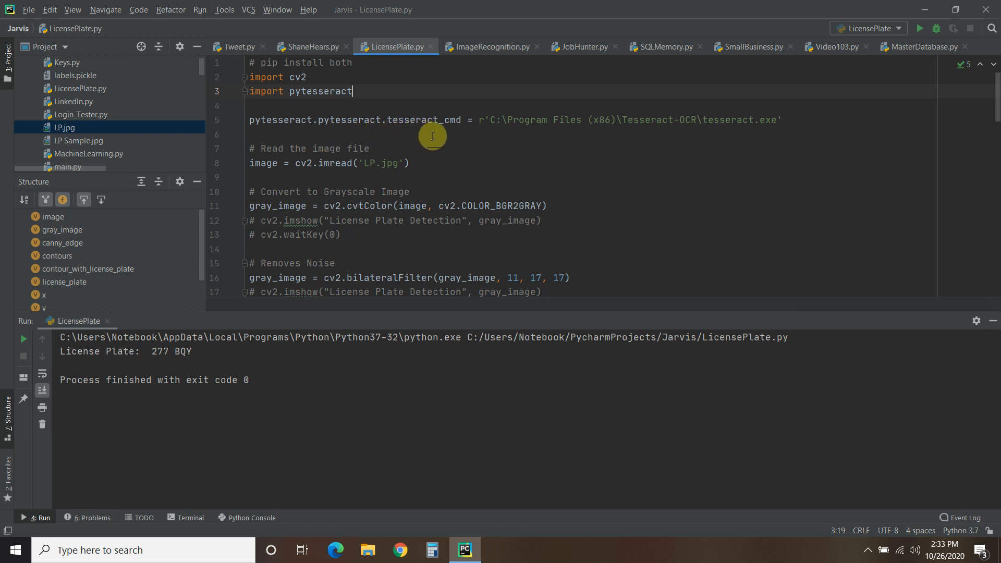
pyautogui.moveTo(477, 121)
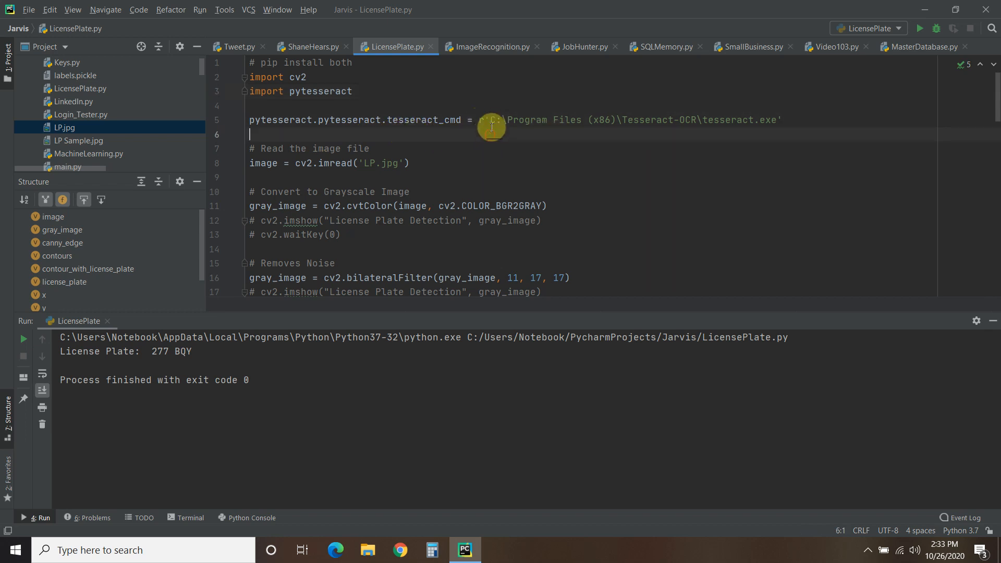
pyautogui.moveTo(777, 116)
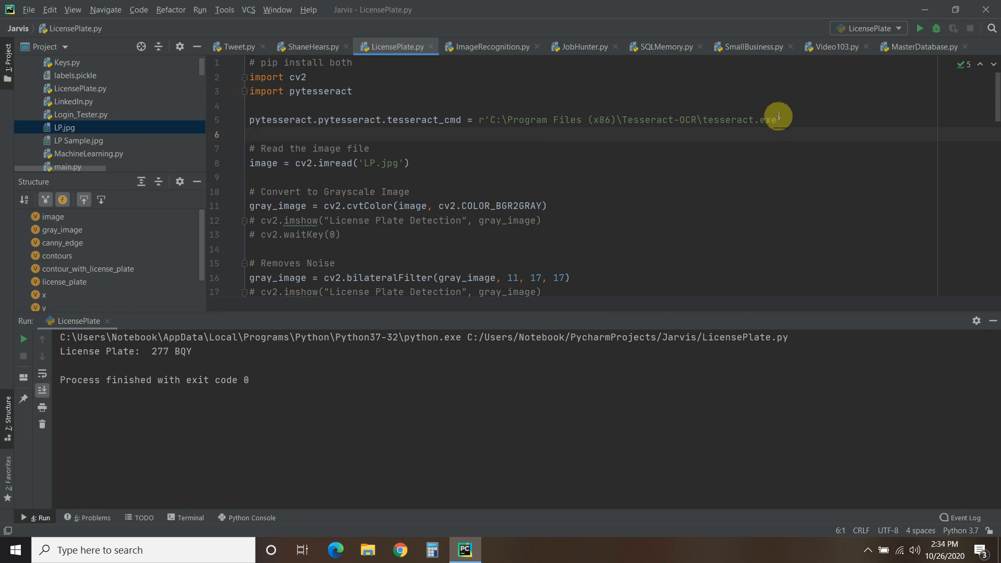
pyautogui.moveTo(806, 121)
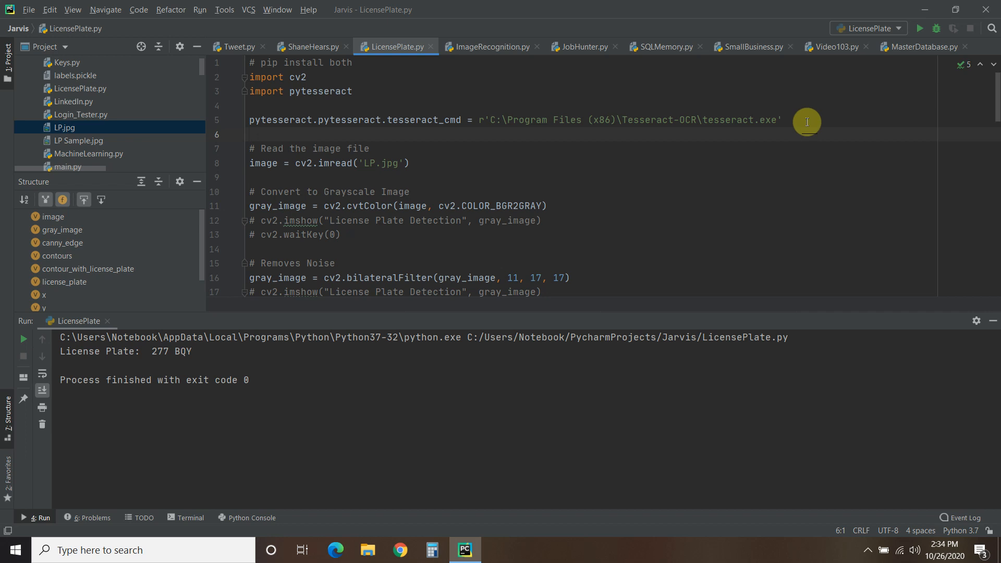
pyautogui.moveTo(369, 140)
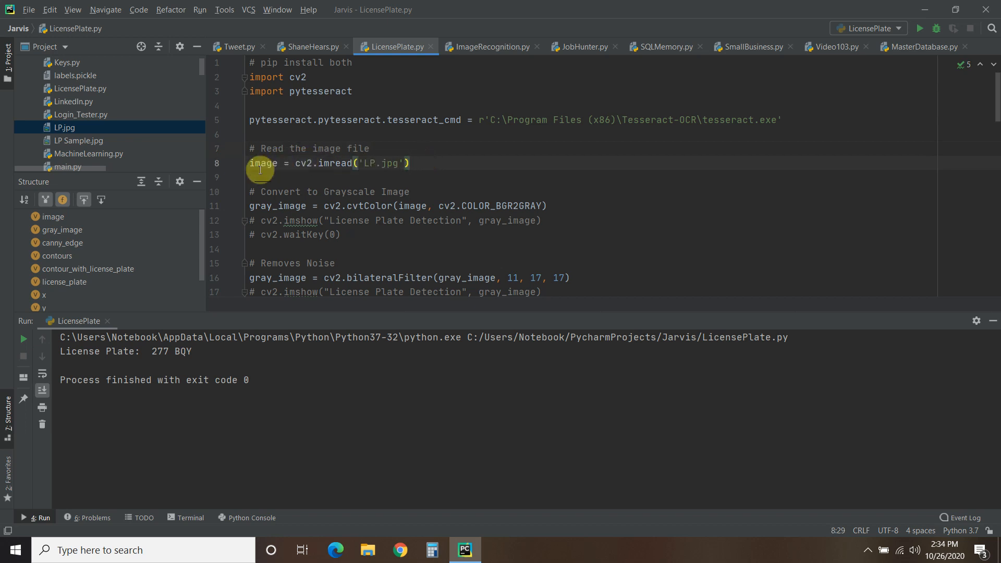
pyautogui.moveTo(436, 161)
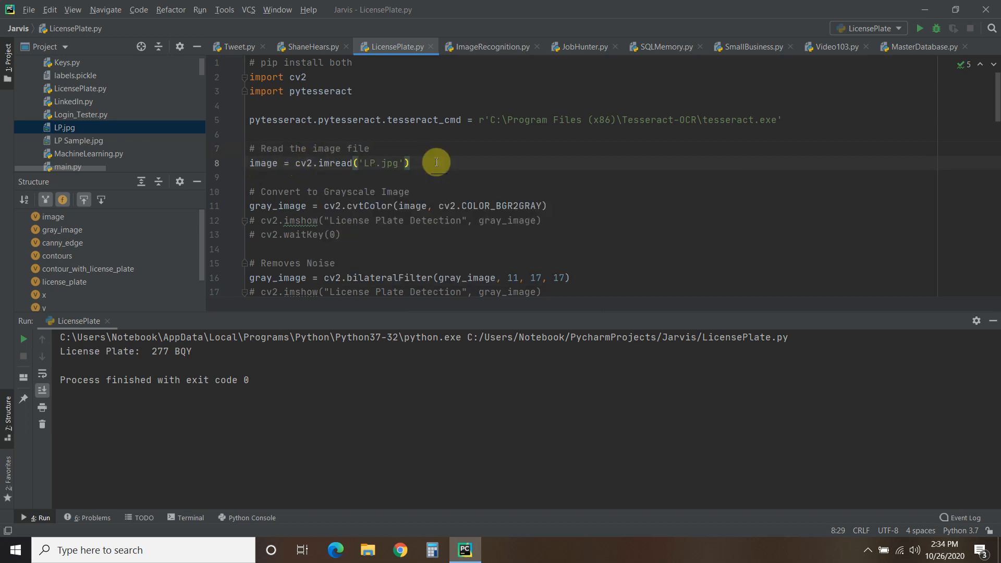
pyautogui.moveTo(436, 159)
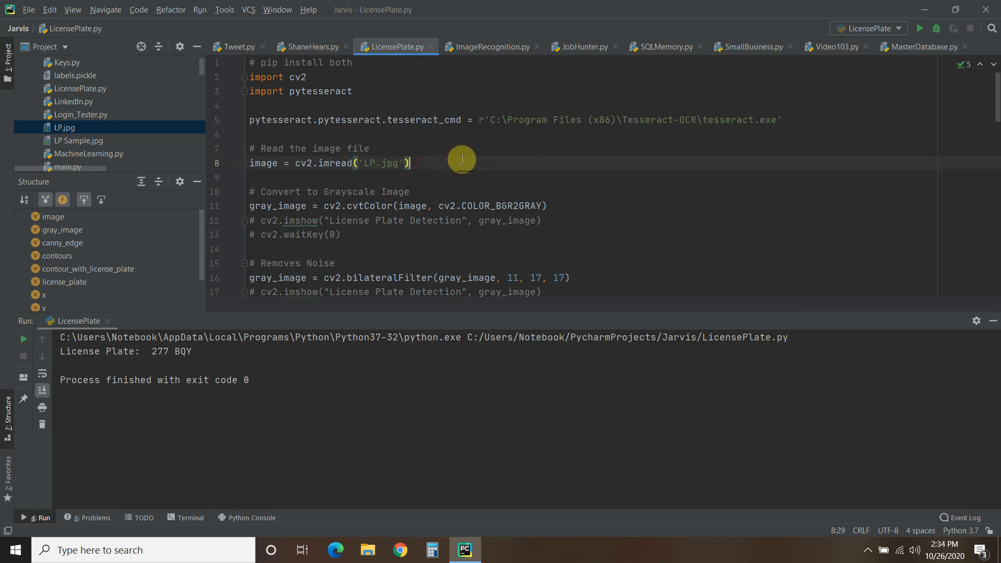
pyautogui.moveTo(73, 150)
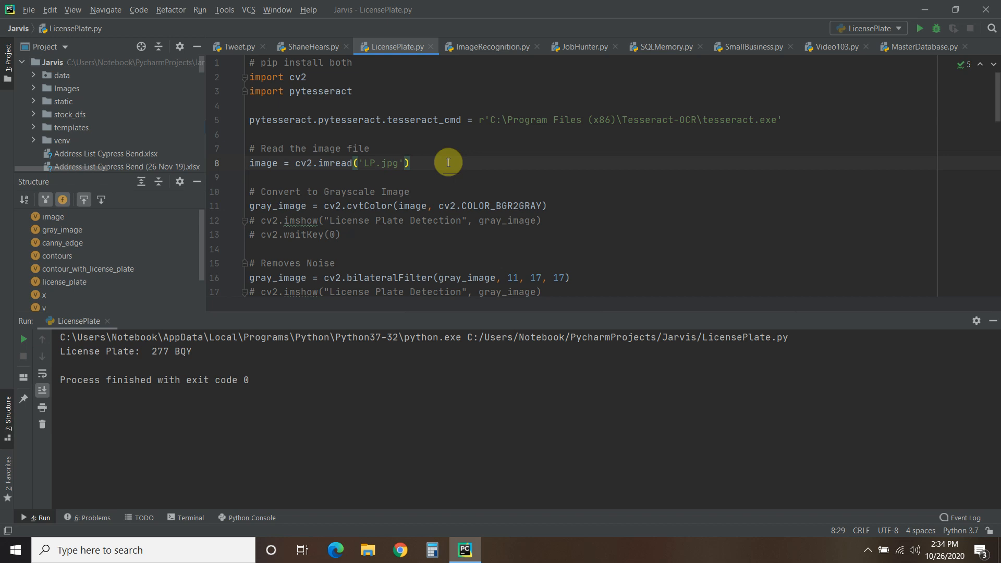
pyautogui.moveTo(801, 131)
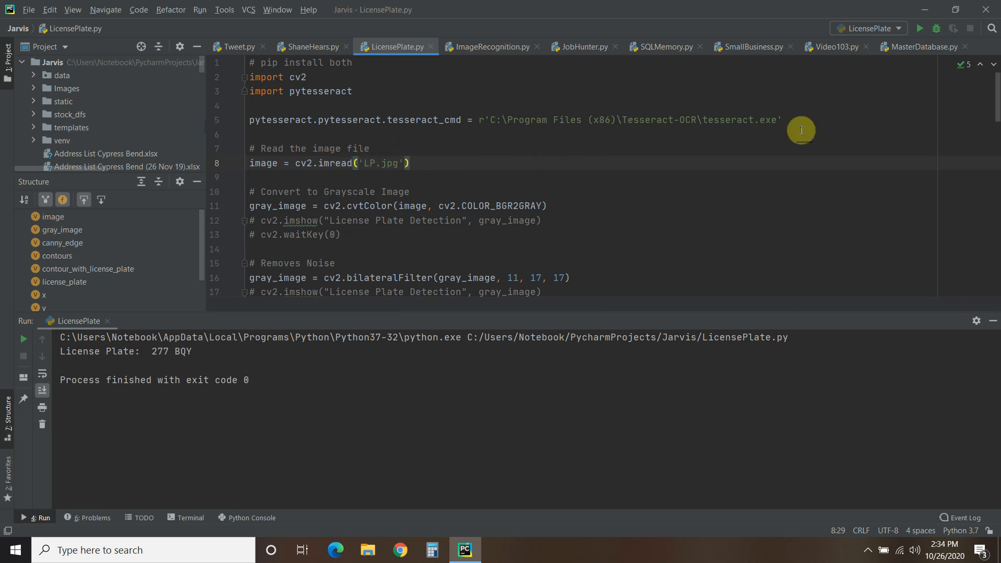
# Uncomment the imshow/waitKey lines after cvtColor and run to show the grayscale car photo.
pyautogui.click(412, 192)
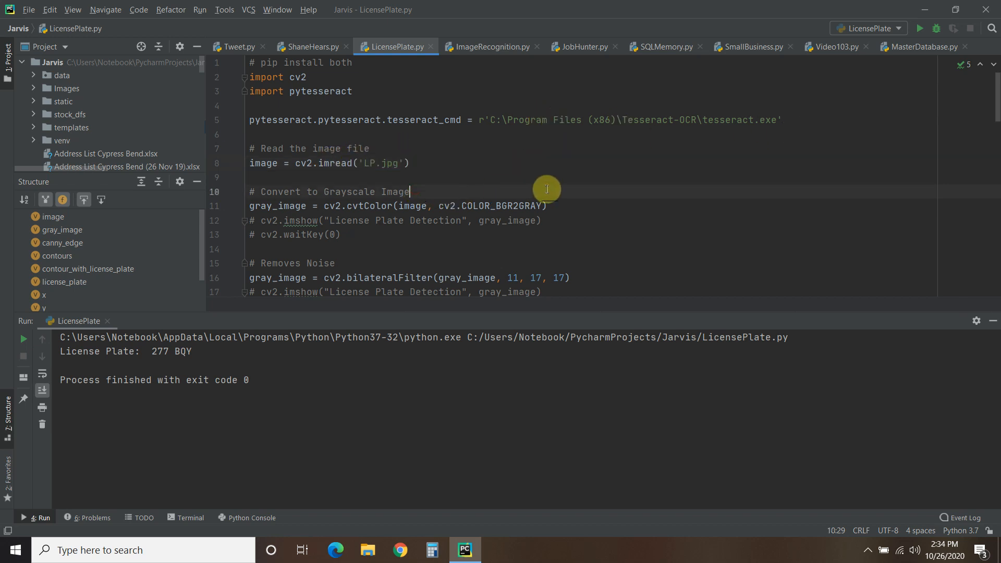
pyautogui.moveTo(493, 187)
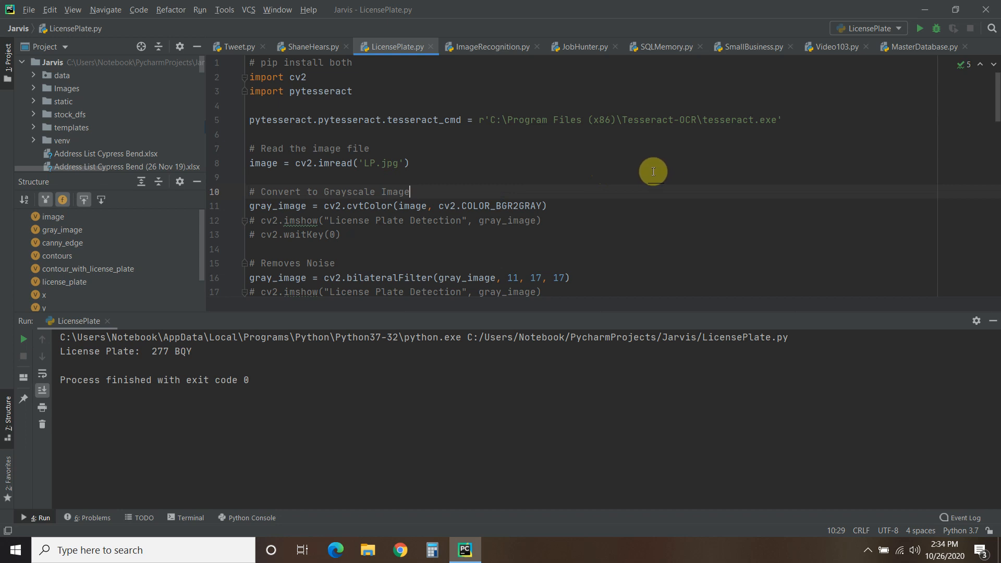
pyautogui.moveTo(574, 178)
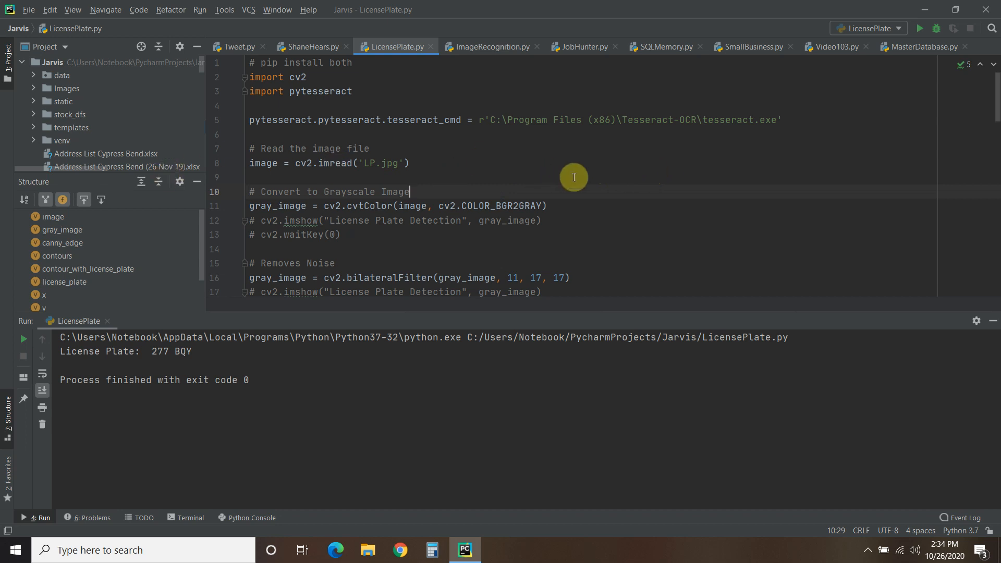
pyautogui.scroll(-3)
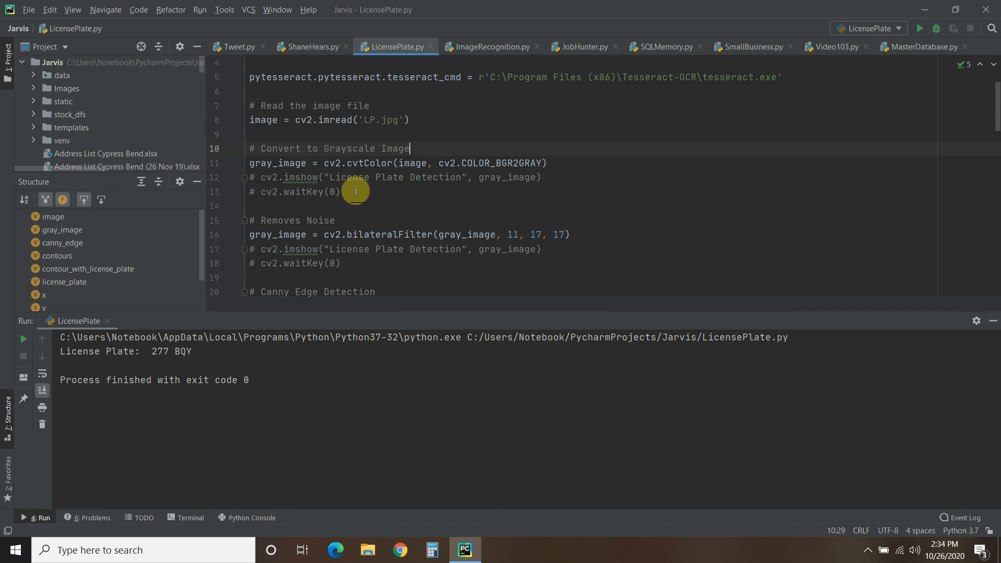
pyautogui.scroll(-3)
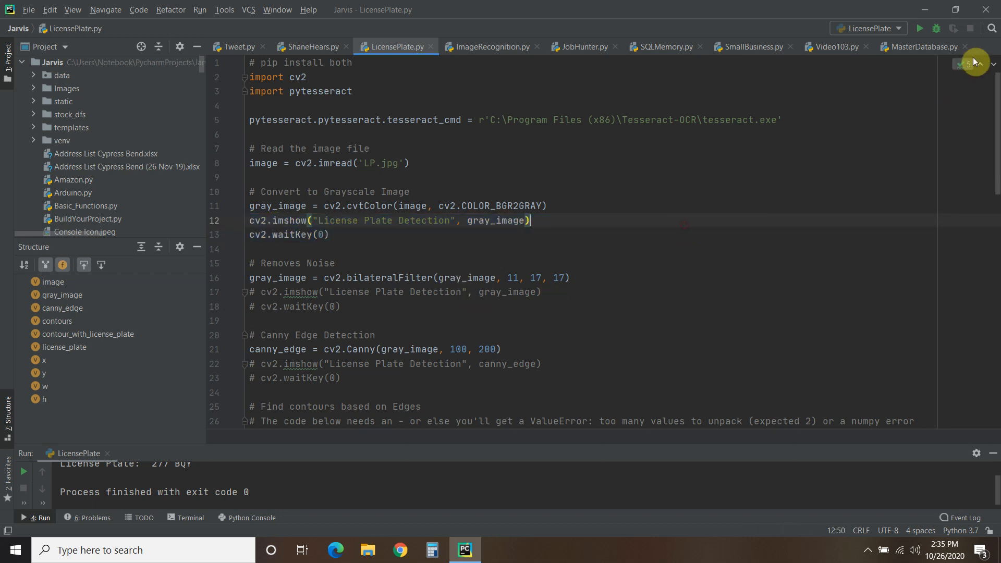
pyautogui.click(919, 28)
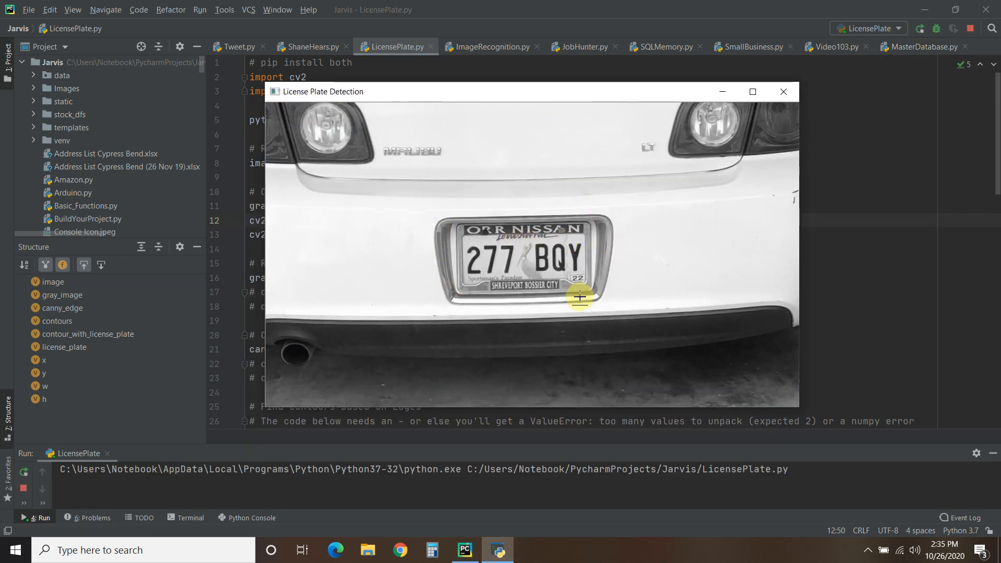
pyautogui.moveTo(686, 324)
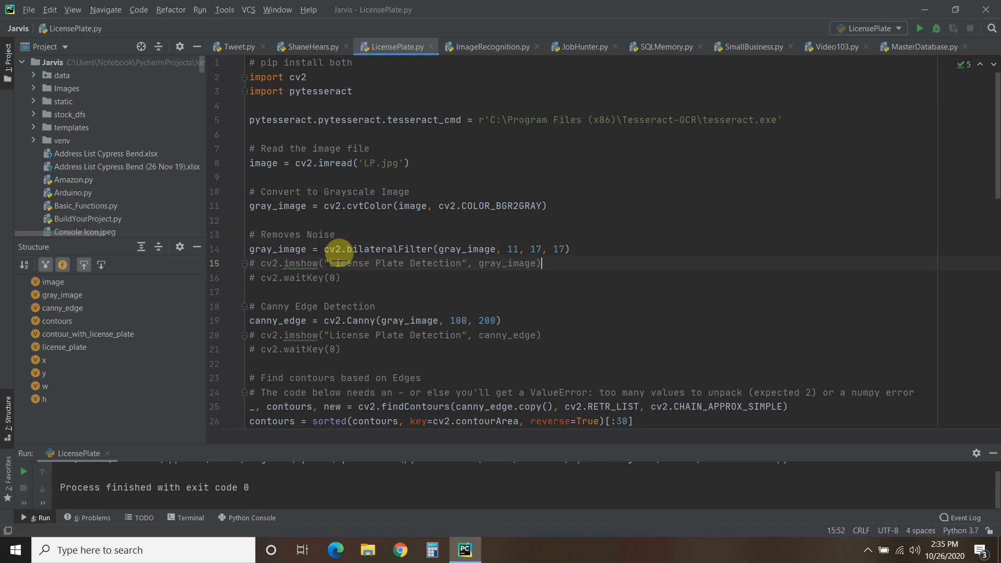
# Remove the grayscale display lines and uncomment the display lines after bilateralFilter.
pyautogui.moveTo(530, 263); pyautogui.dragTo(341, 277)
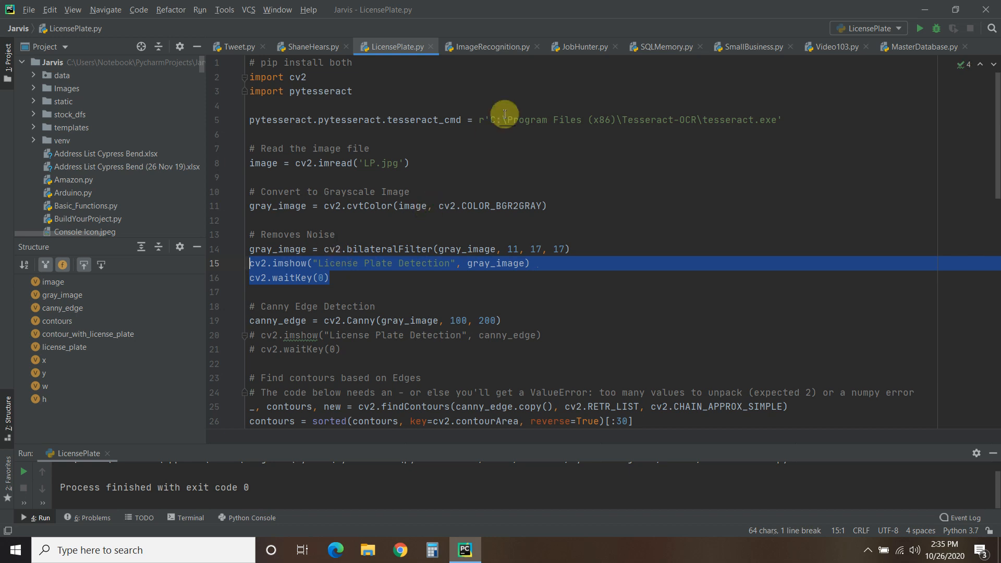
pyautogui.click(415, 249)
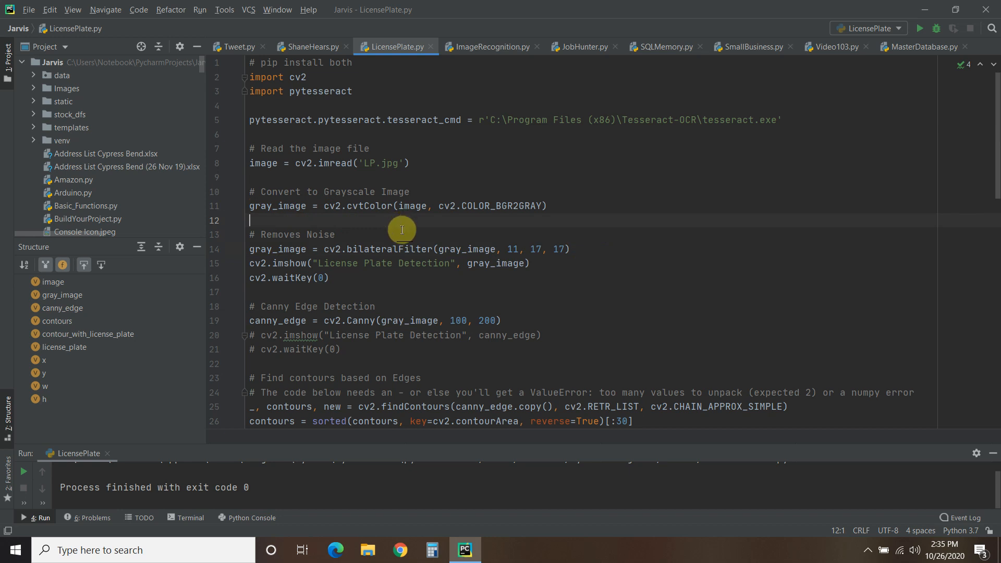
pyautogui.moveTo(311, 219)
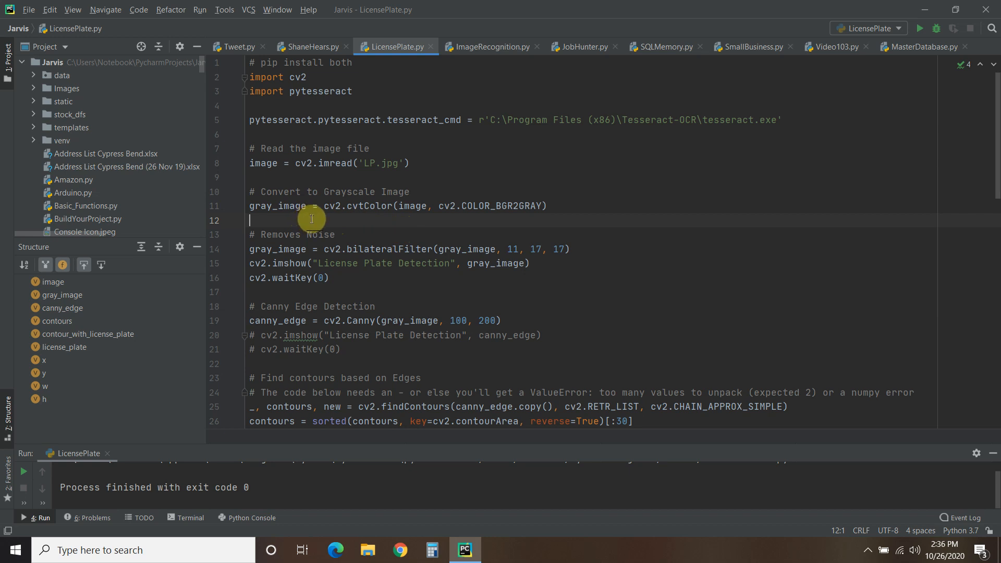
pyautogui.moveTo(437, 331)
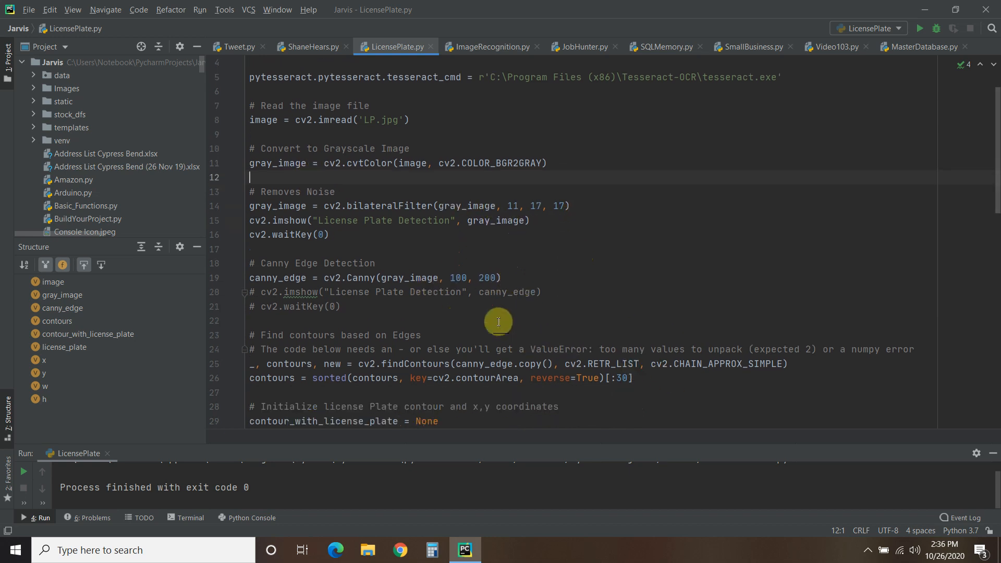
pyautogui.scroll(3)
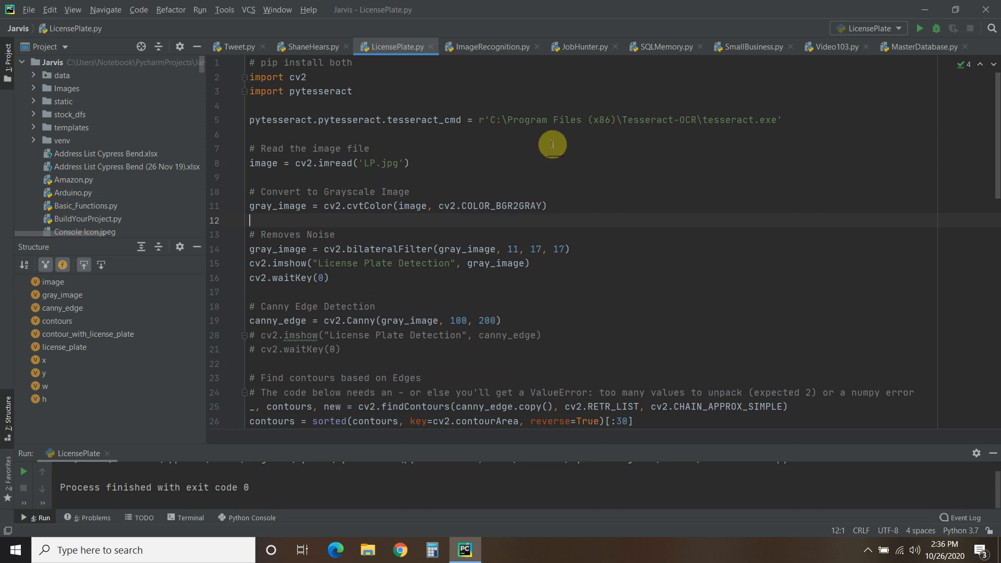
pyautogui.moveTo(551, 152)
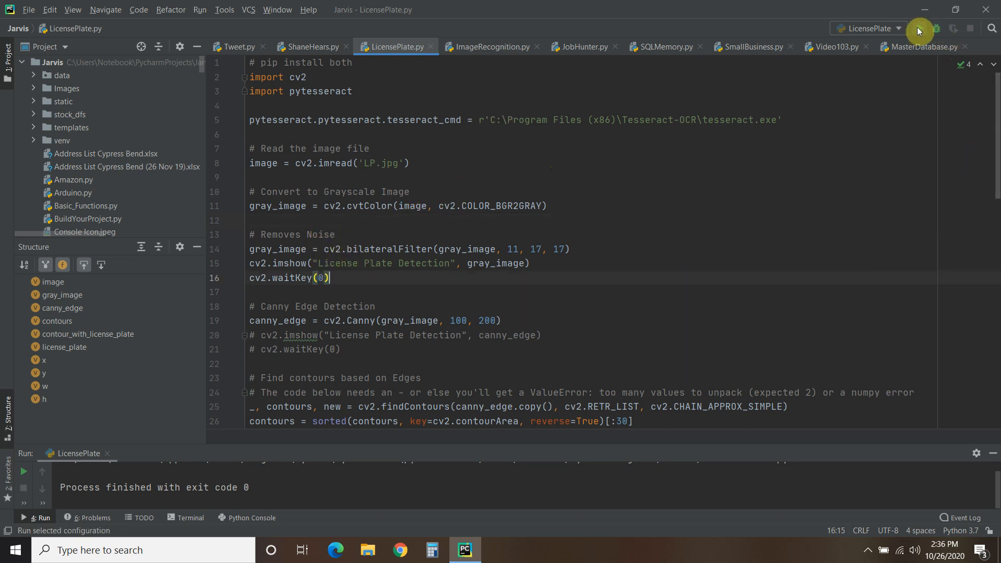
# Run LicensePlate.py to display the noise-filtered grayscale car photo.
pyautogui.click(919, 30)
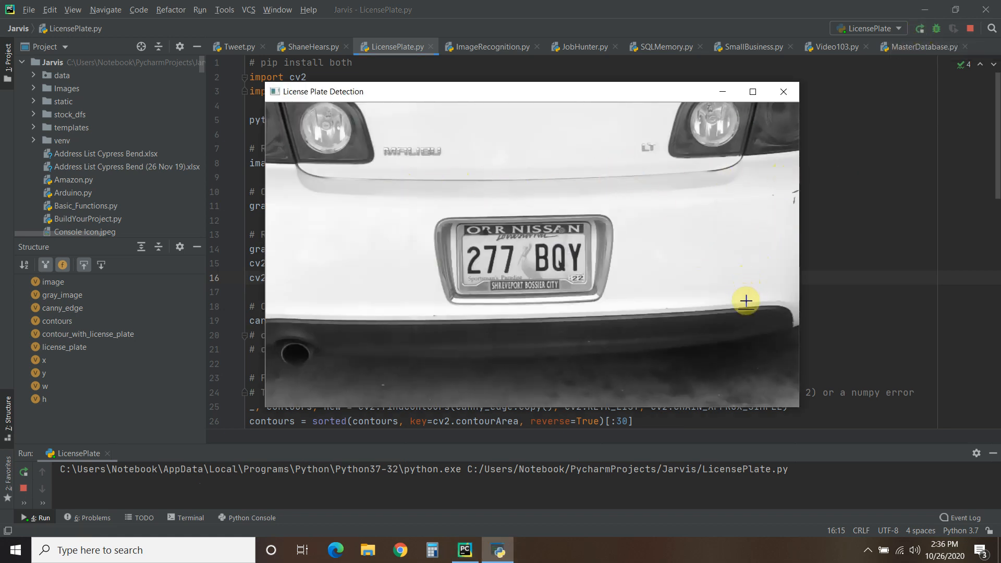
pyautogui.moveTo(616, 230)
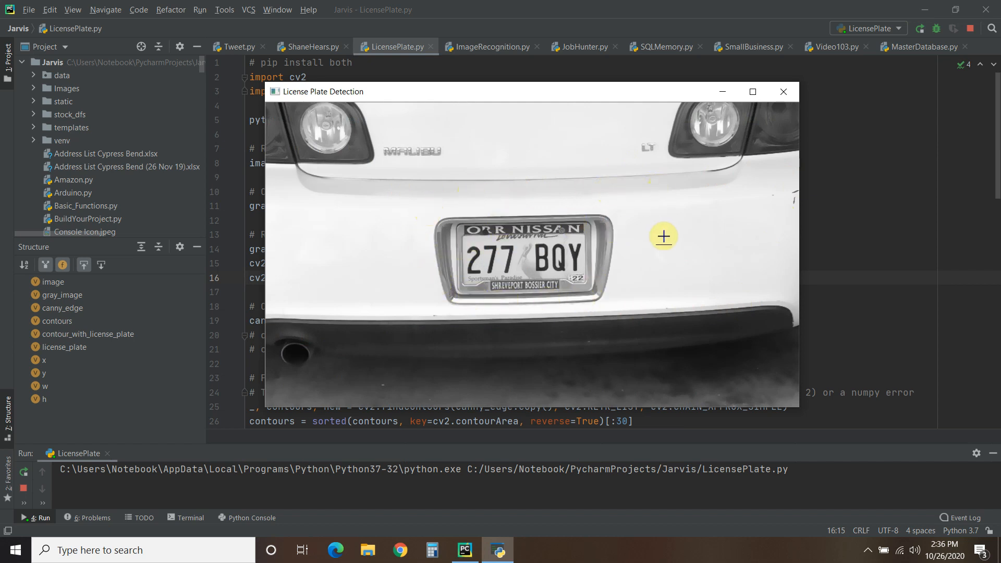
pyautogui.moveTo(383, 204)
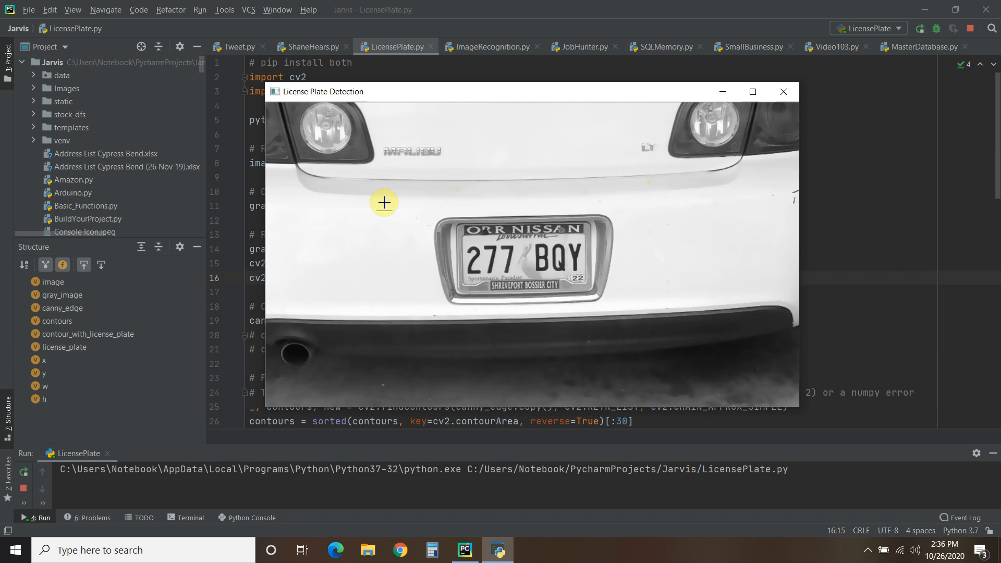
pyautogui.moveTo(366, 362)
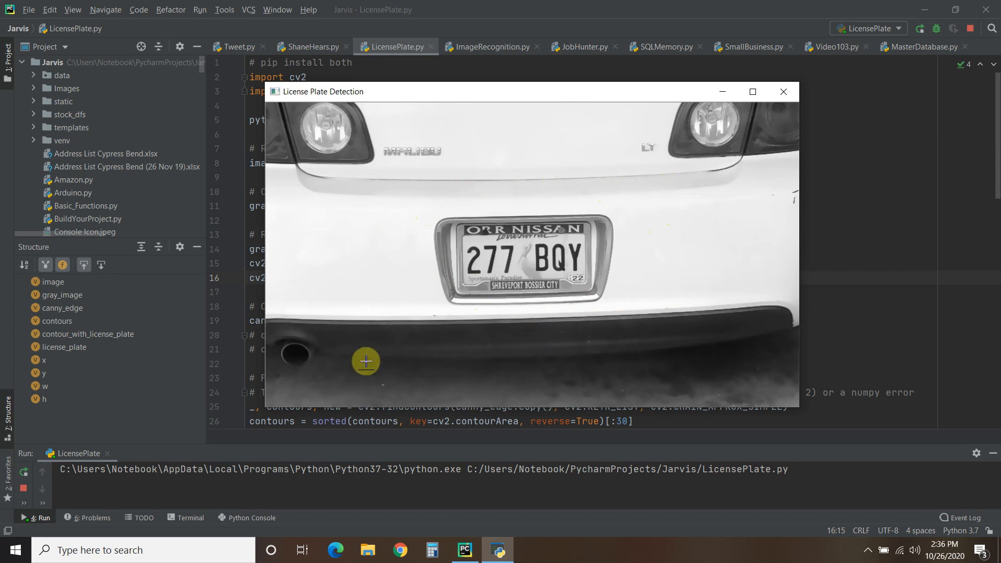
pyautogui.moveTo(565, 384)
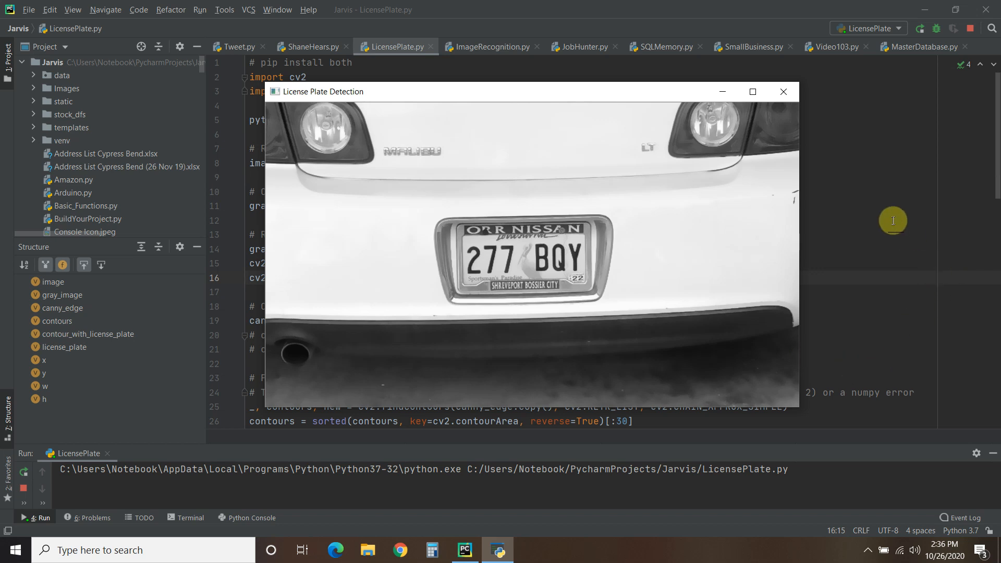
pyautogui.moveTo(284, 338)
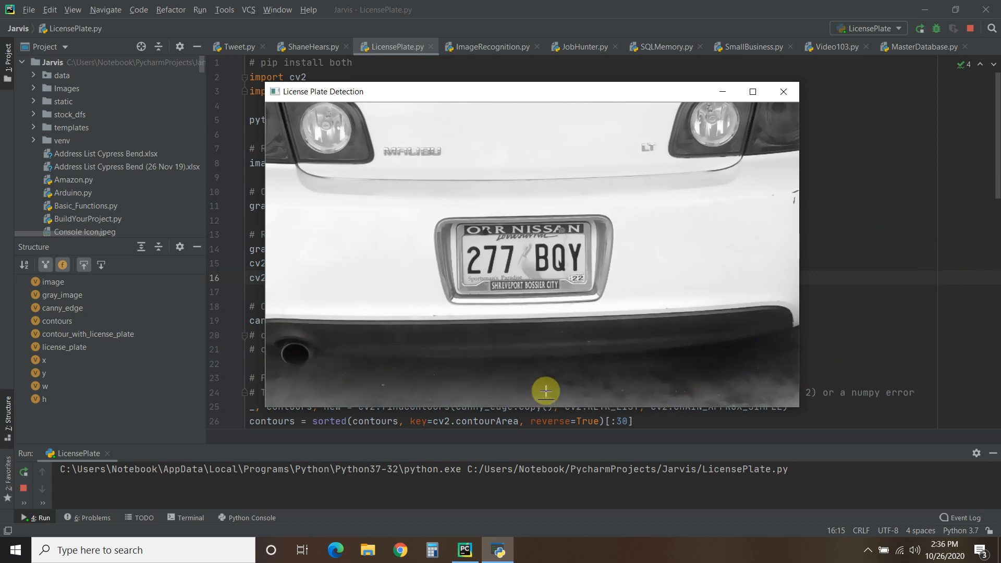
pyautogui.moveTo(883, 131)
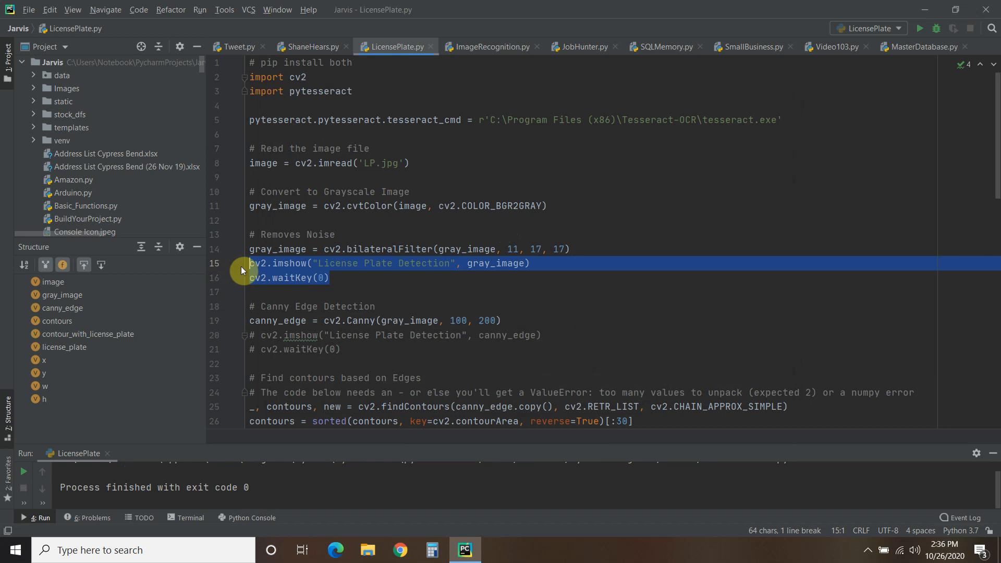
# Delete the noise-removal preview lines and uncomment the imshow/waitKey lines under Canny.
pyautogui.press('Delete')
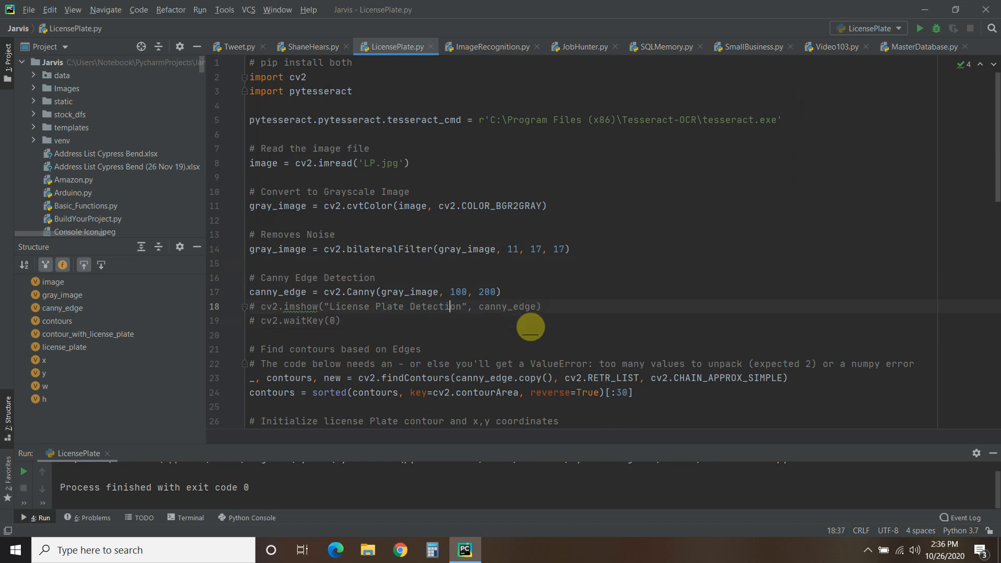
pyautogui.moveTo(448, 307); pyautogui.dragTo(341, 320)
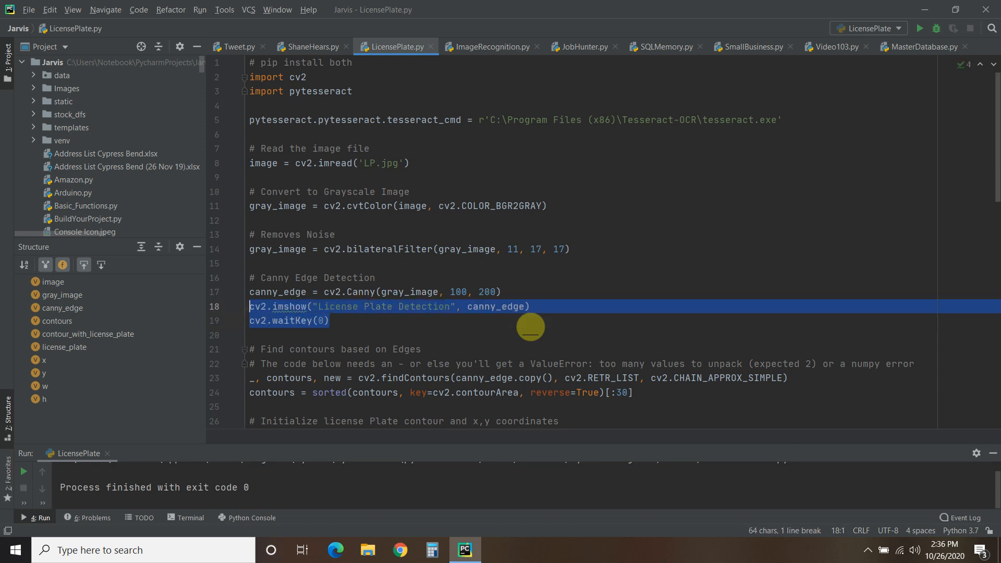
pyautogui.click(331, 320)
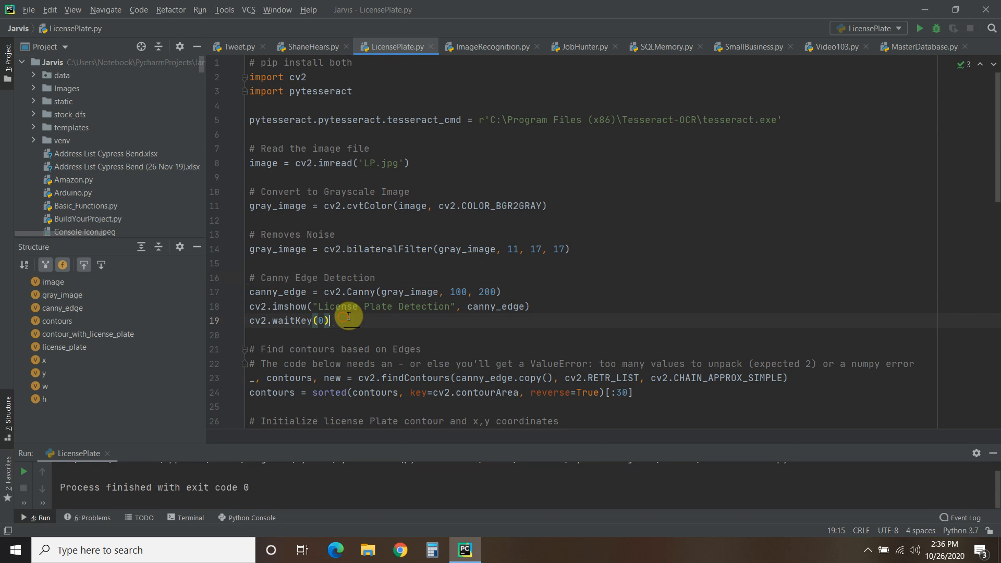
pyautogui.moveTo(271, 295)
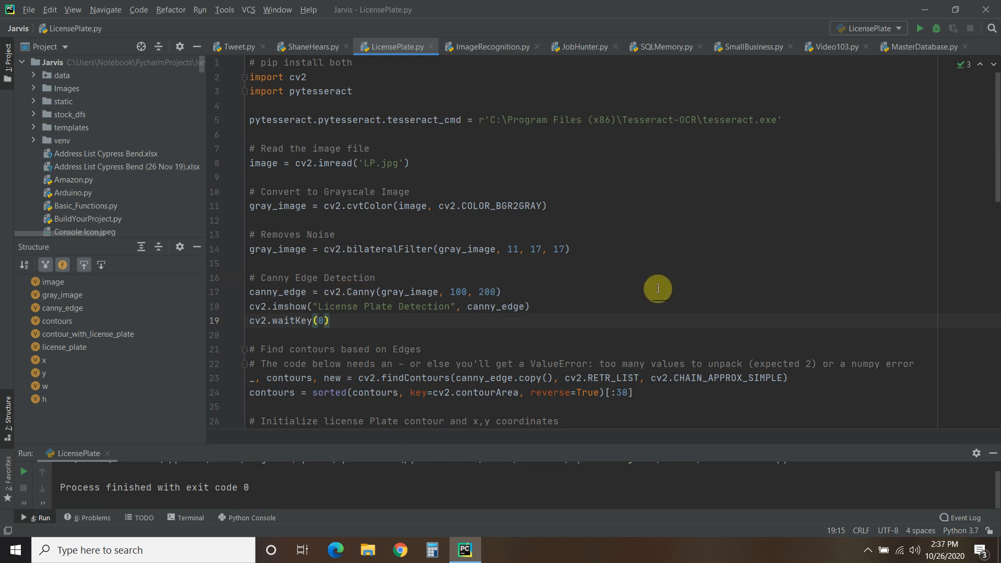
pyautogui.moveTo(409, 284)
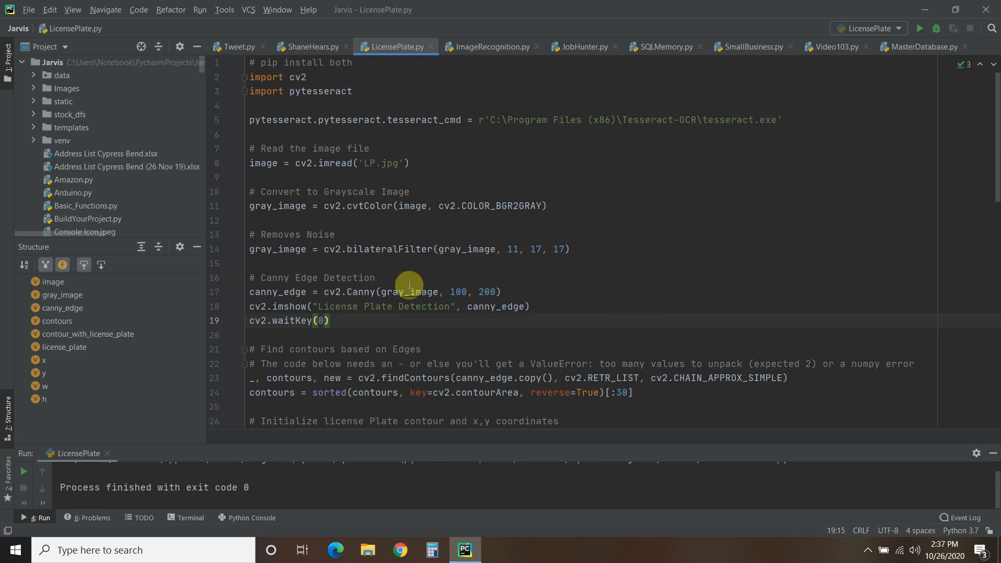
pyautogui.moveTo(487, 297)
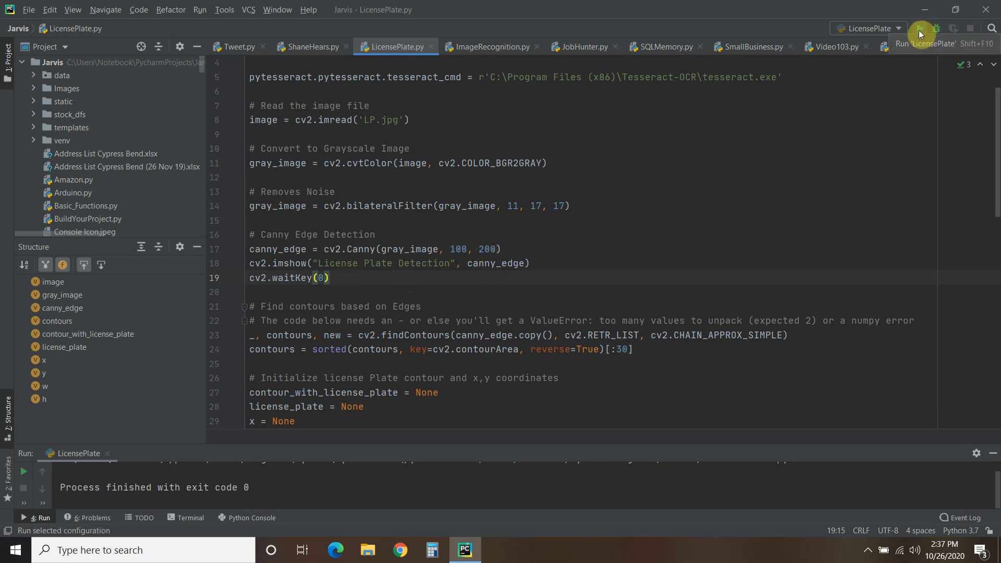
# Run LicensePlate.py to view the Canny edge outline of the car, then close it.
pyautogui.click(920, 33)
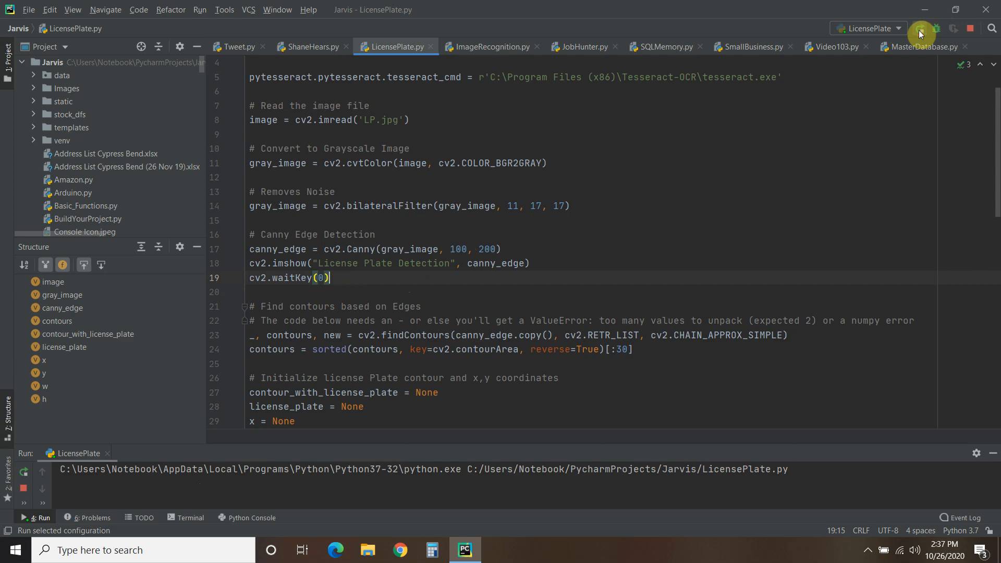
pyautogui.click(919, 35)
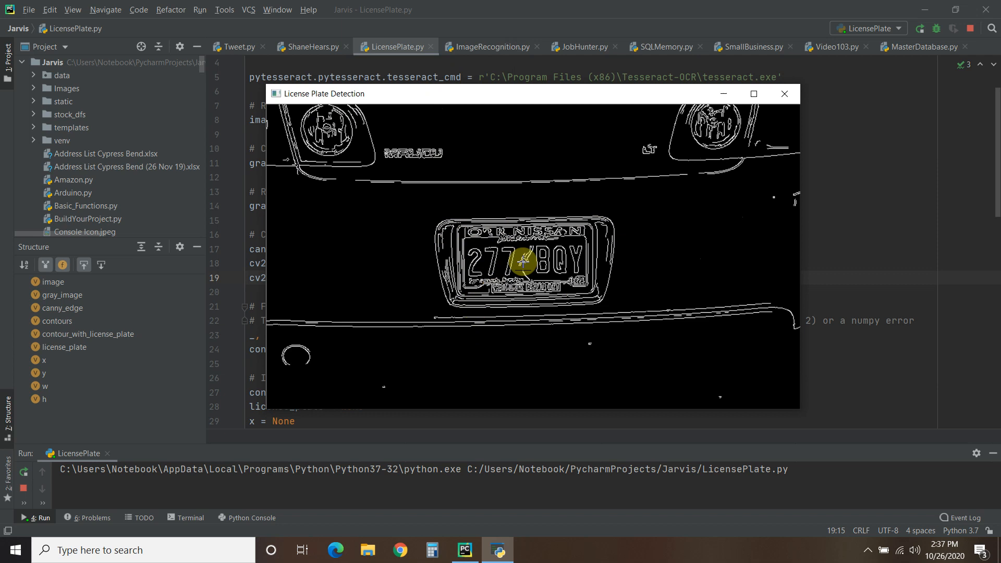
pyautogui.moveTo(615, 234)
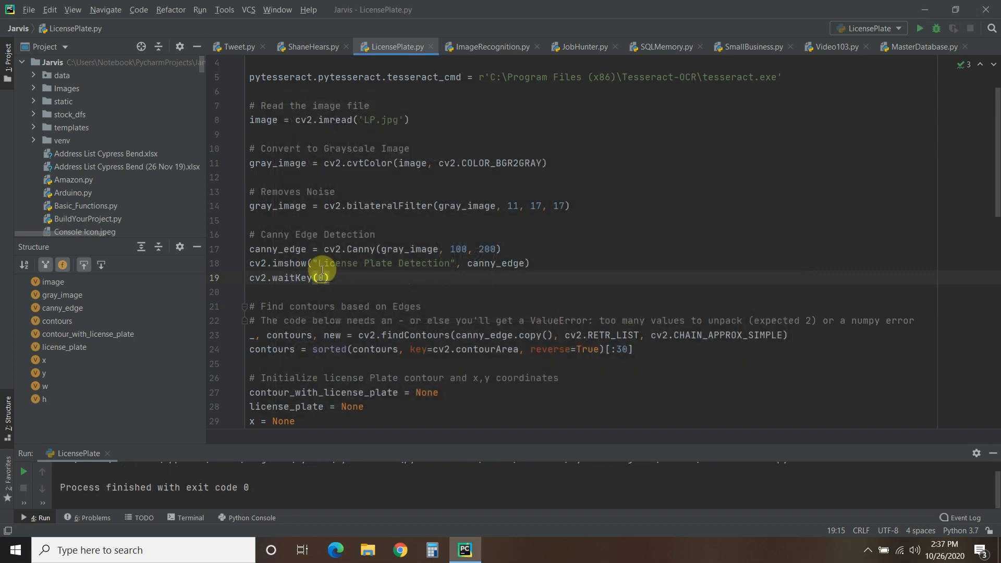
# Delete the imshow/waitKey preview lines below cv2.Canny.
pyautogui.moveTo(322, 277); pyautogui.dragTo(322, 263)
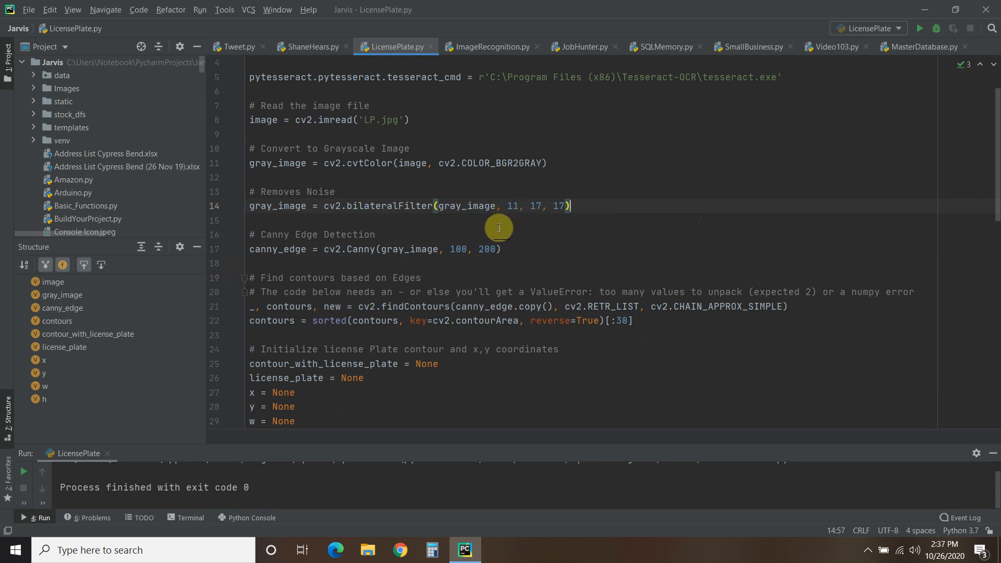
pyautogui.scroll(-3)
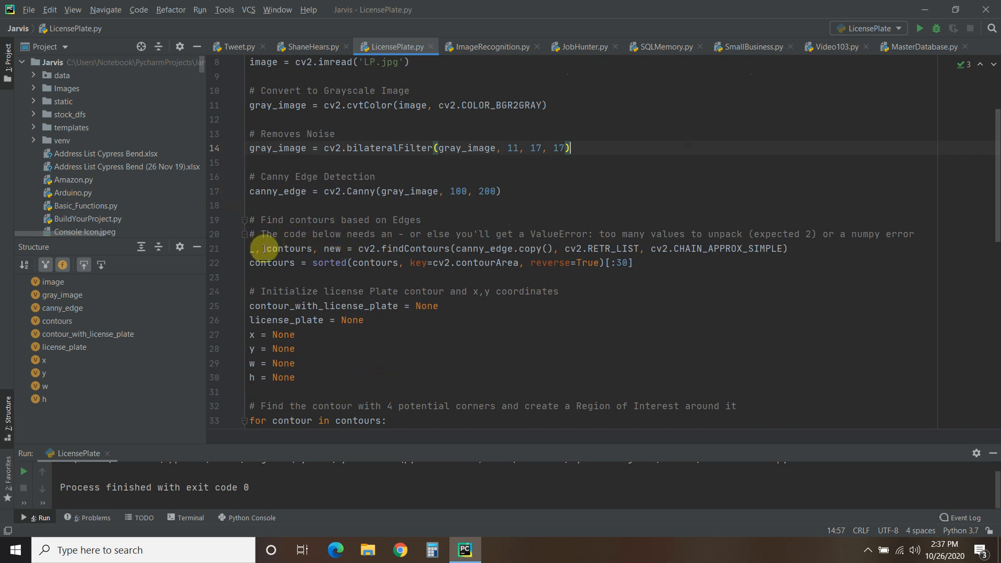
pyautogui.moveTo(288, 248)
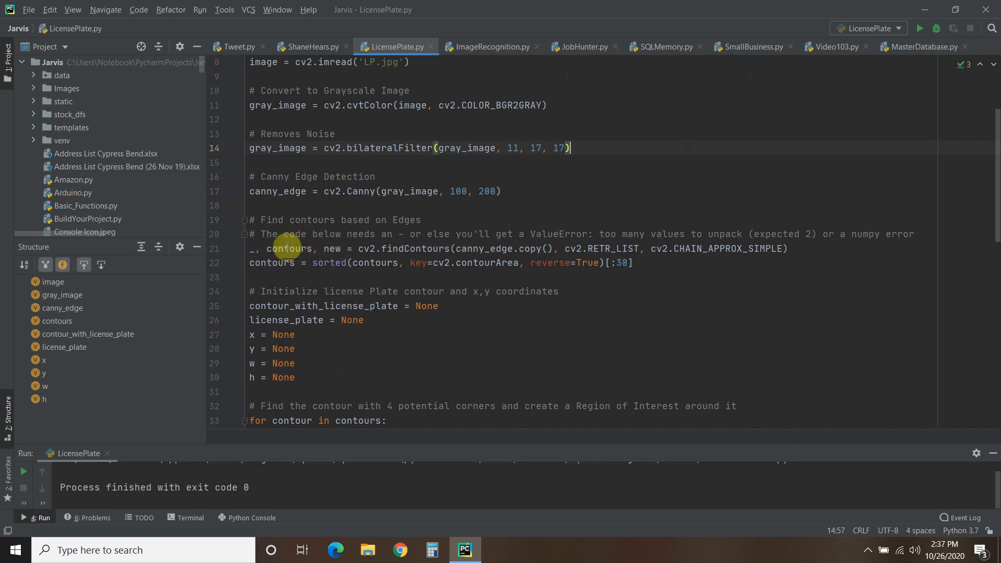
pyautogui.moveTo(414, 249)
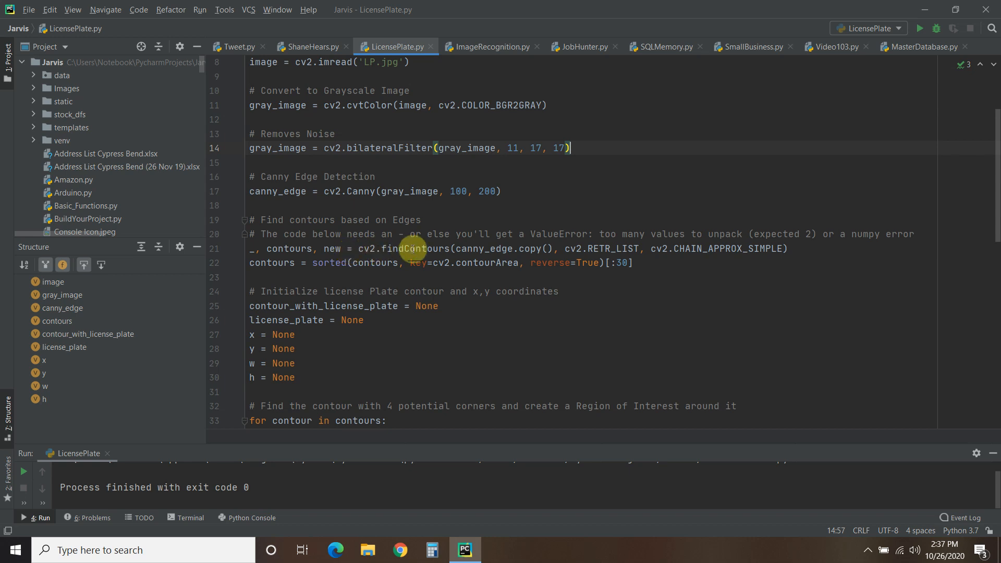
pyautogui.moveTo(532, 248)
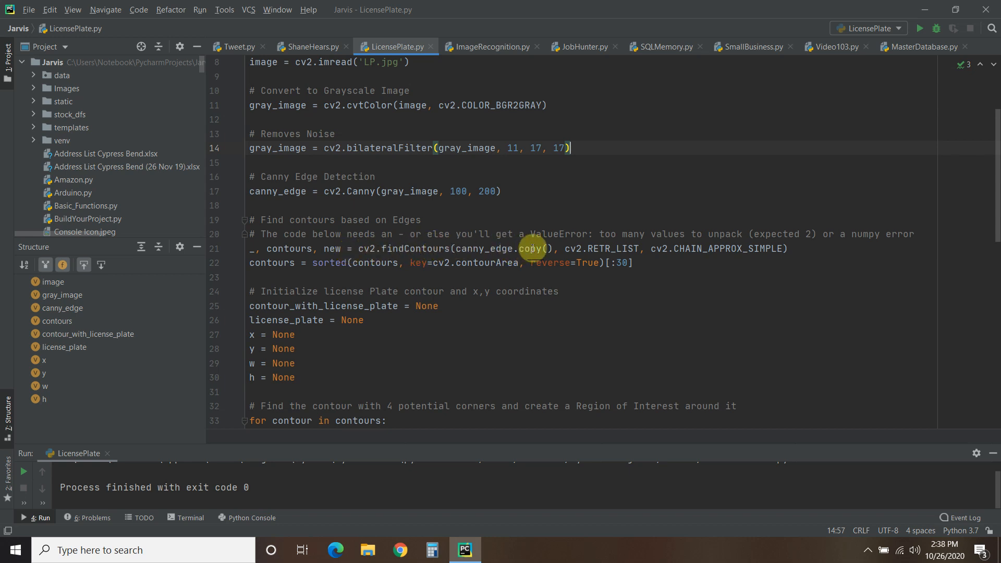
# Review the findContours line, highlighting the edge-image copy and RETR_LIST retrieval mode.
pyautogui.doubleClick(530, 248)
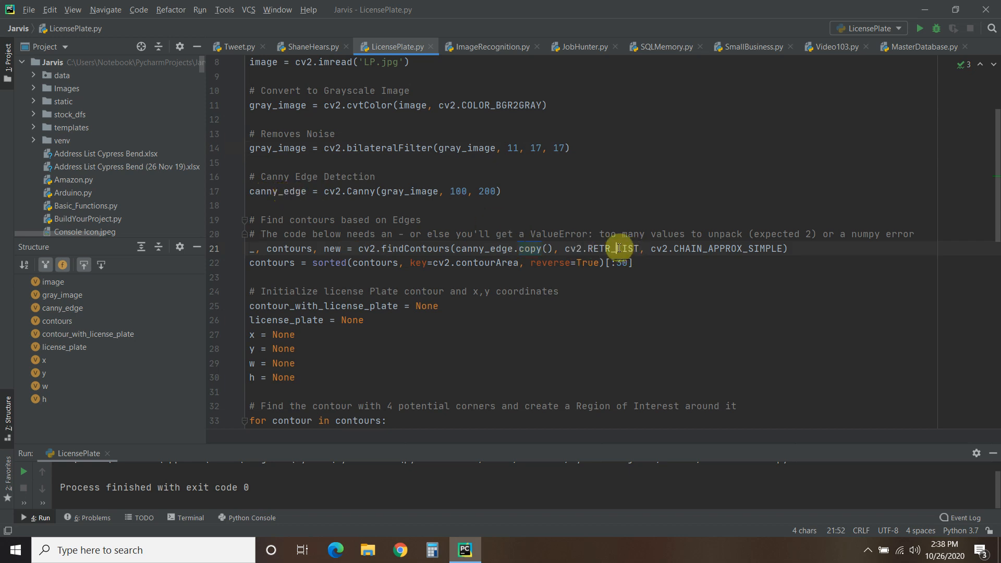
pyautogui.doubleClick(616, 248)
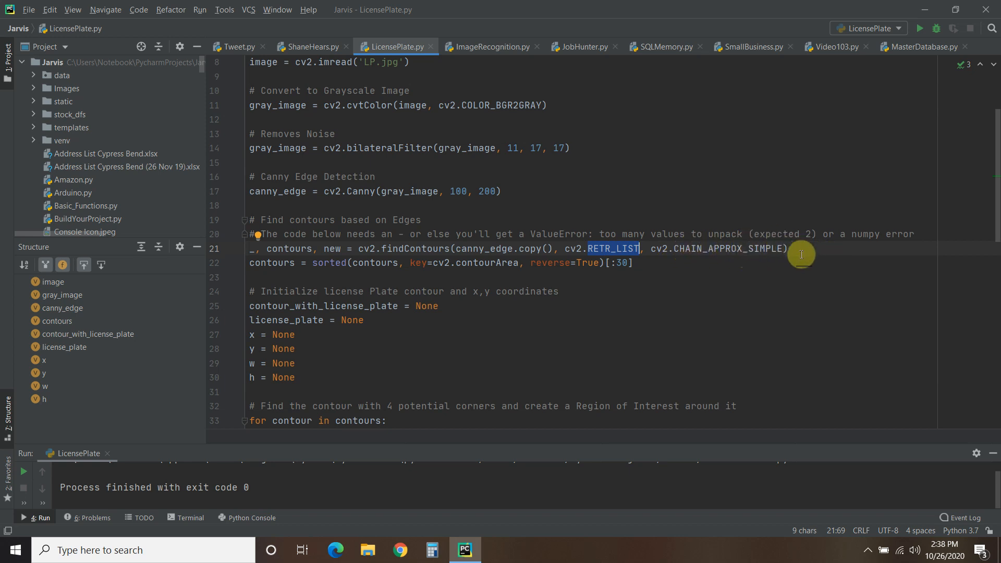
pyautogui.moveTo(805, 240)
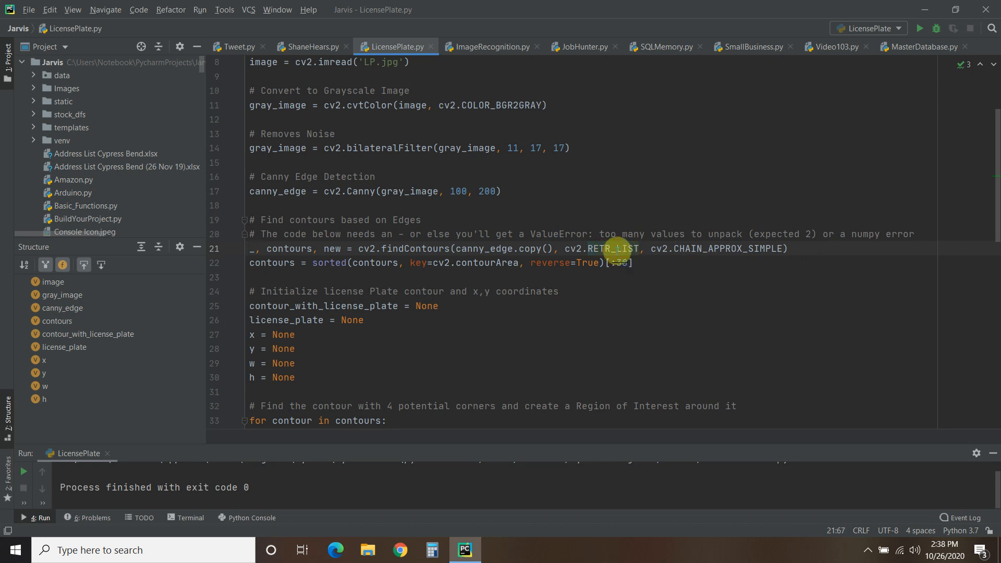
pyautogui.doubleClick(623, 249)
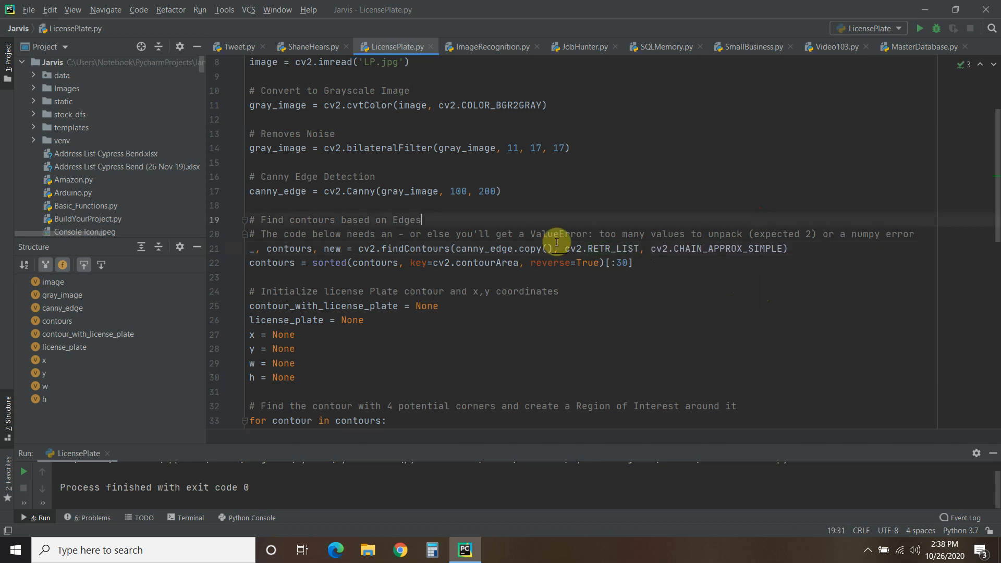
pyautogui.moveTo(532, 235); pyautogui.dragTo(800, 235)
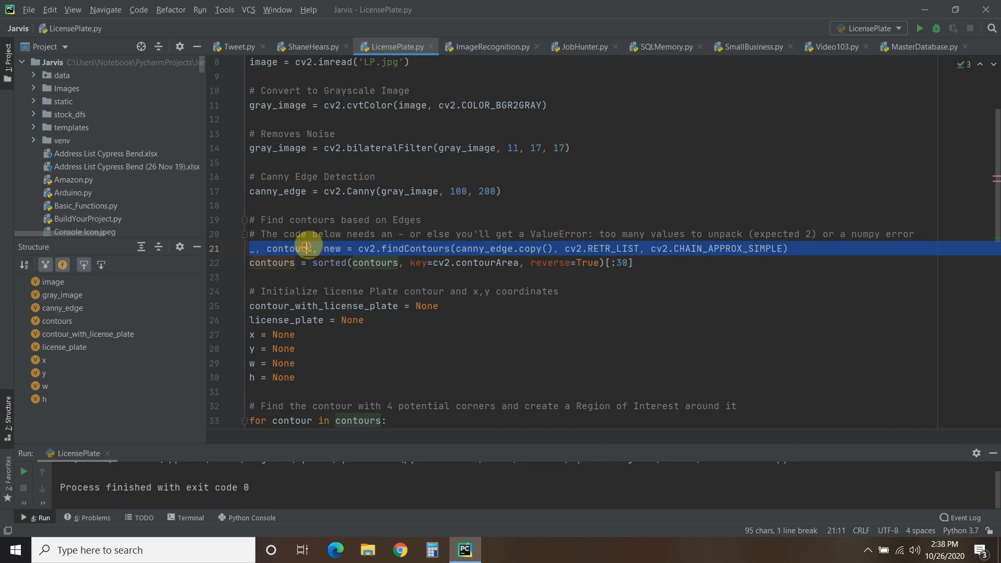
pyautogui.doubleClick(332, 248)
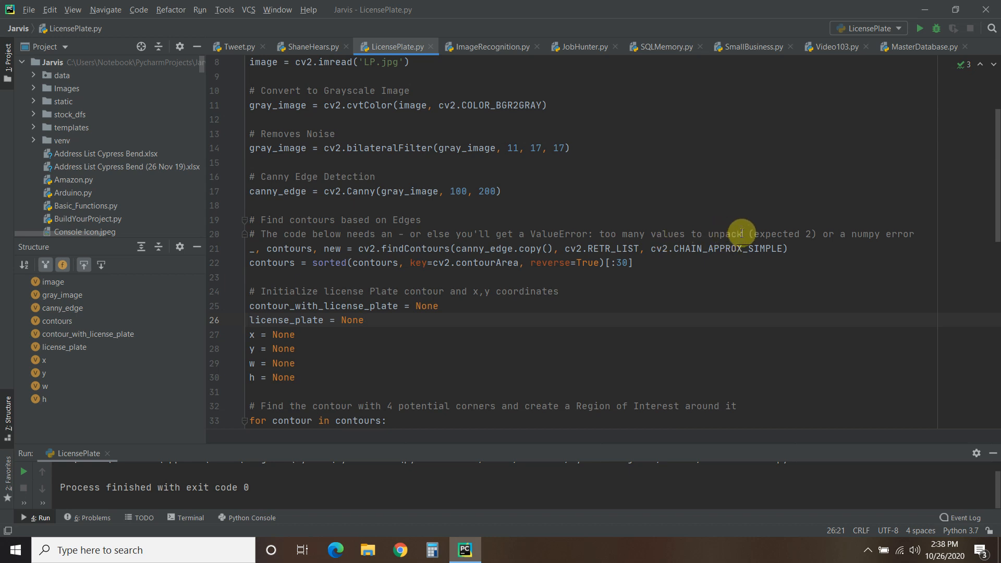
pyautogui.moveTo(297, 248)
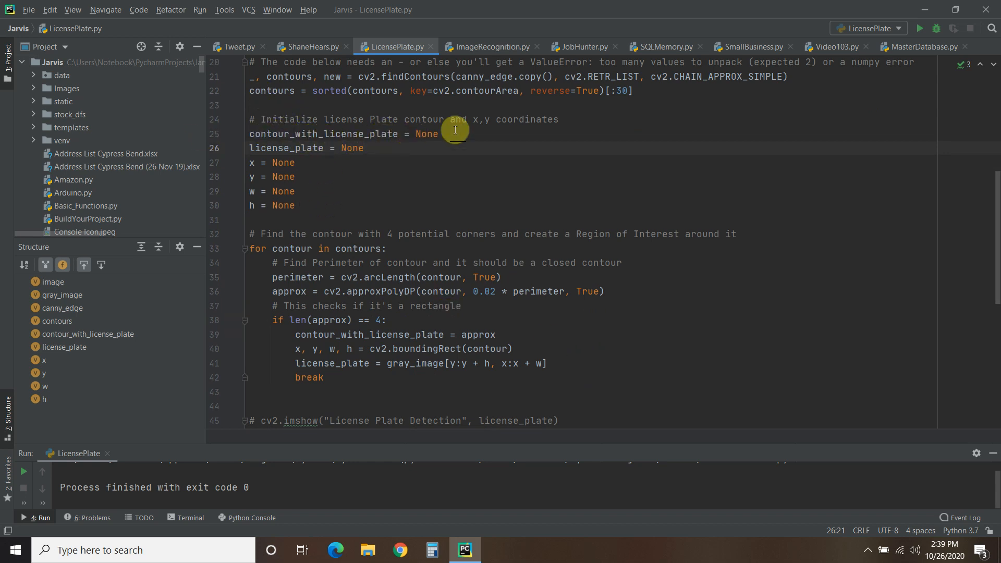
pyautogui.moveTo(338, 198)
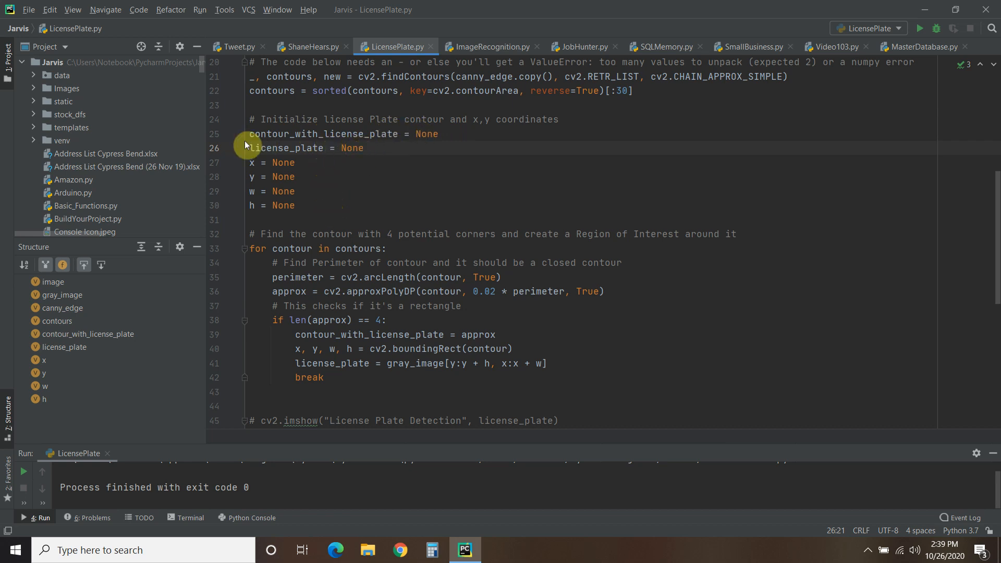
pyautogui.moveTo(611, 249)
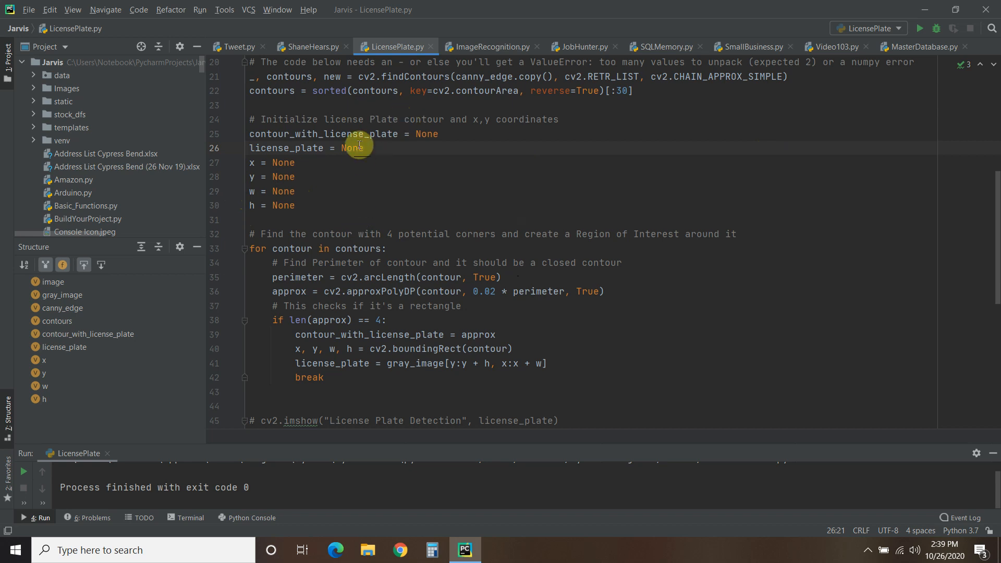
pyautogui.moveTo(350, 291)
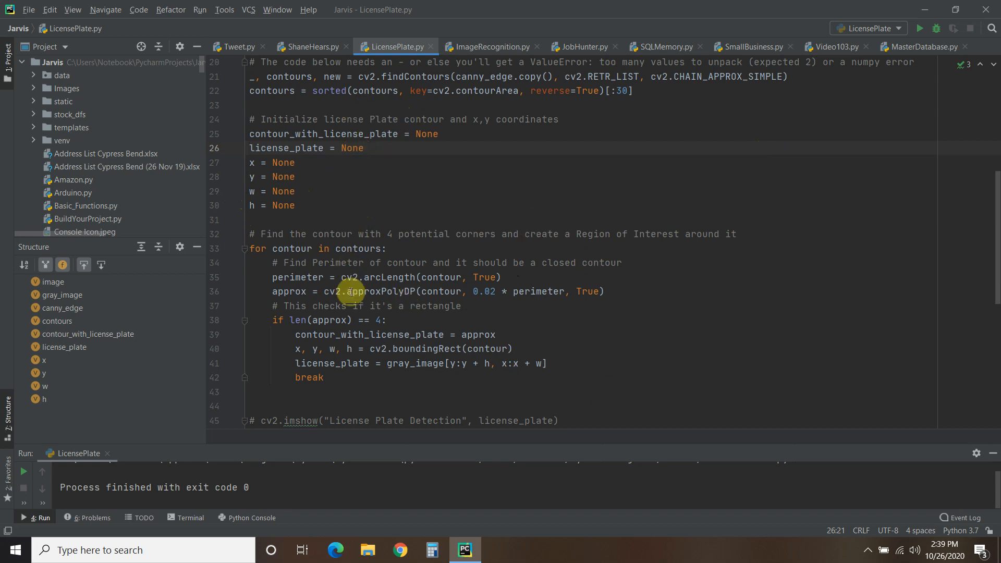
pyautogui.moveTo(613, 91)
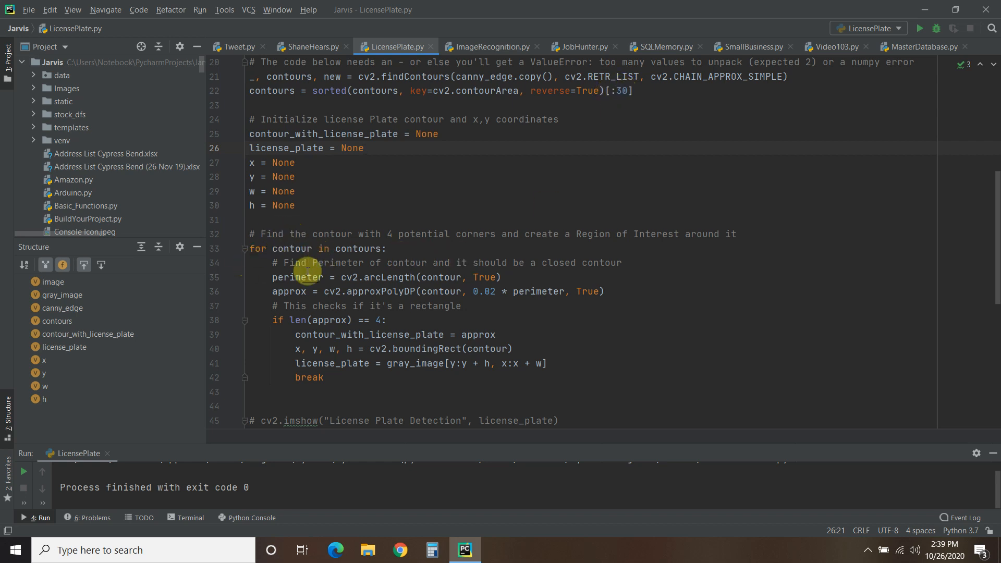
pyautogui.click(502, 277)
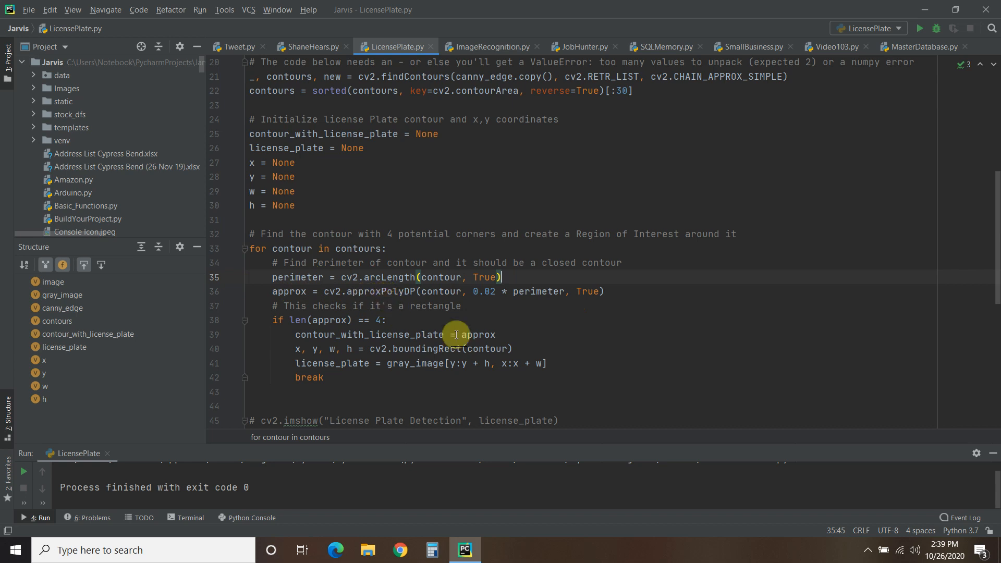
pyautogui.scroll(-3)
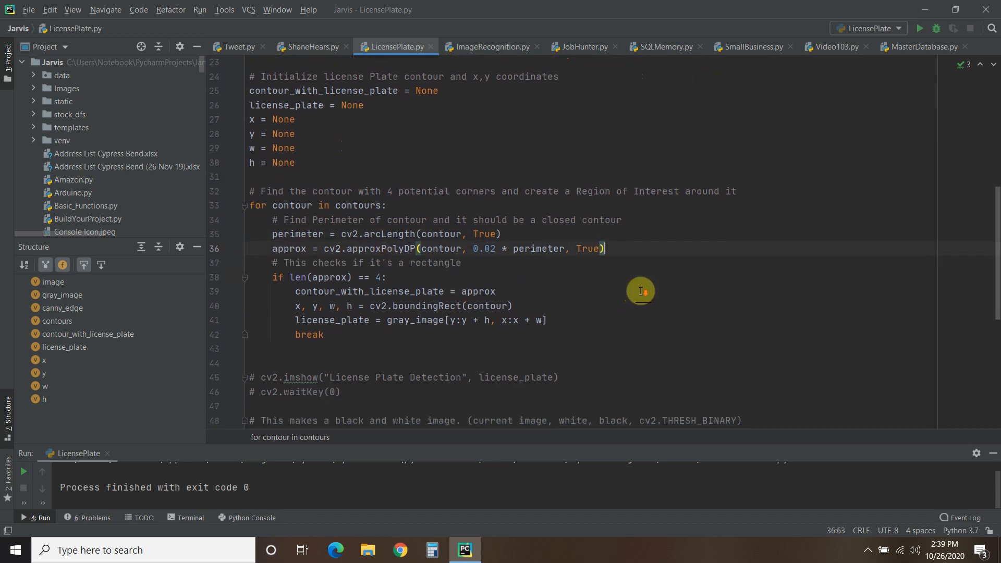
pyautogui.moveTo(481, 210)
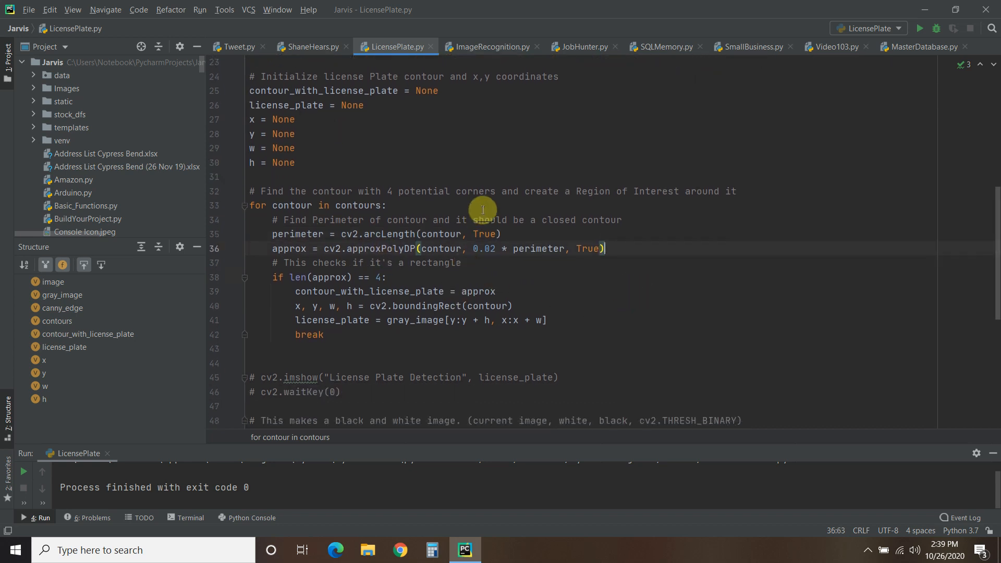
pyautogui.moveTo(632, 211)
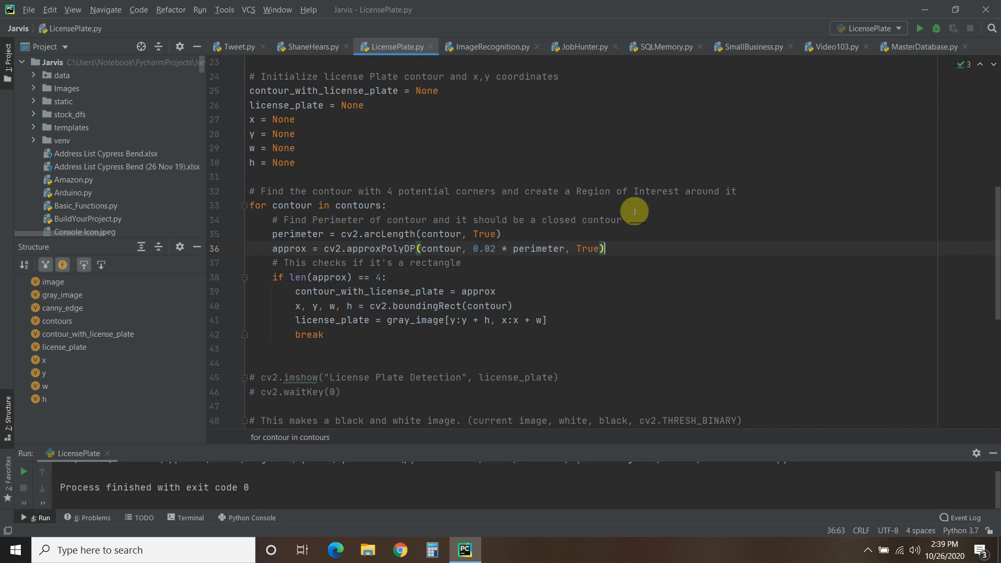
pyautogui.moveTo(342, 232)
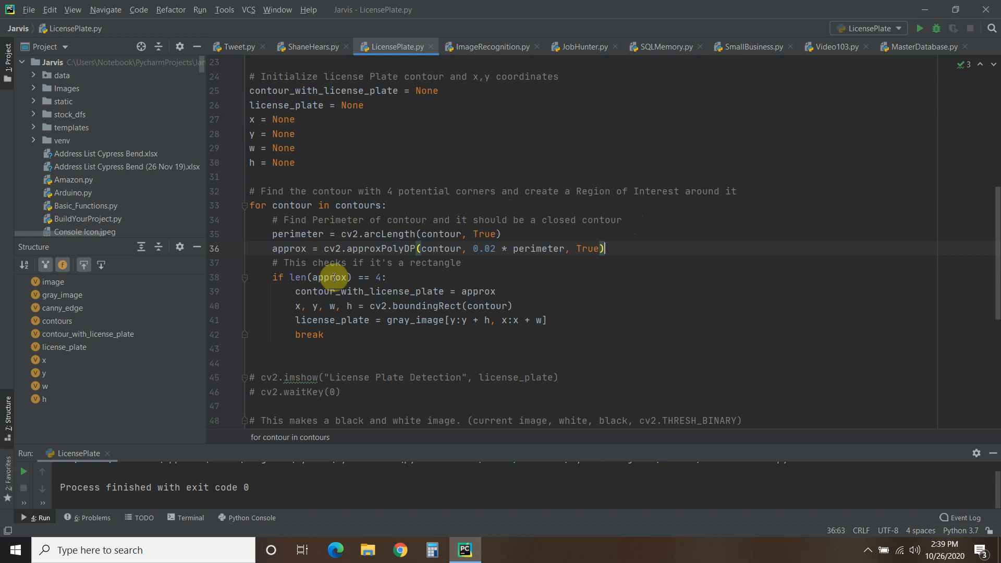
pyautogui.doubleClick(287, 248)
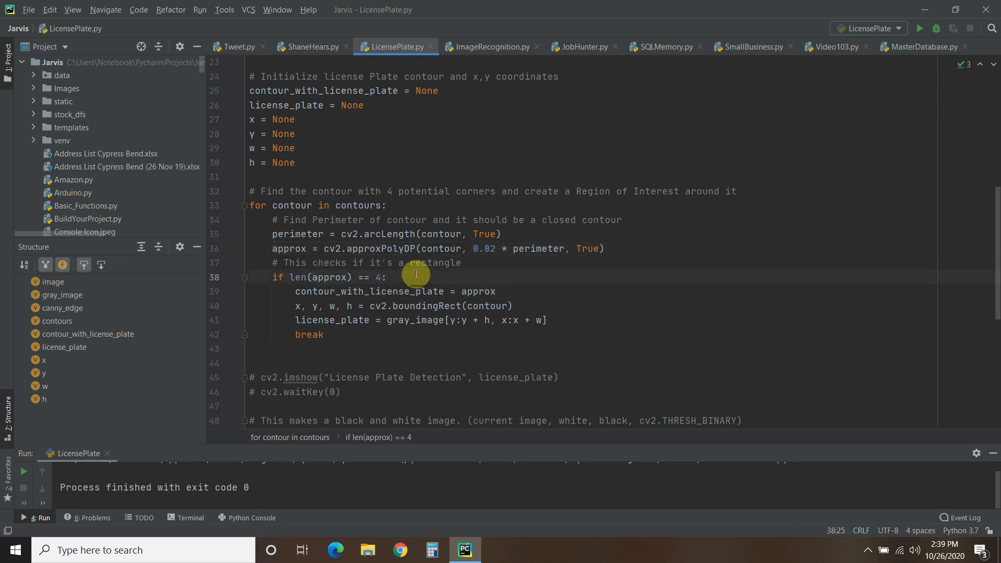
pyautogui.moveTo(319, 291)
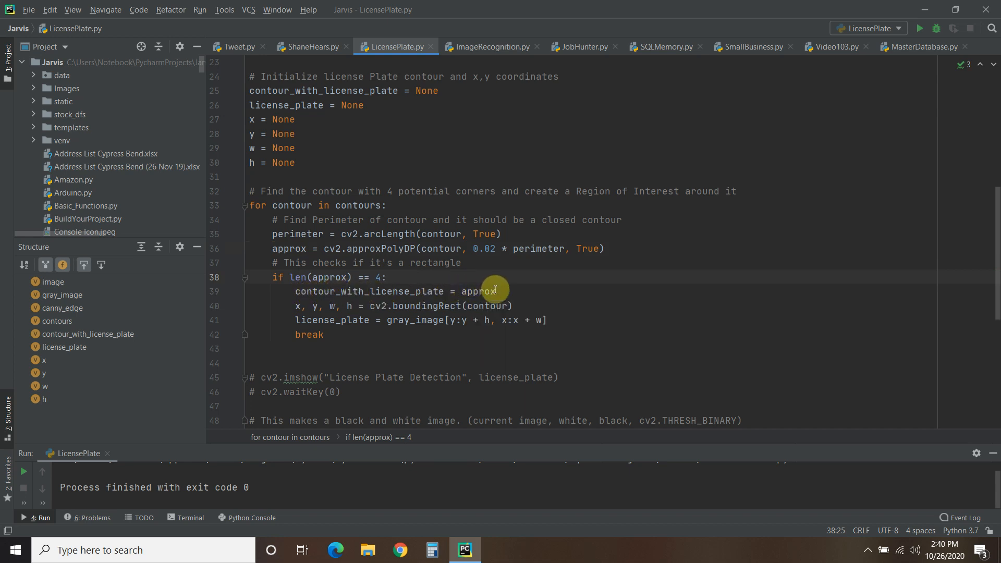
pyautogui.moveTo(334, 305)
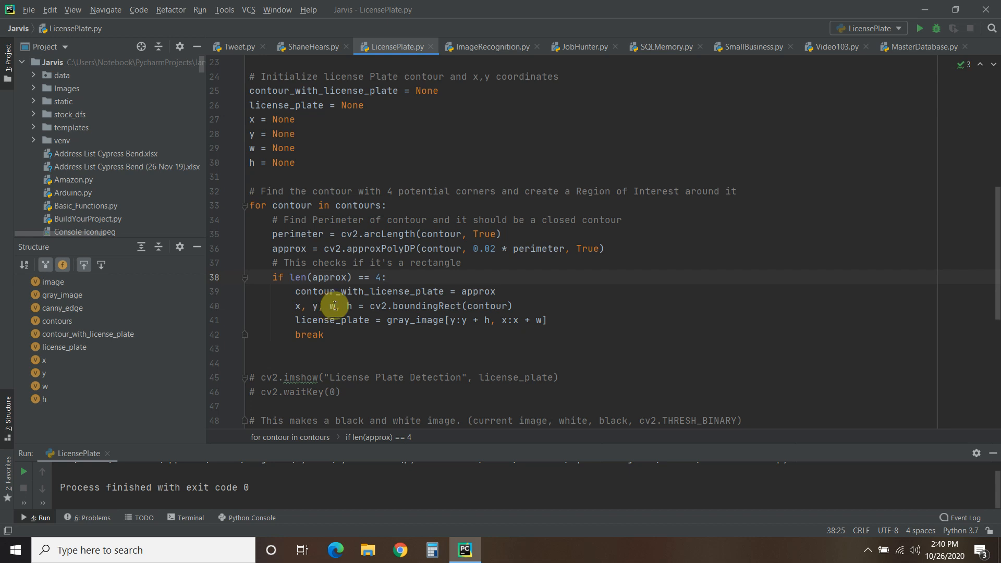
pyautogui.doubleClick(425, 306)
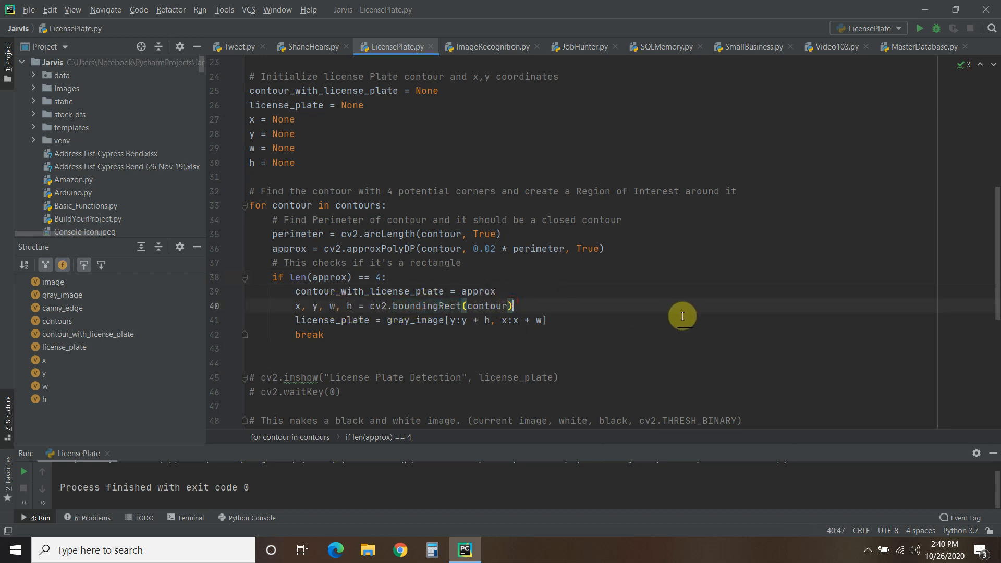
pyautogui.moveTo(328, 288)
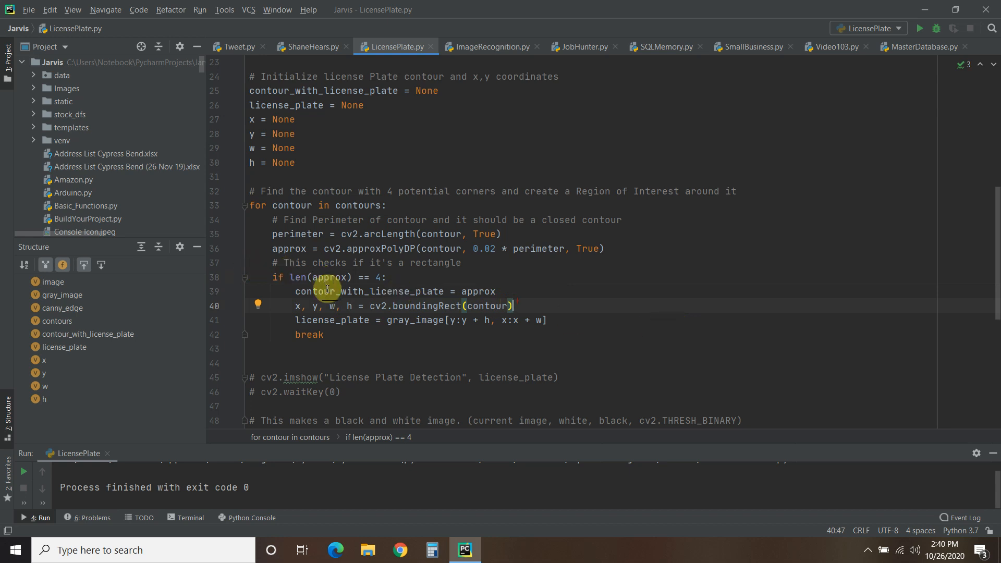
pyautogui.moveTo(433, 320)
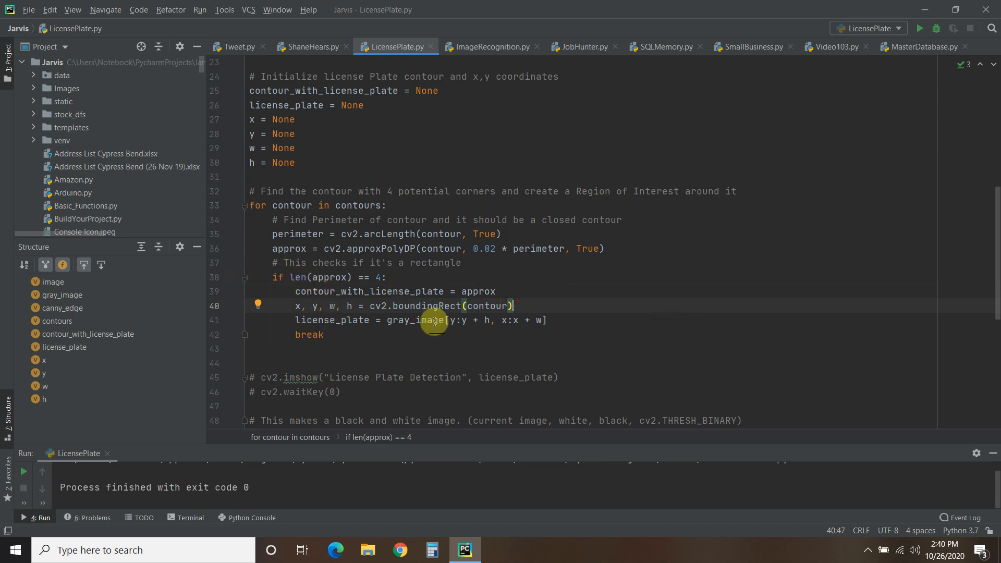
pyautogui.doubleClick(332, 320)
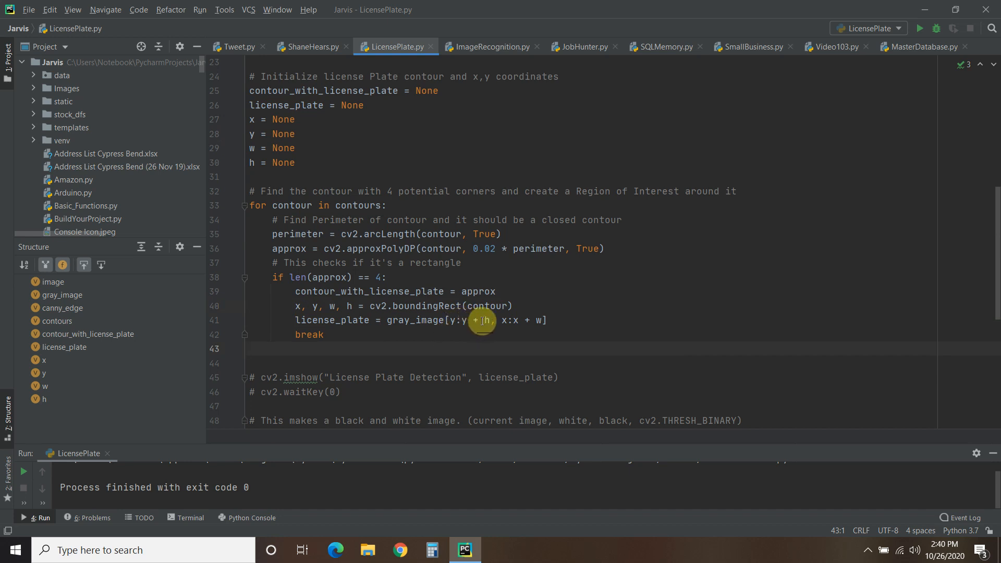
pyautogui.moveTo(490, 328)
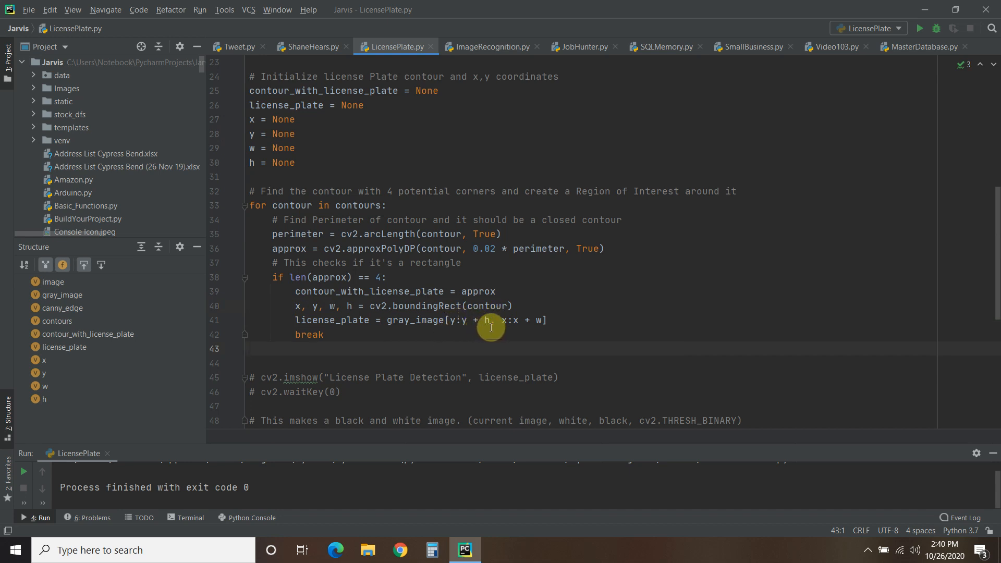
pyautogui.moveTo(527, 320)
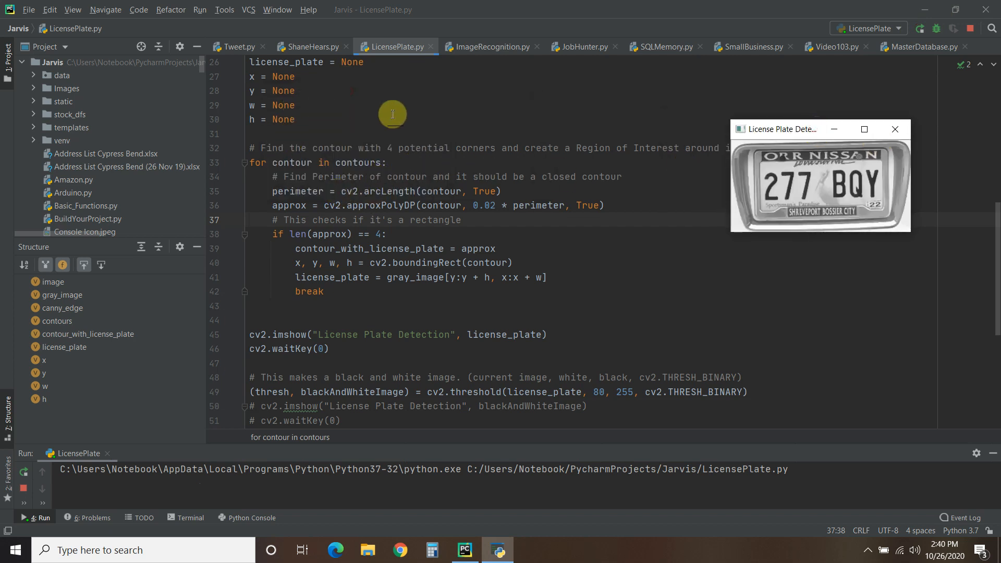
pyautogui.moveTo(249, 143)
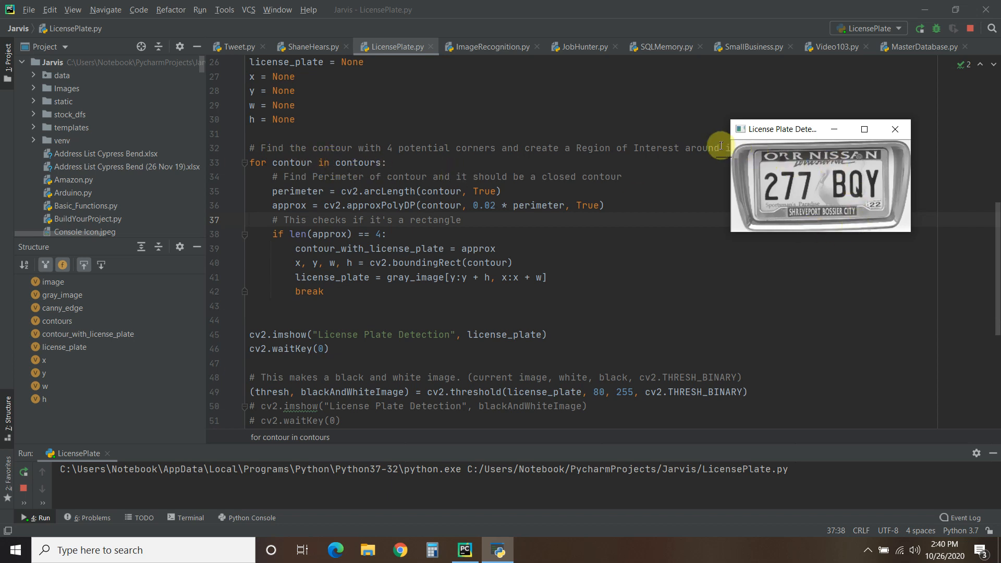
pyautogui.moveTo(890, 221)
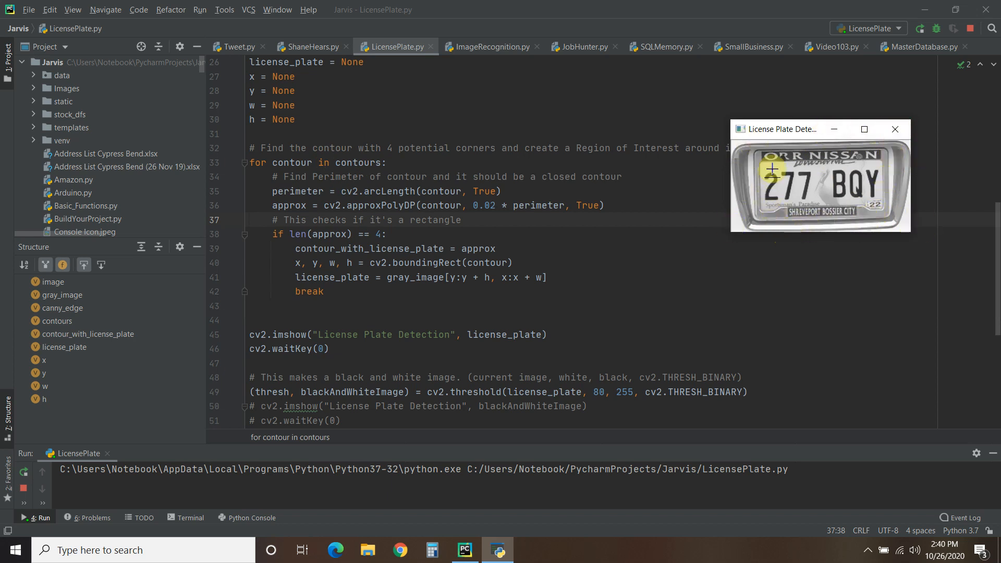
pyautogui.moveTo(796, 195)
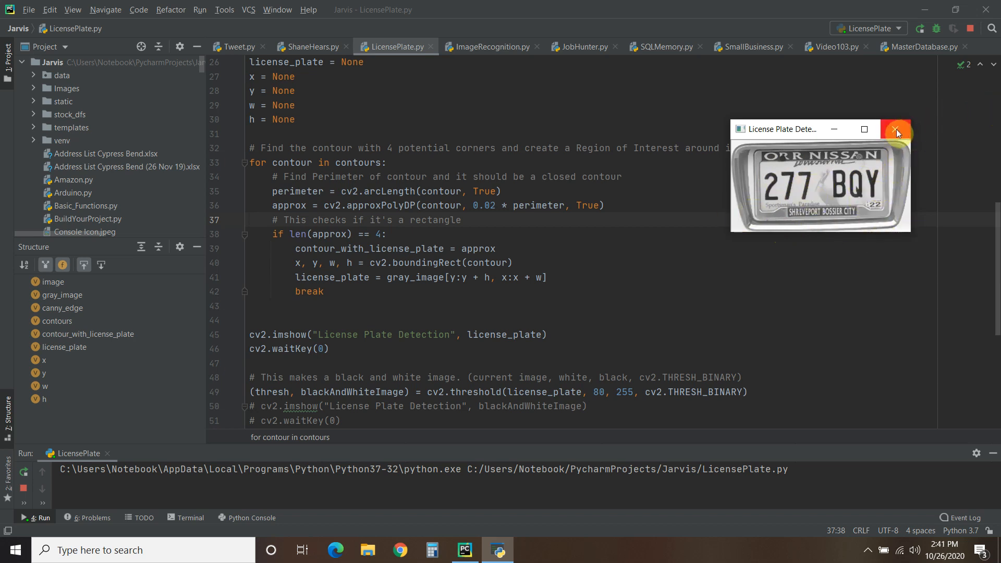
# Close the preview of the cropped grayscale plate 277 BQY.
pyautogui.click(896, 129)
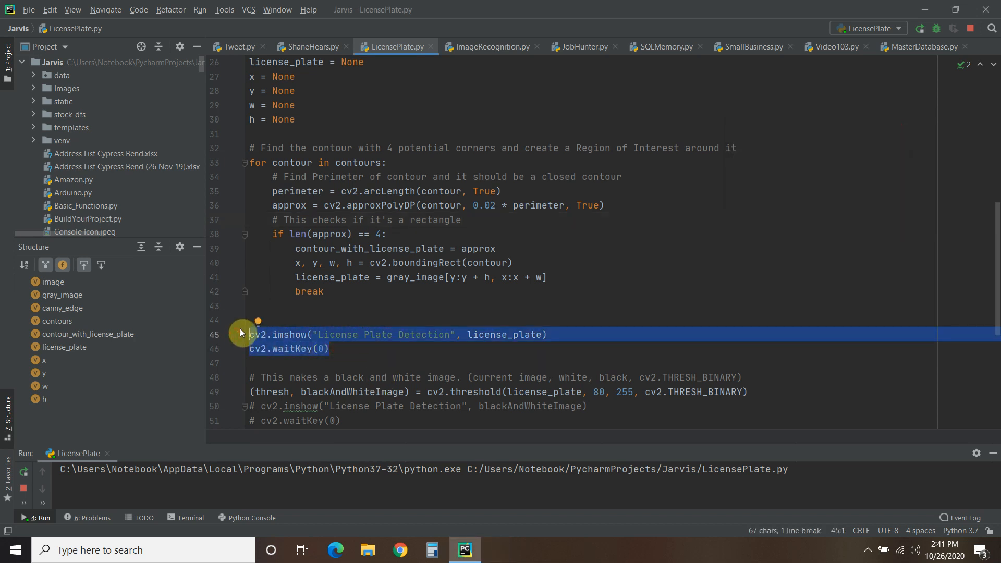
# Comment out the cropped-plate display lines 45–46 with Ctrl+/.
pyautogui.press('ctrl+slash')
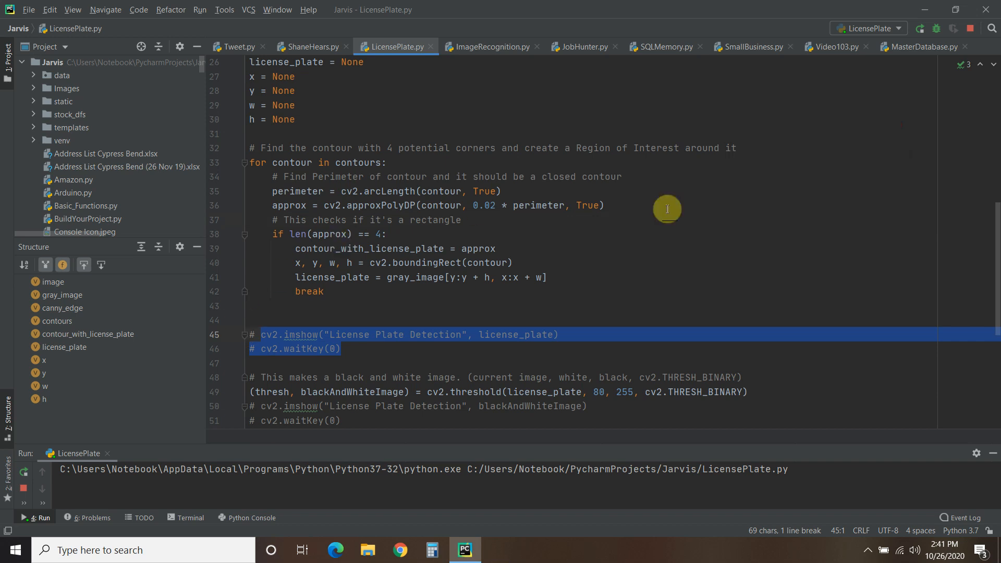
pyautogui.click(385, 174)
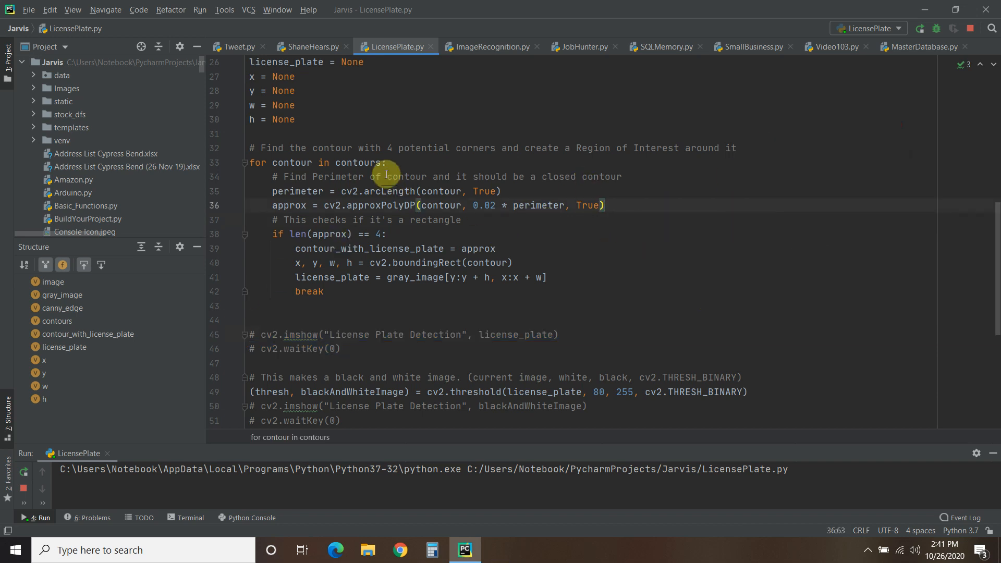
pyautogui.scroll(-3)
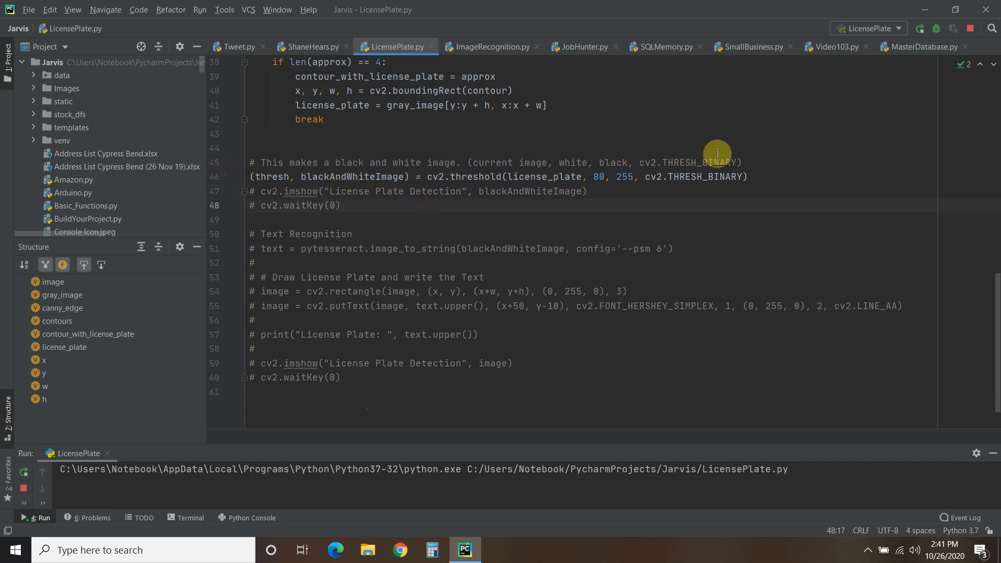
pyautogui.moveTo(834, 175)
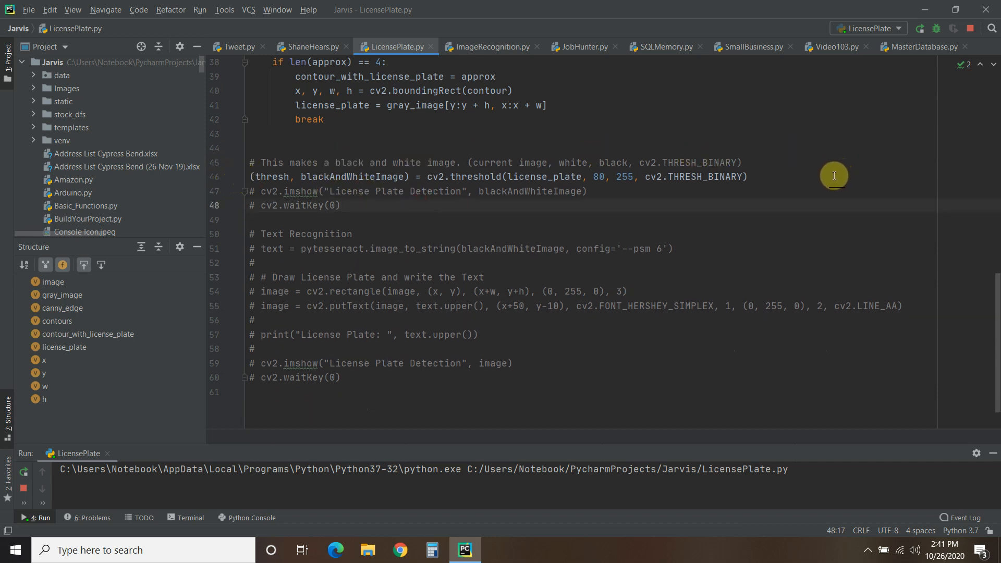
# Review the threshold line producing blackAndWhiteImage from the plate input.
pyautogui.doubleClick(492, 163)
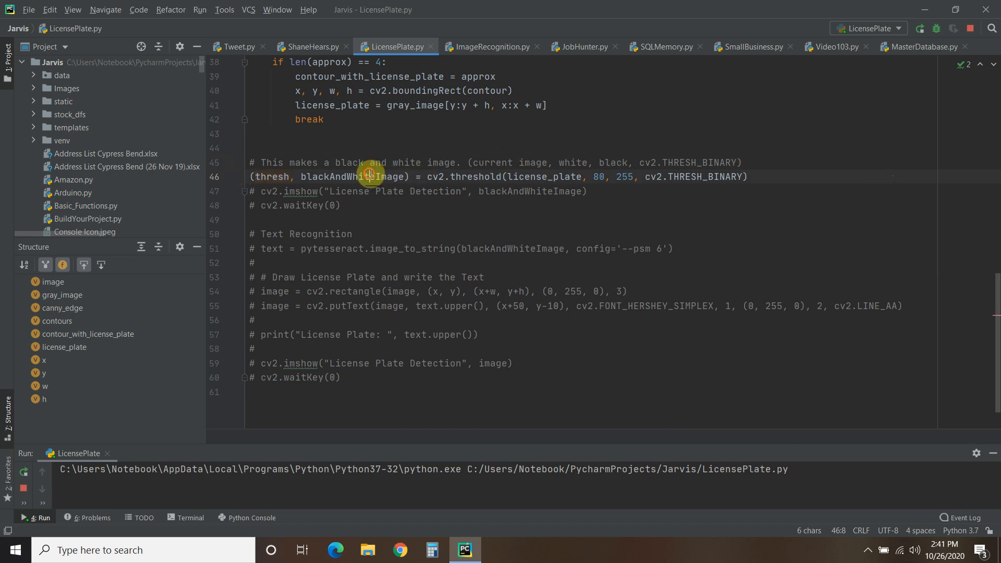
pyautogui.doubleClick(351, 176)
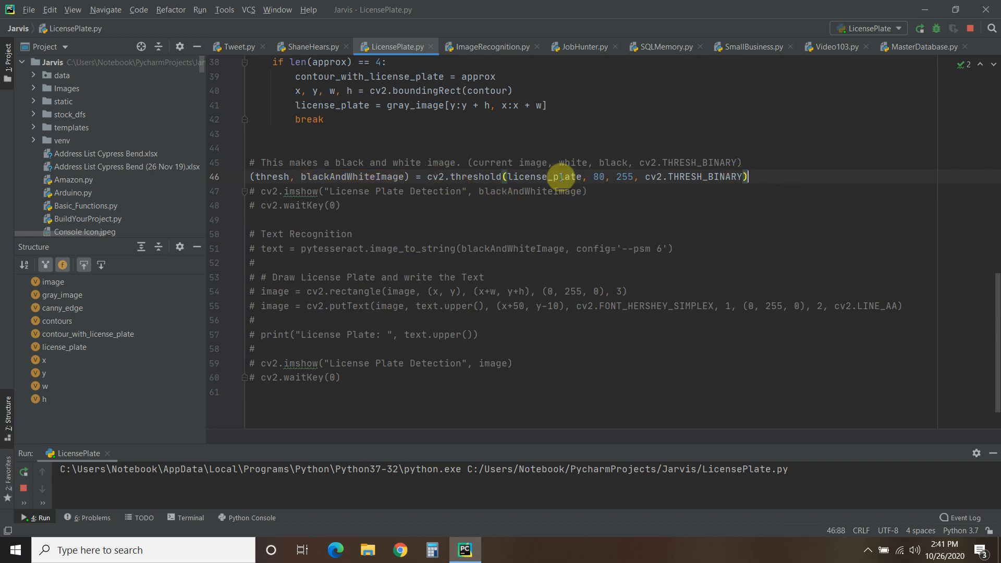
pyautogui.doubleClick(491, 163)
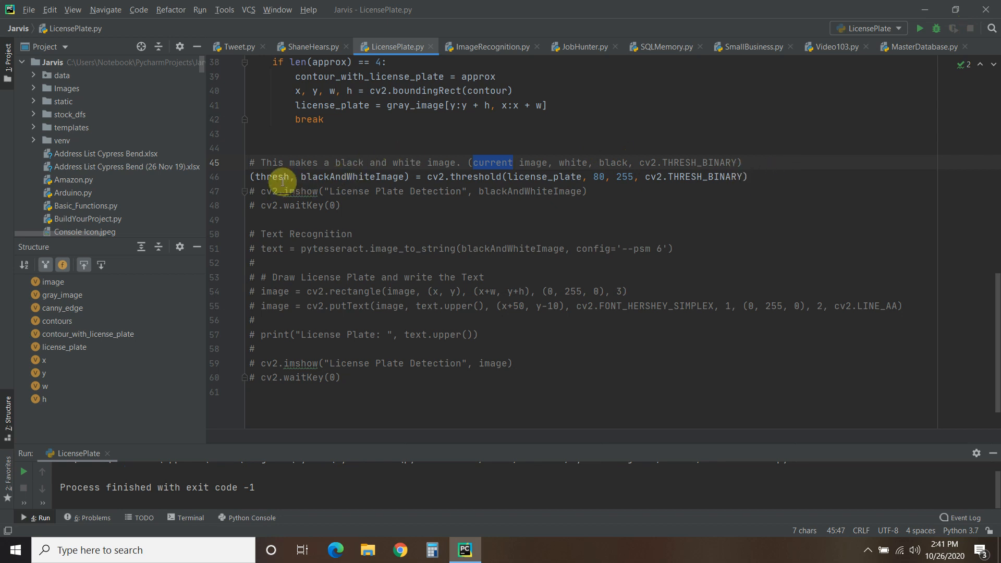
pyautogui.moveTo(353, 205)
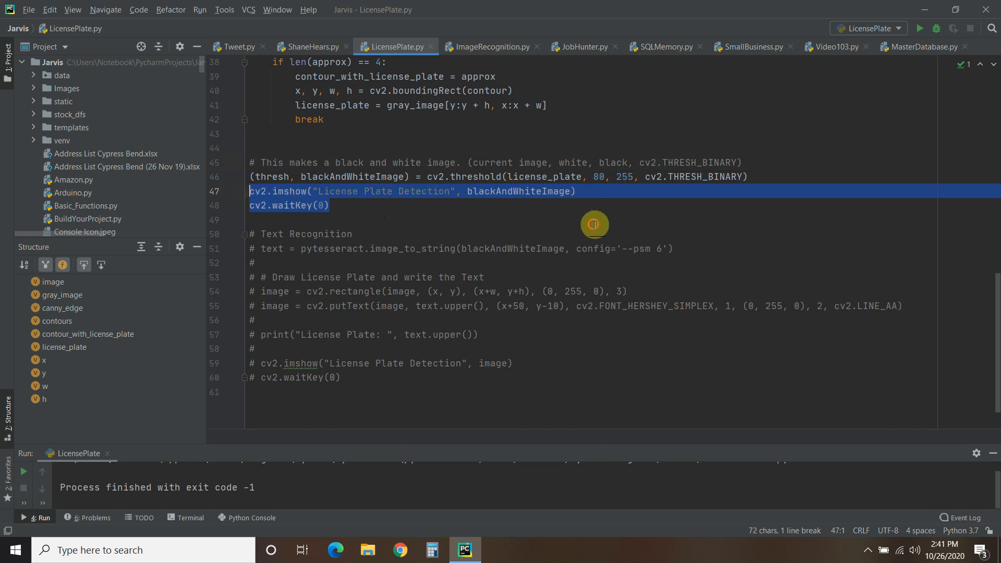
# Run the script to show the black-and-white thresholded plate 277 BQY.
pyautogui.click(920, 28)
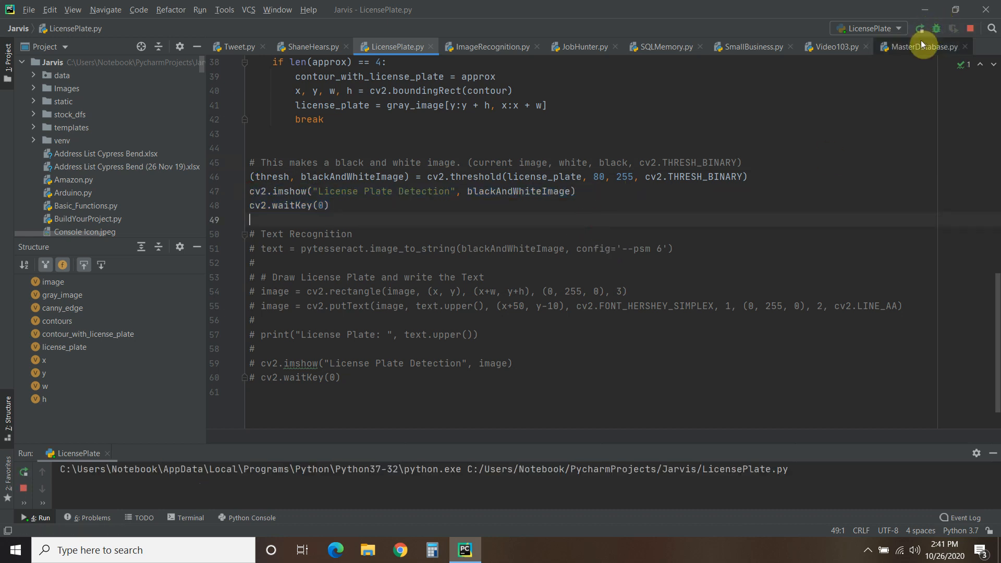
pyautogui.click(920, 28)
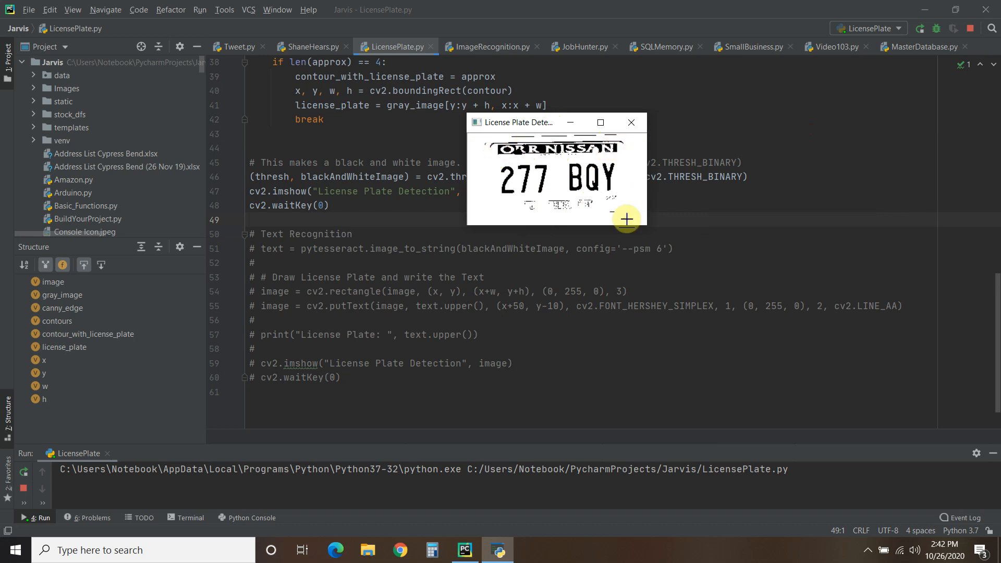
pyautogui.moveTo(623, 192)
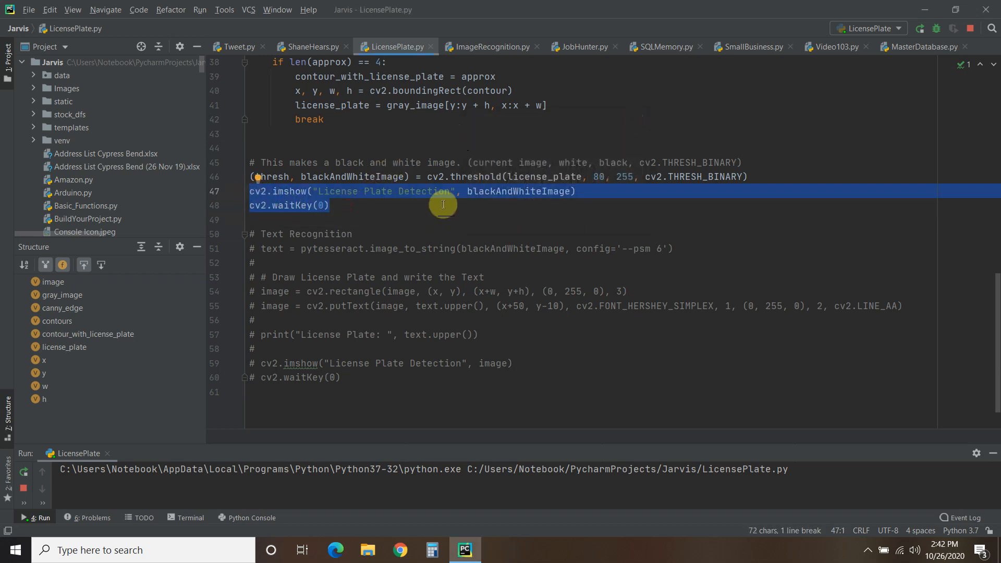
pyautogui.press('Delete')
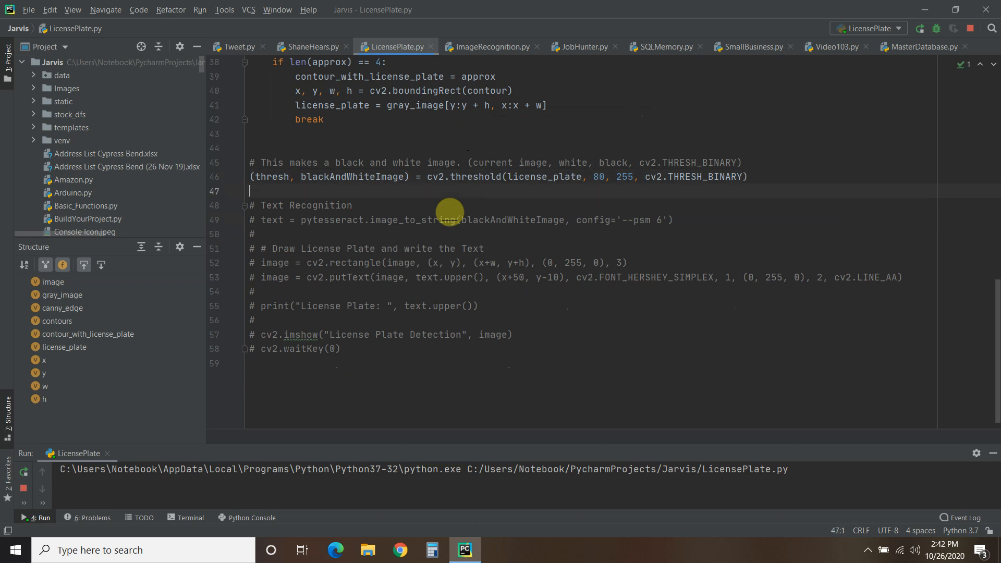
pyautogui.moveTo(259, 220); pyautogui.dragTo(340, 348)
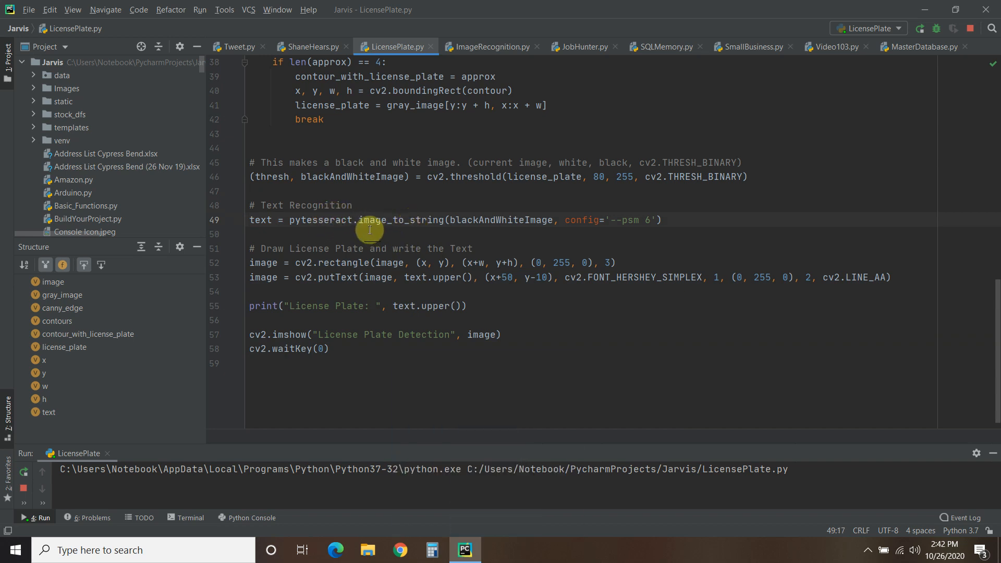
pyautogui.moveTo(404, 232)
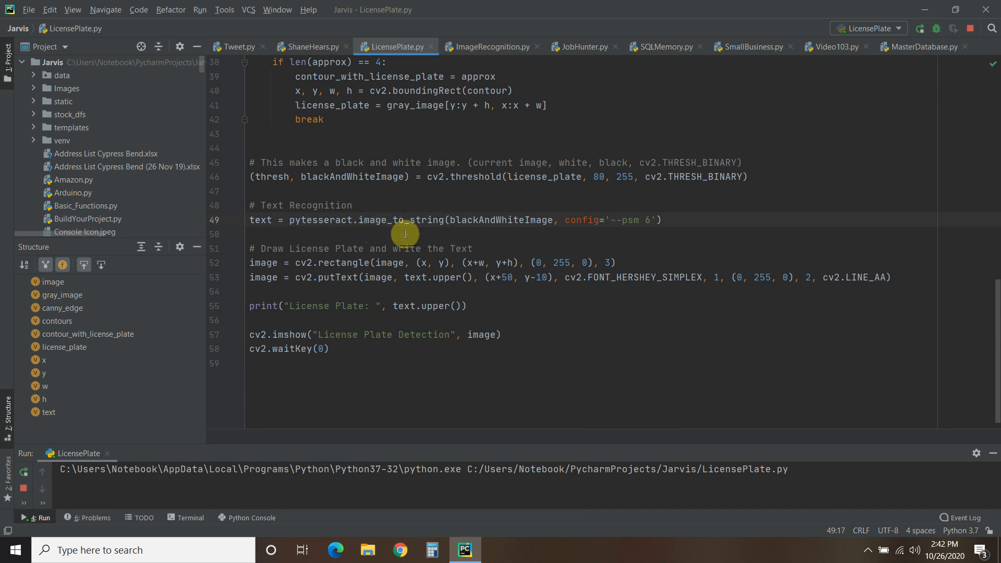
pyautogui.moveTo(501, 220)
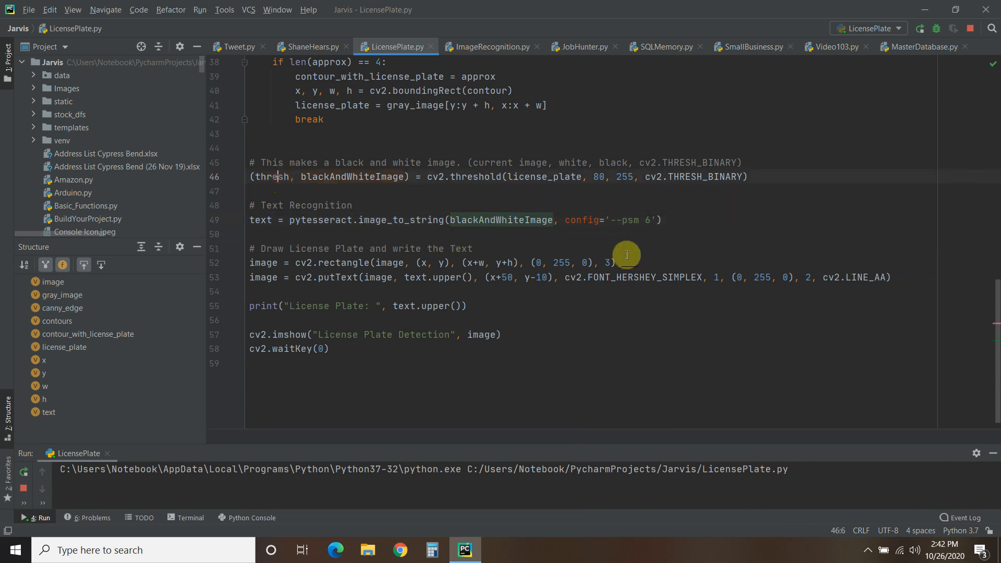
pyautogui.click(644, 220)
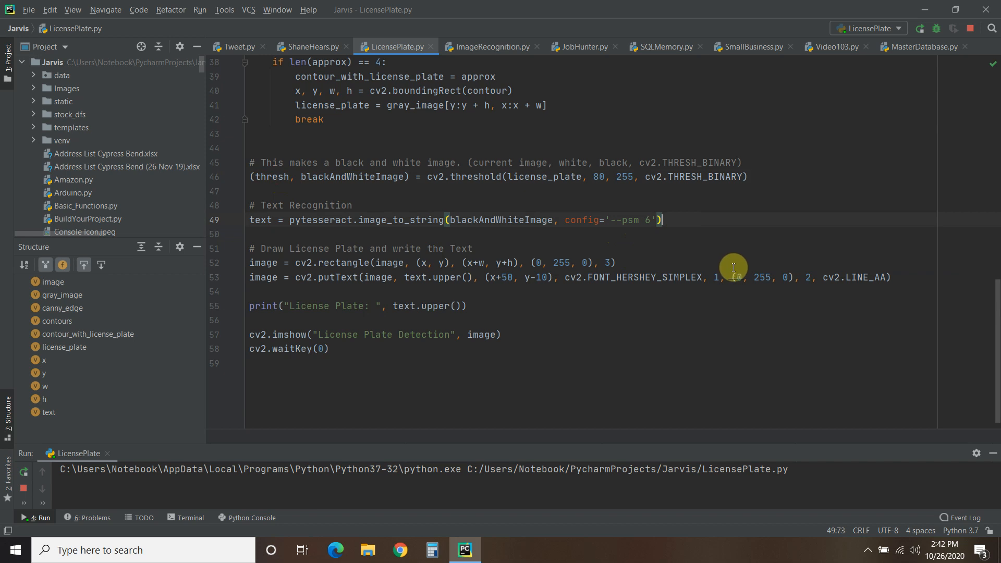
pyautogui.moveTo(726, 263)
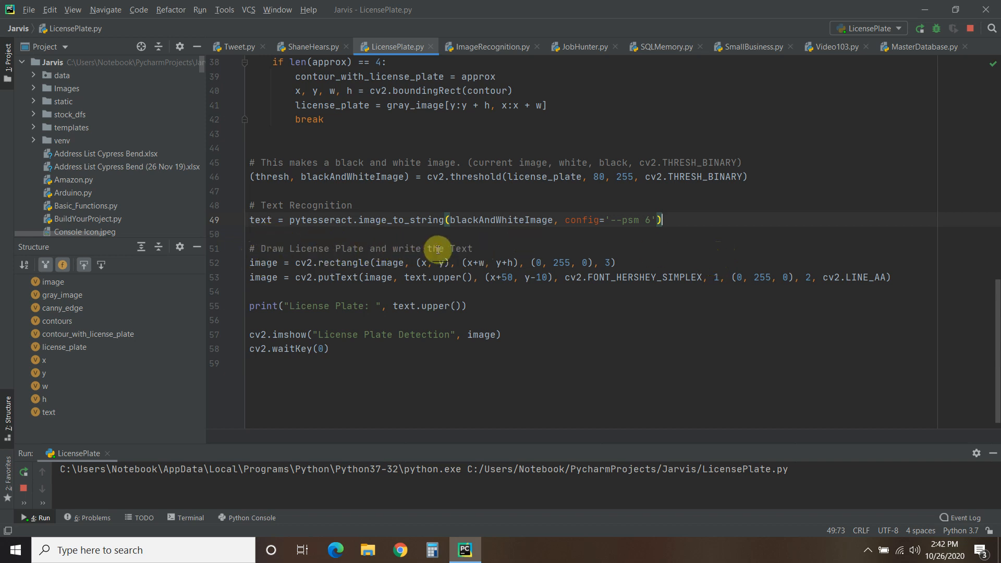
pyautogui.moveTo(279, 262)
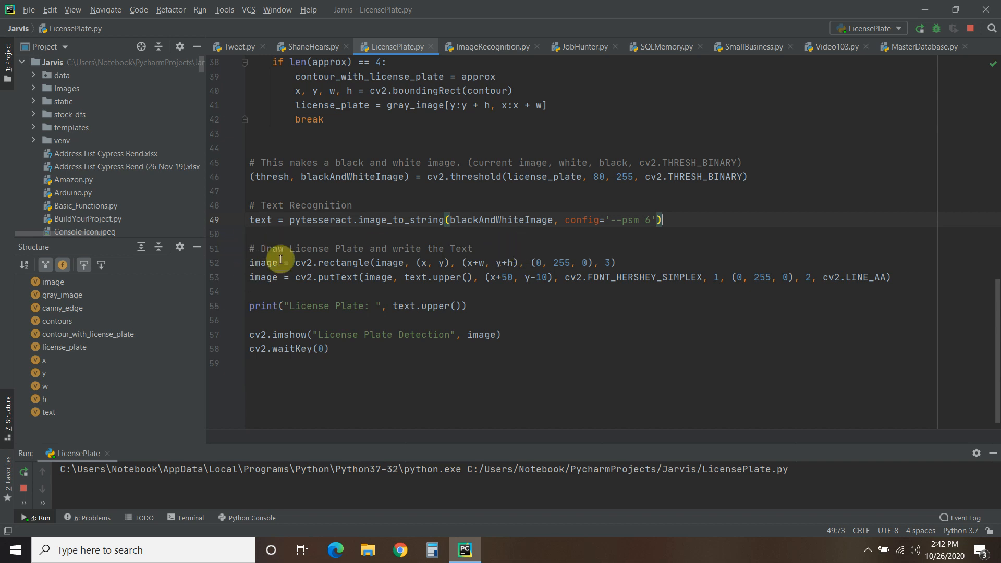
pyautogui.doubleClick(302, 263)
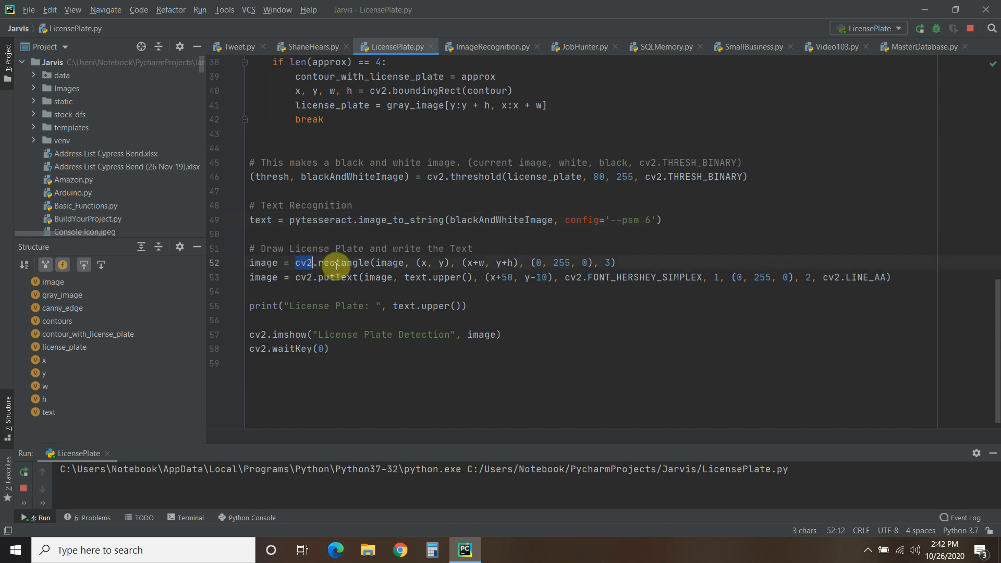
pyautogui.click(389, 262)
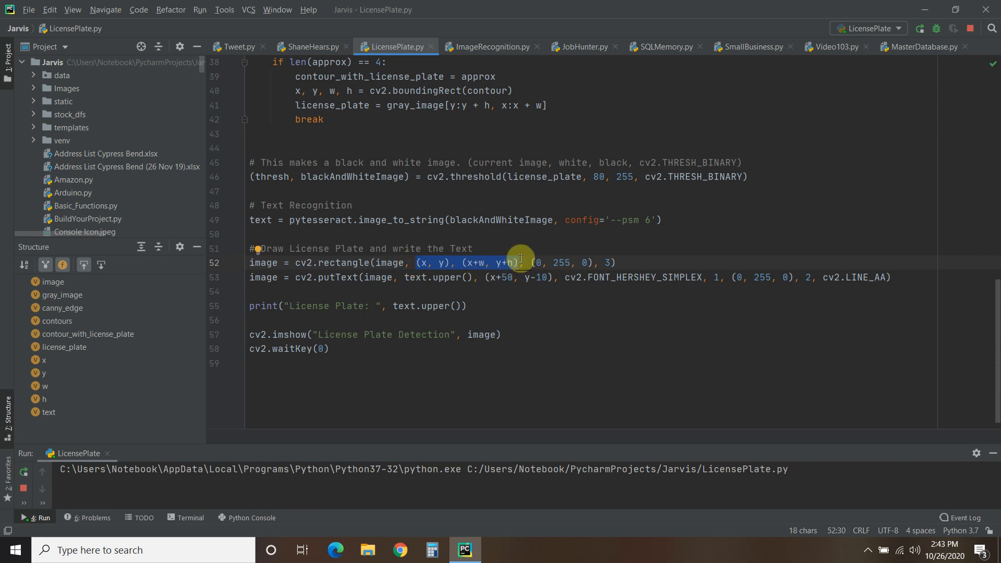
pyautogui.moveTo(523, 273)
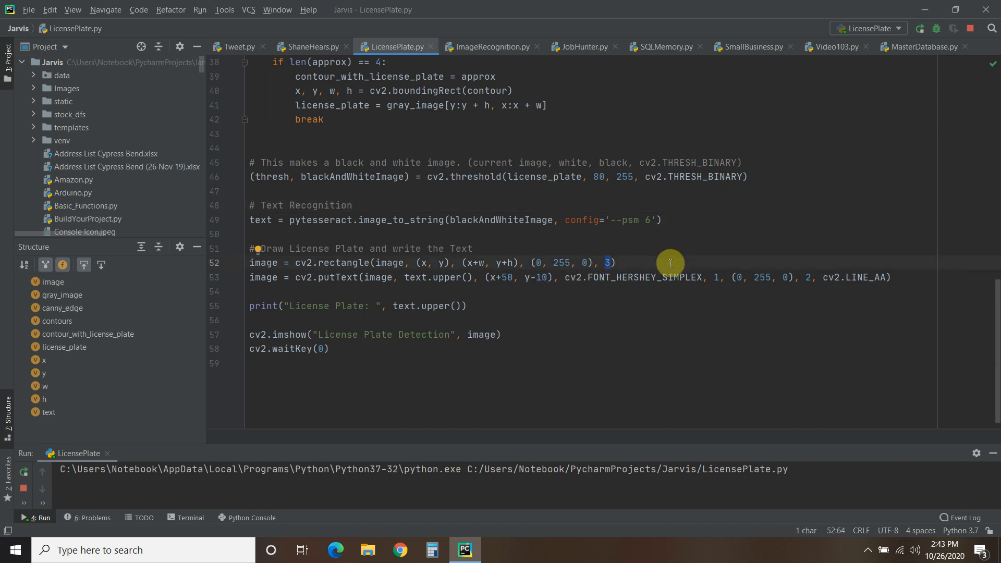
pyautogui.moveTo(253, 243)
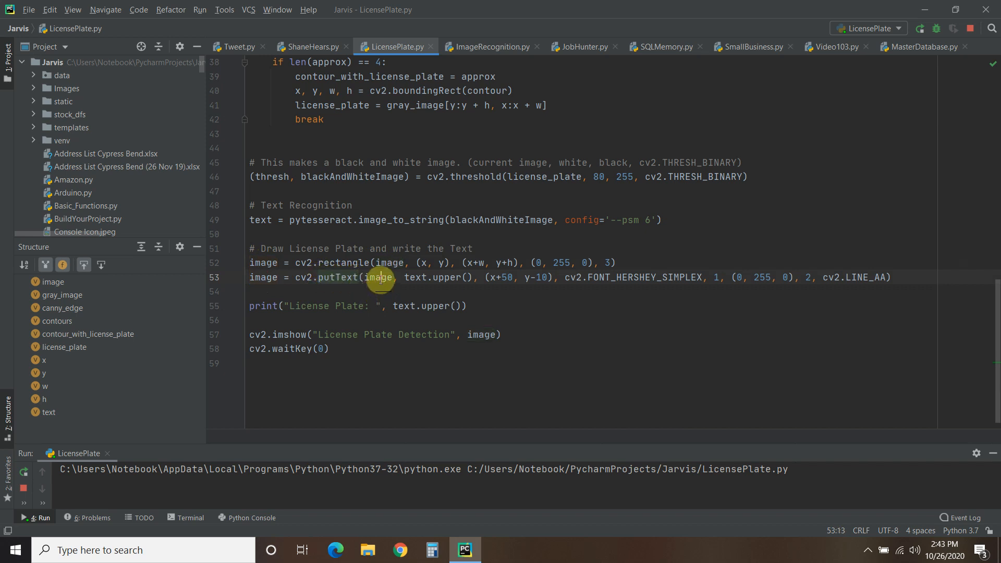
pyautogui.doubleClick(447, 277)
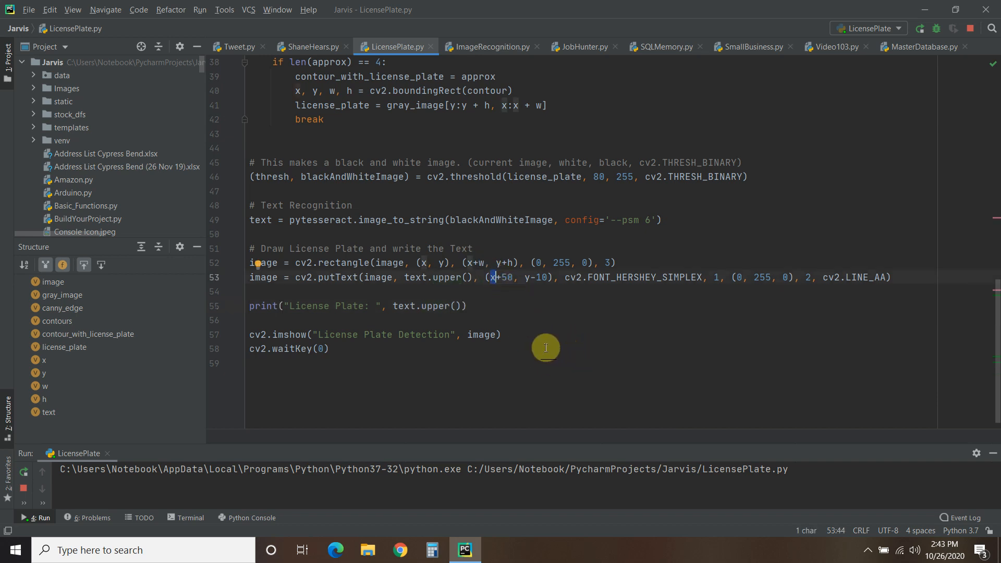
pyautogui.moveTo(647, 337)
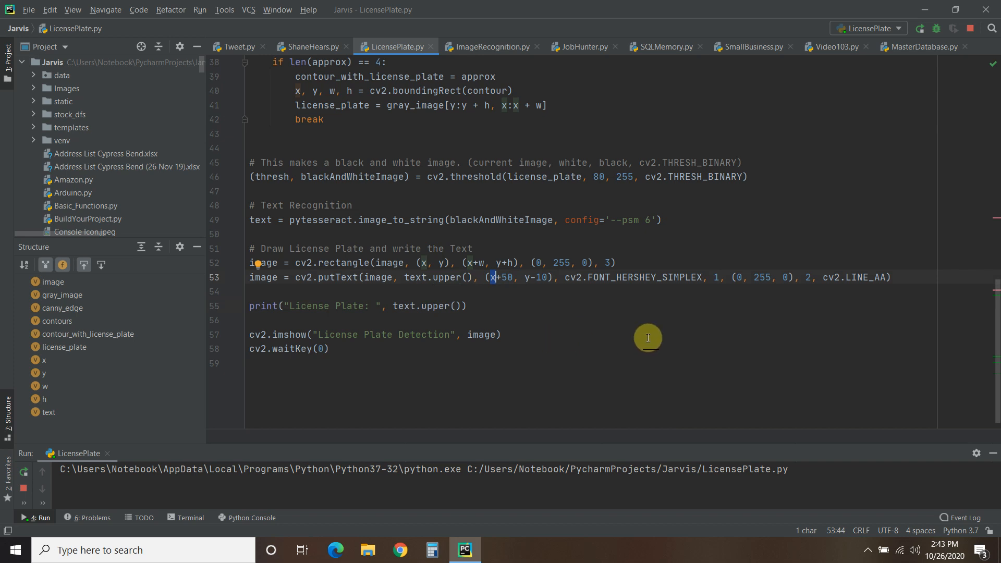
pyautogui.moveTo(541, 342)
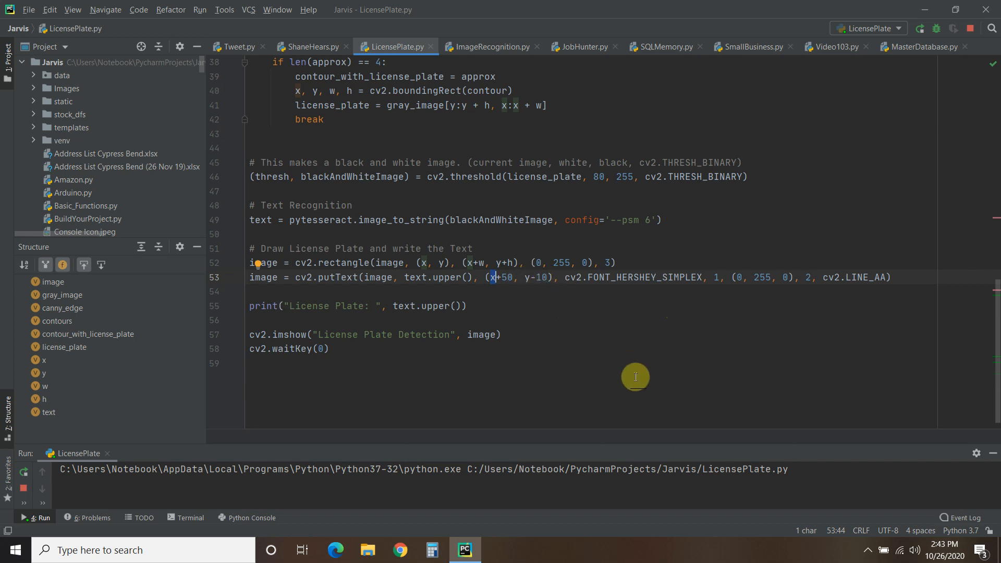
pyautogui.moveTo(602, 322)
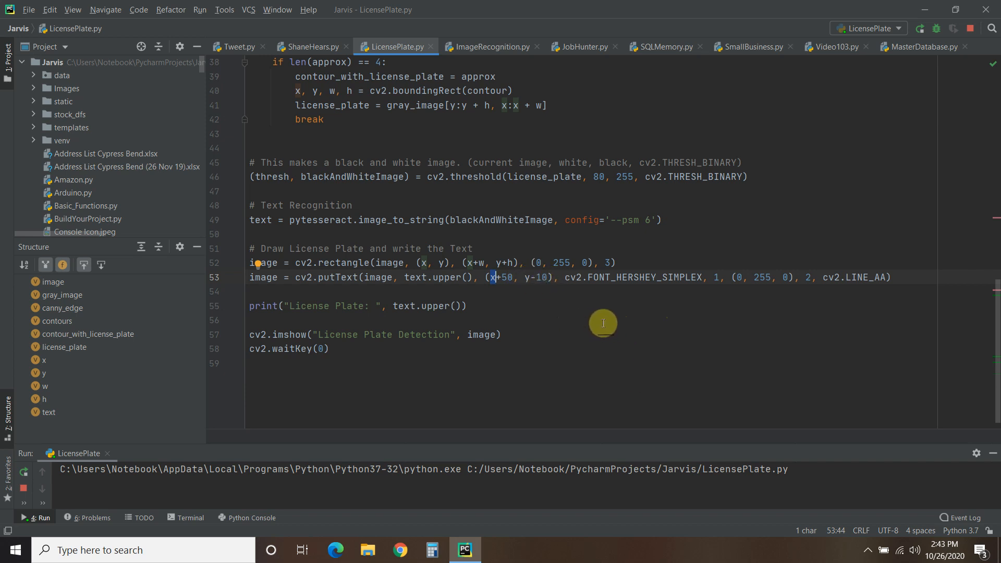
pyautogui.moveTo(616, 279)
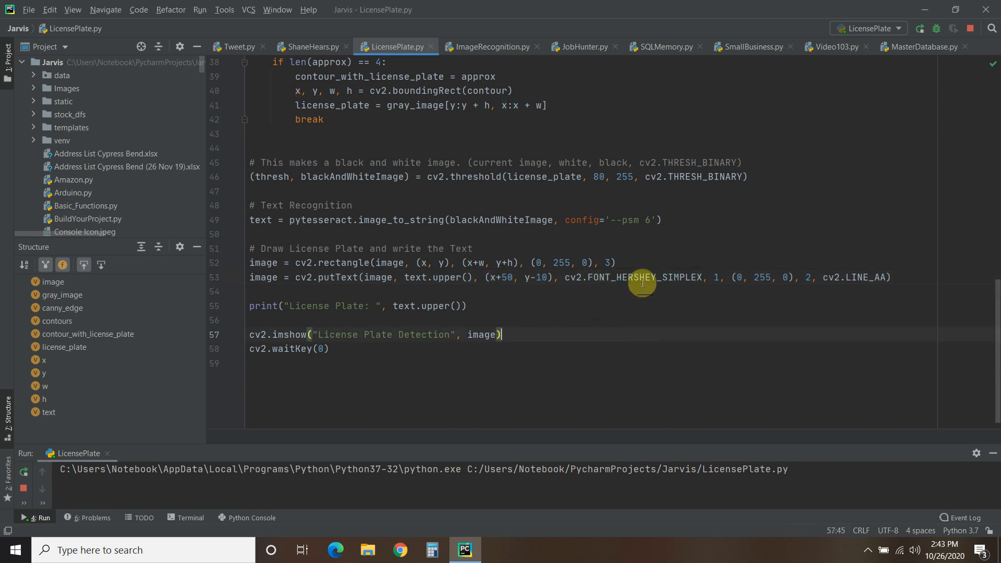
pyautogui.doubleClick(643, 278)
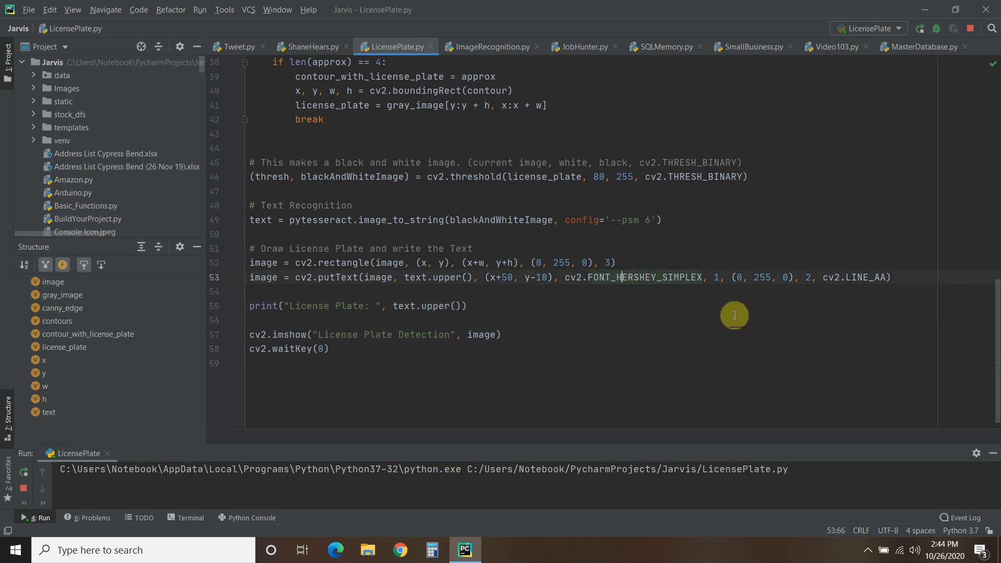
pyautogui.doubleClick(715, 277)
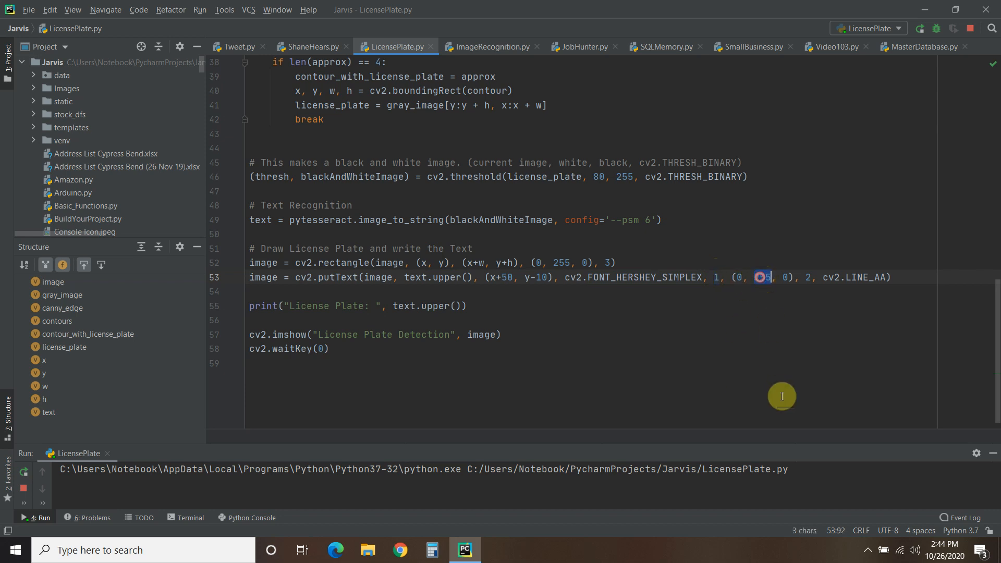
pyautogui.doubleClick(763, 276)
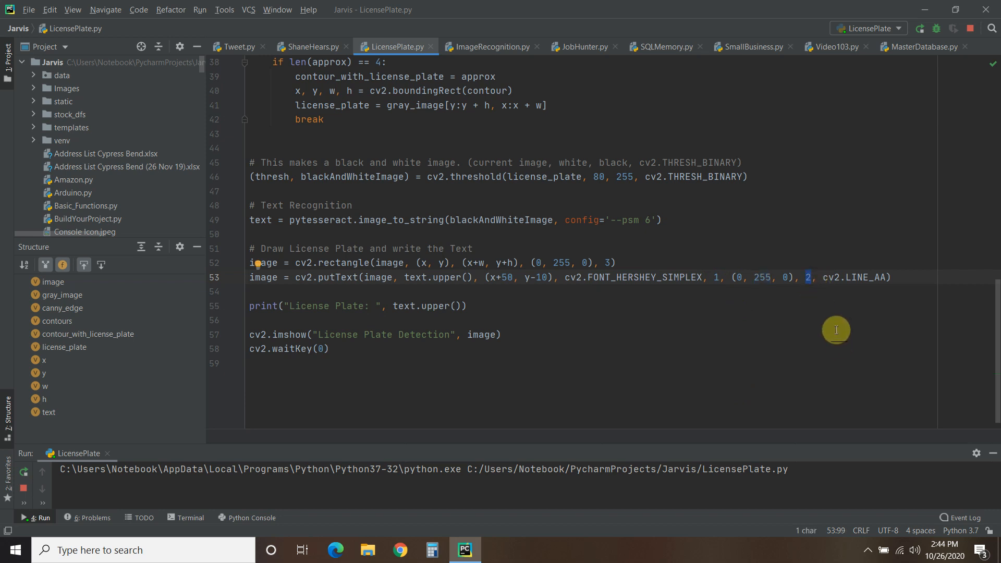
pyautogui.click(880, 278)
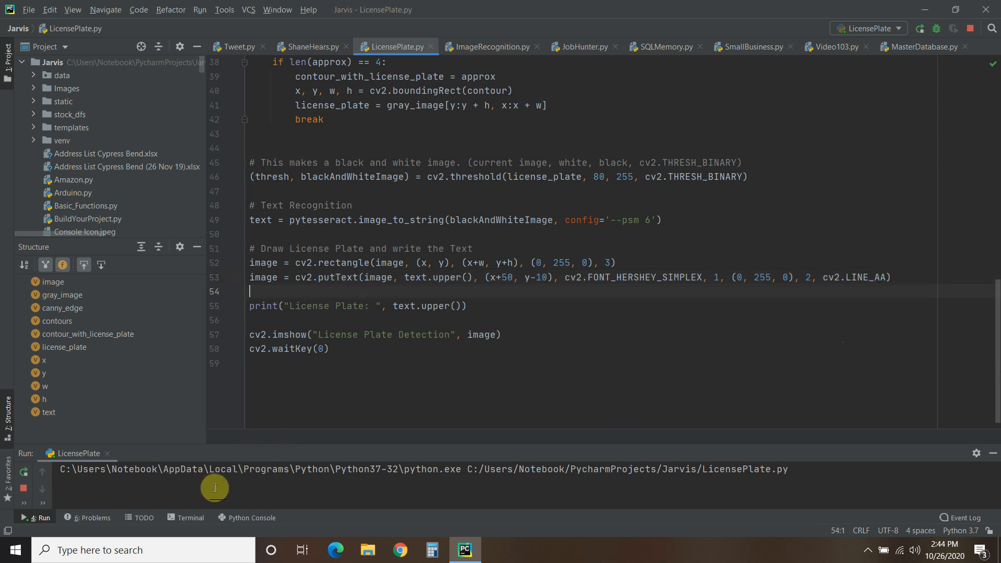
pyautogui.moveTo(409, 445)
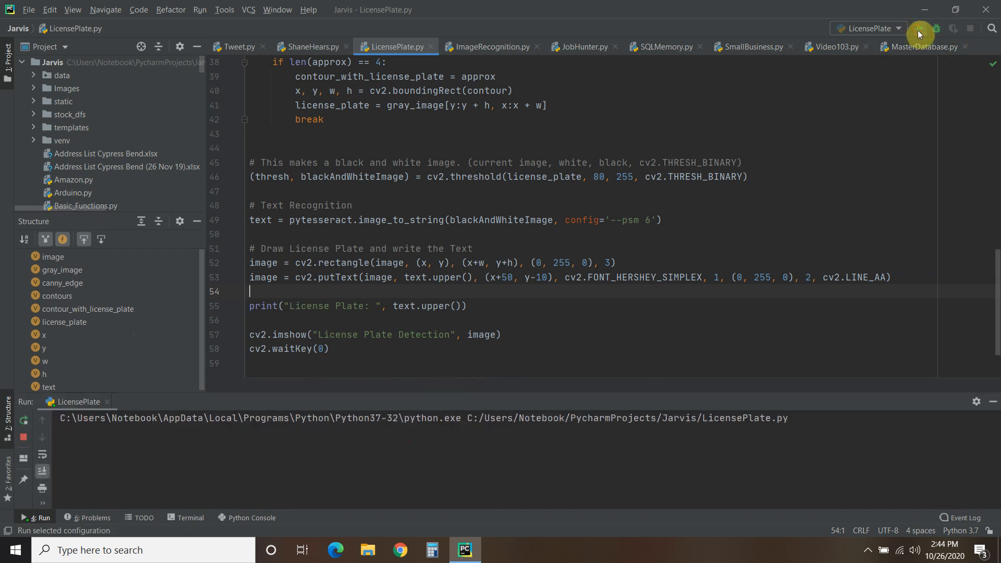
pyautogui.click(918, 28)
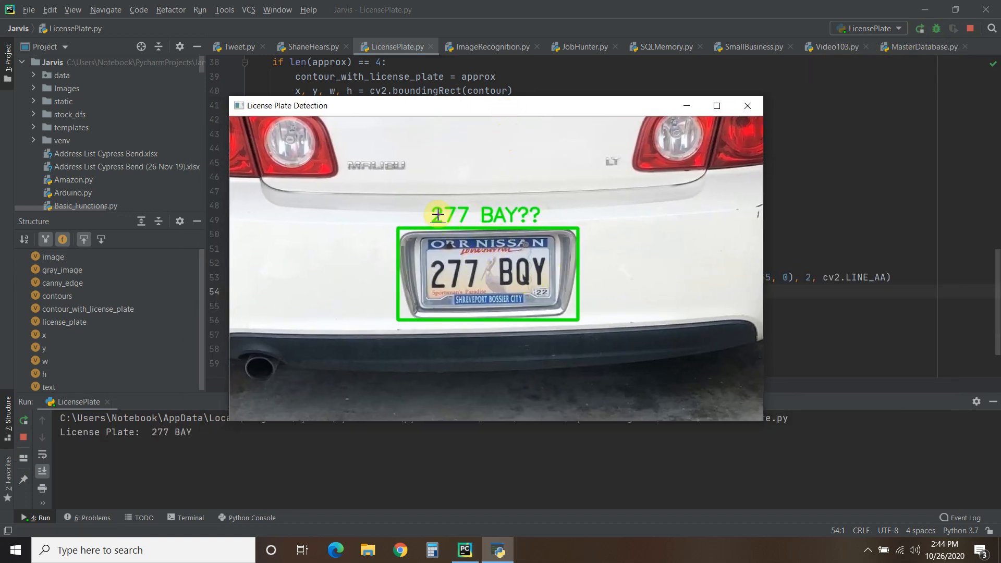
pyautogui.moveTo(514, 220)
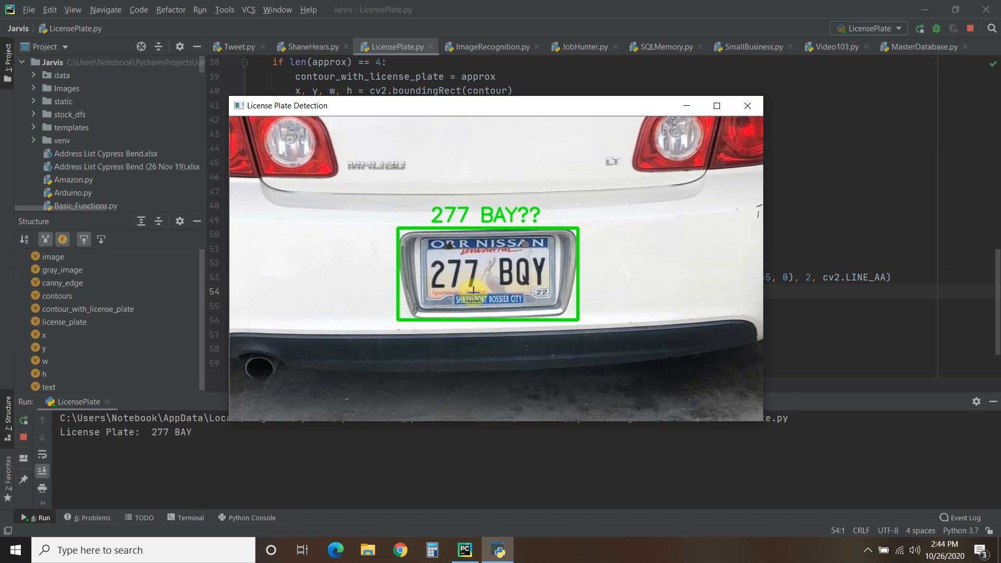
pyautogui.moveTo(482, 237)
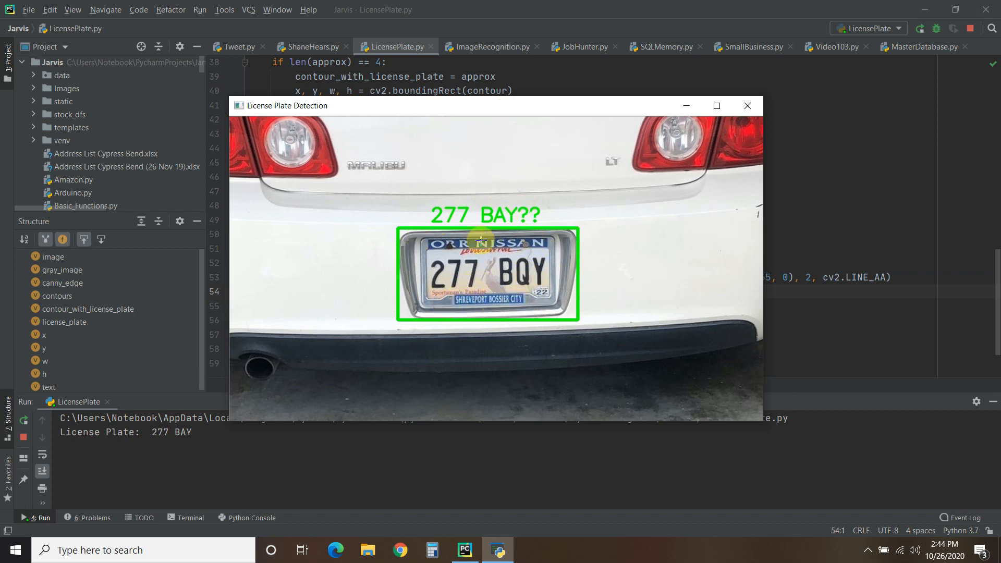
pyautogui.moveTo(523, 215)
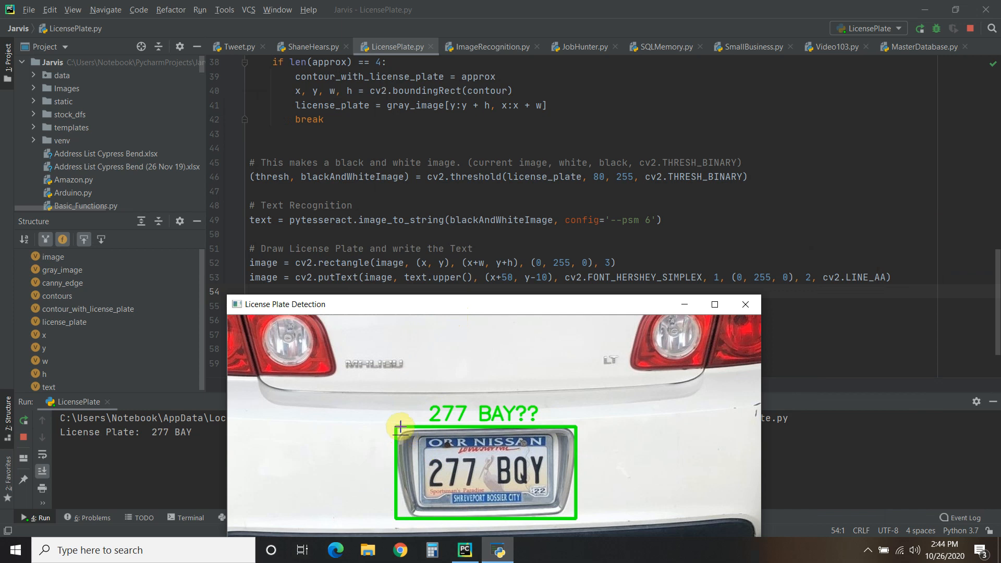
pyautogui.moveTo(547, 394)
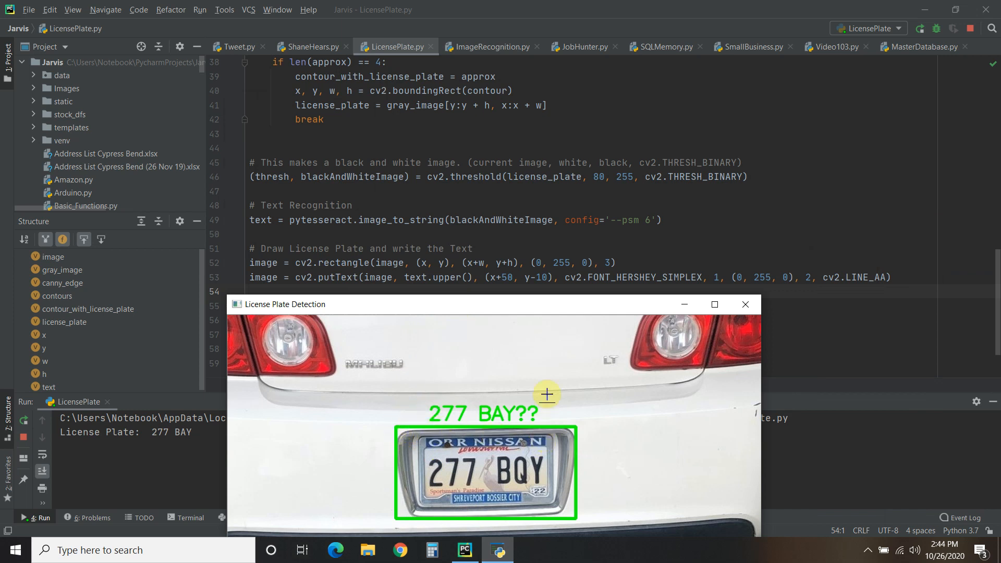
pyautogui.moveTo(392, 427)
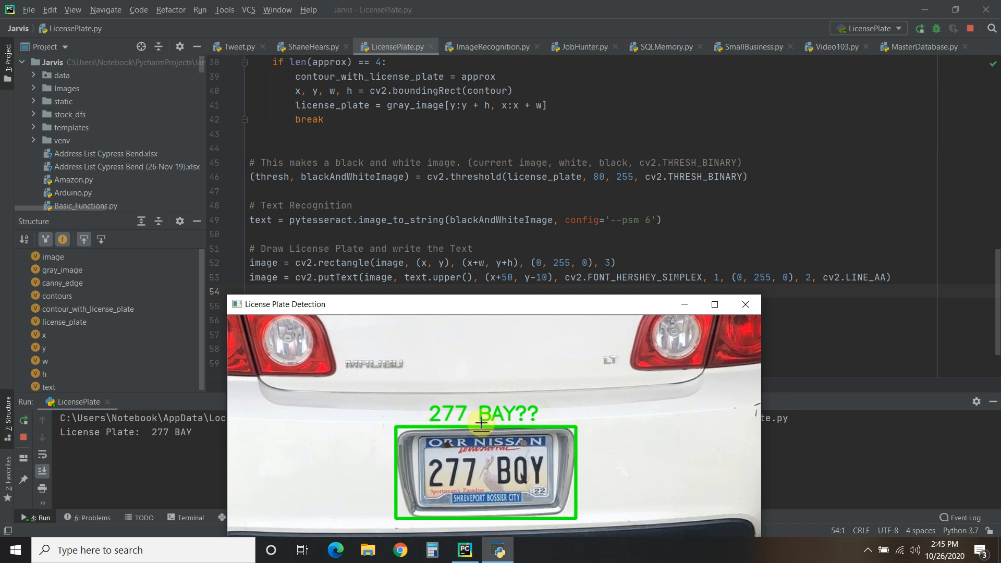
pyautogui.moveTo(485, 412)
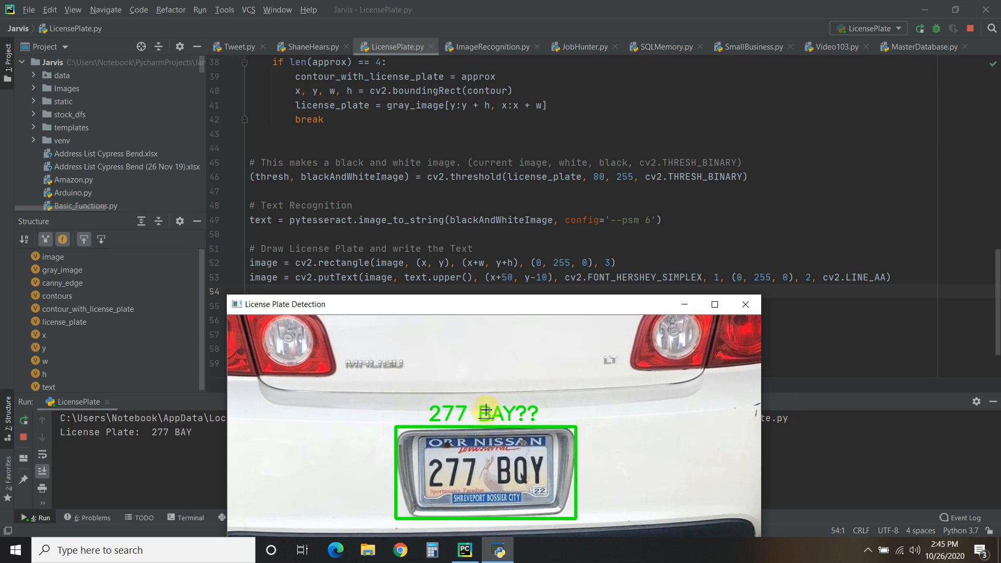
pyautogui.moveTo(485, 303); pyautogui.dragTo(491, 146)
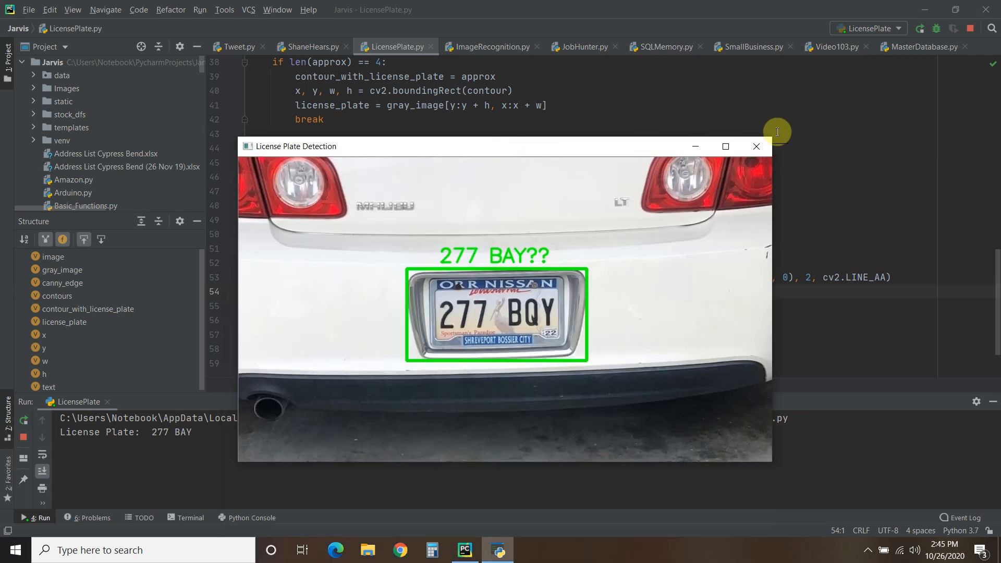
pyautogui.click(756, 146)
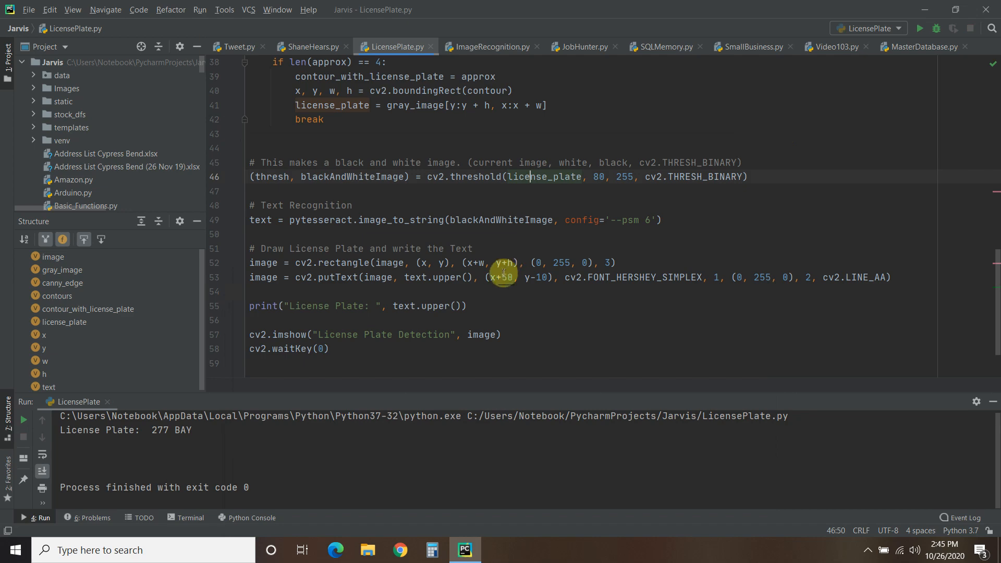
pyautogui.moveTo(583, 247)
pyautogui.write('95')
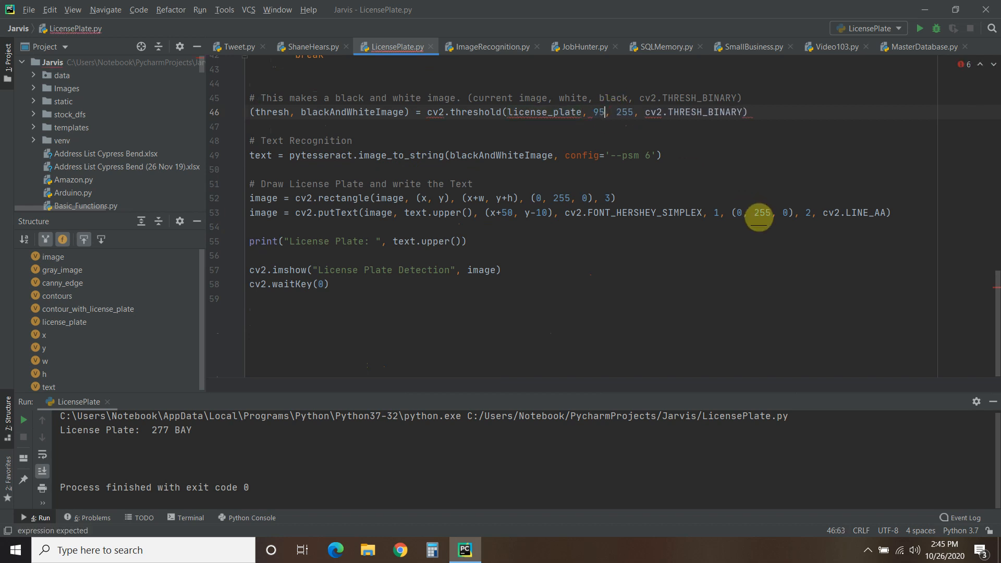
# Try binary thresholds 95 (reads 277 BOY) and 90 (no text), closing each result window.
pyautogui.click(472, 183)
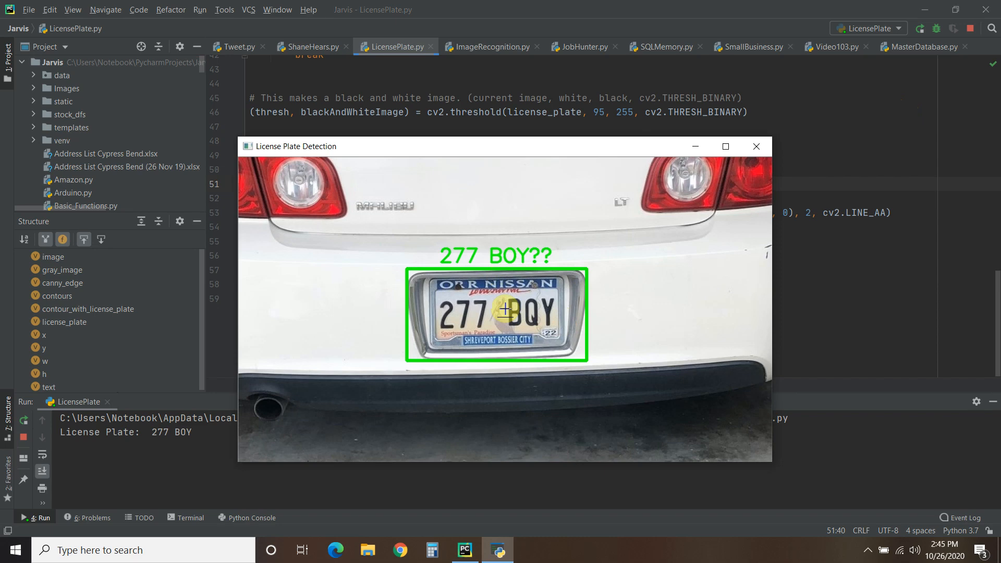
pyautogui.click(756, 146)
pyautogui.write('0')
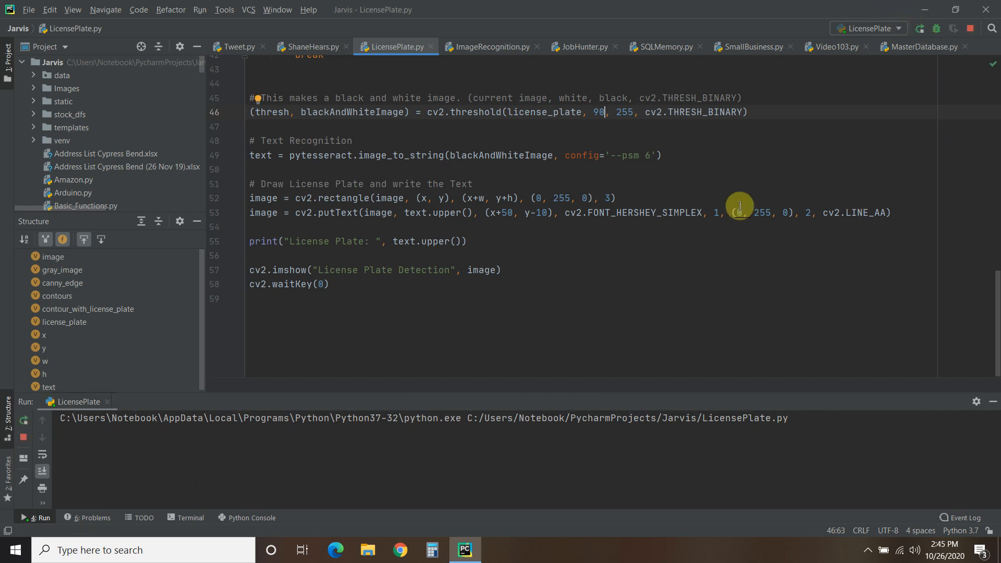
pyautogui.click(37, 518)
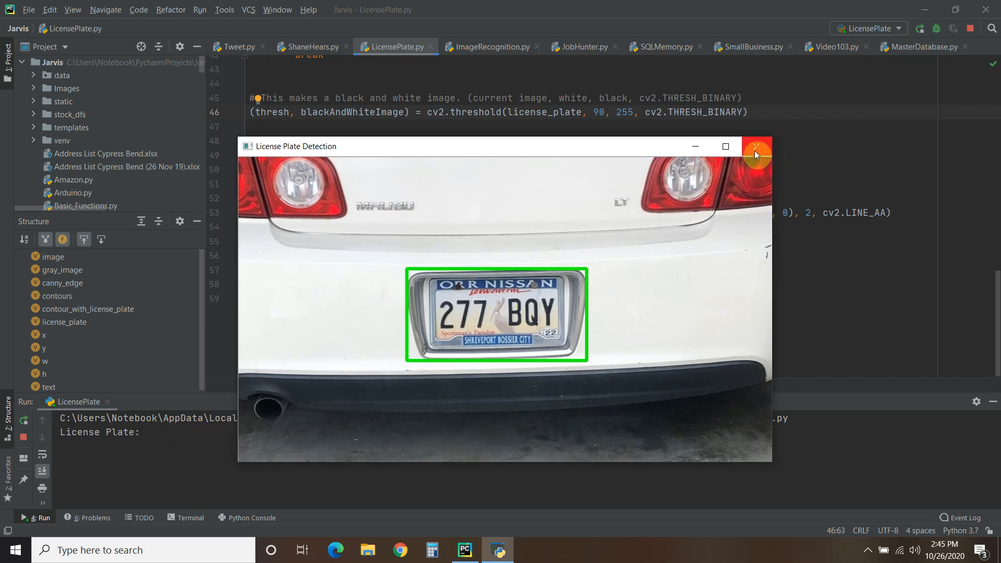
pyautogui.click(757, 146)
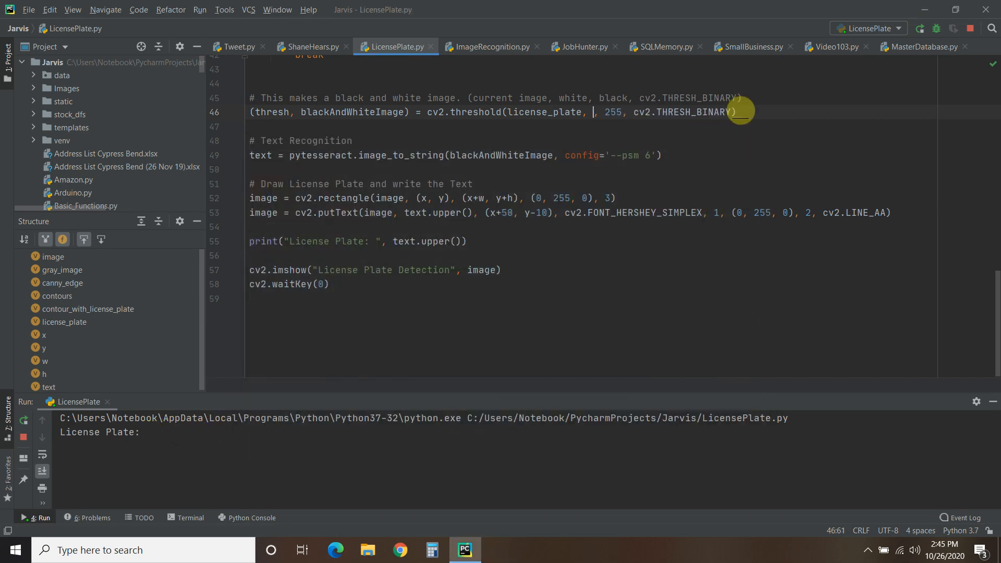
# Restore the threshold to 80 so the rerun reads 277 BAY again.
pyautogui.write('80')
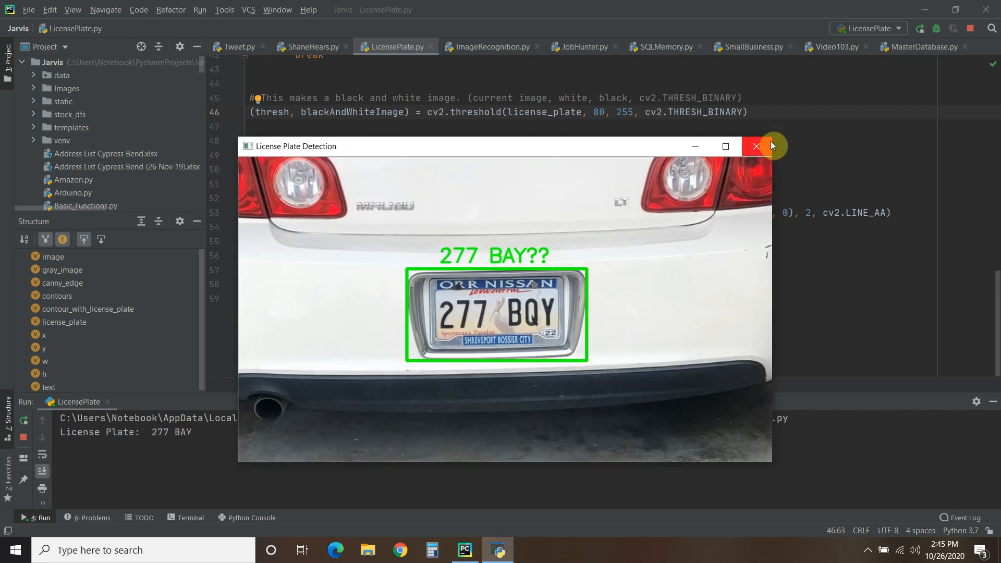
pyautogui.click(756, 146)
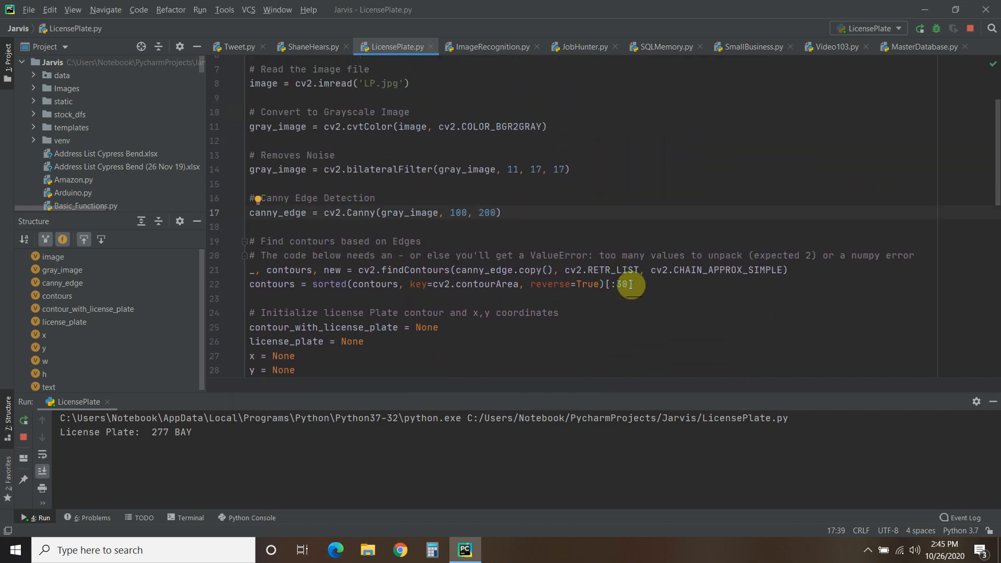
# Test a Canny lower threshold of 170 (still 277 BAY), then restore it to 100 and rerun.
pyautogui.write('70')
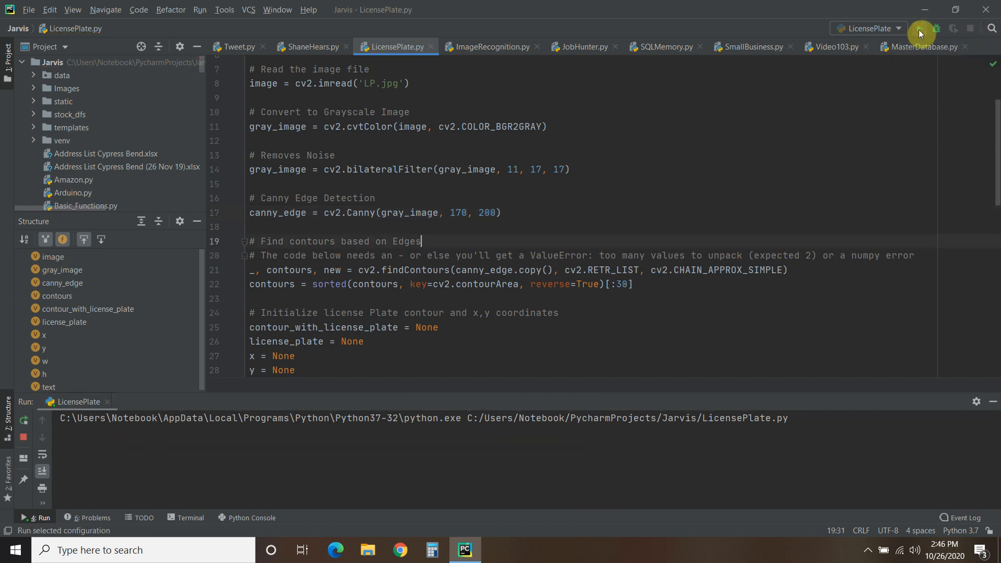
pyautogui.click(919, 28)
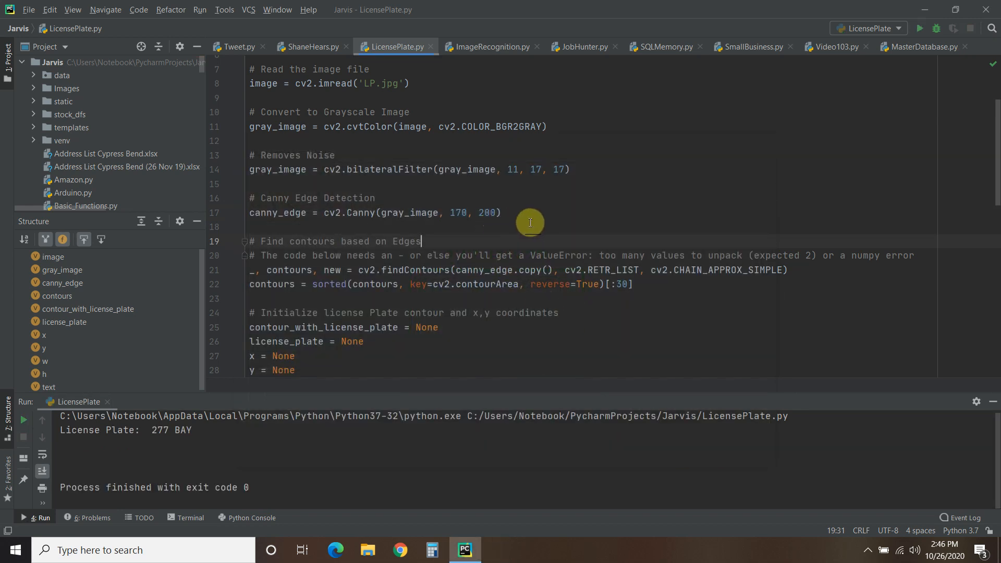
pyautogui.write('100')
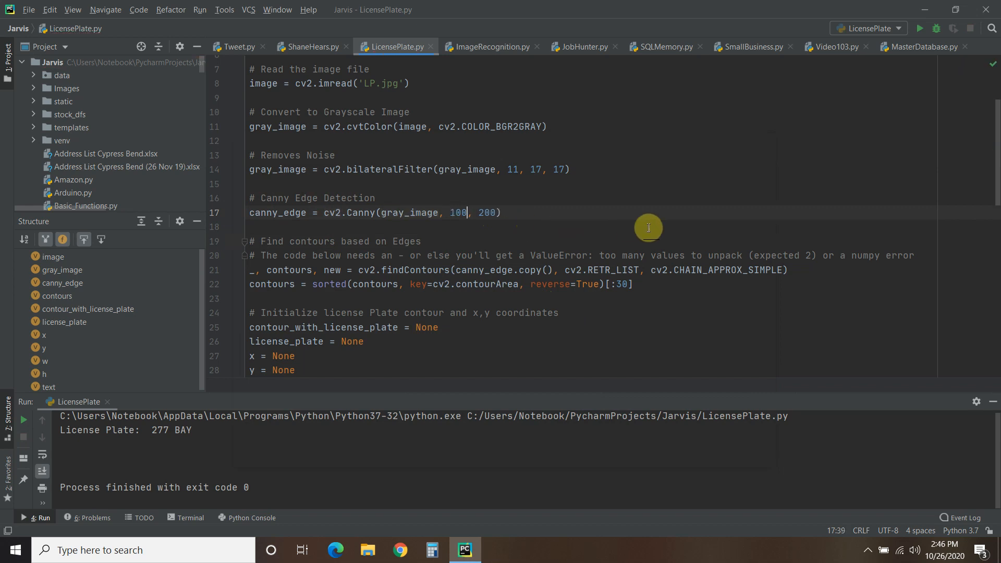
pyautogui.scroll(-3)
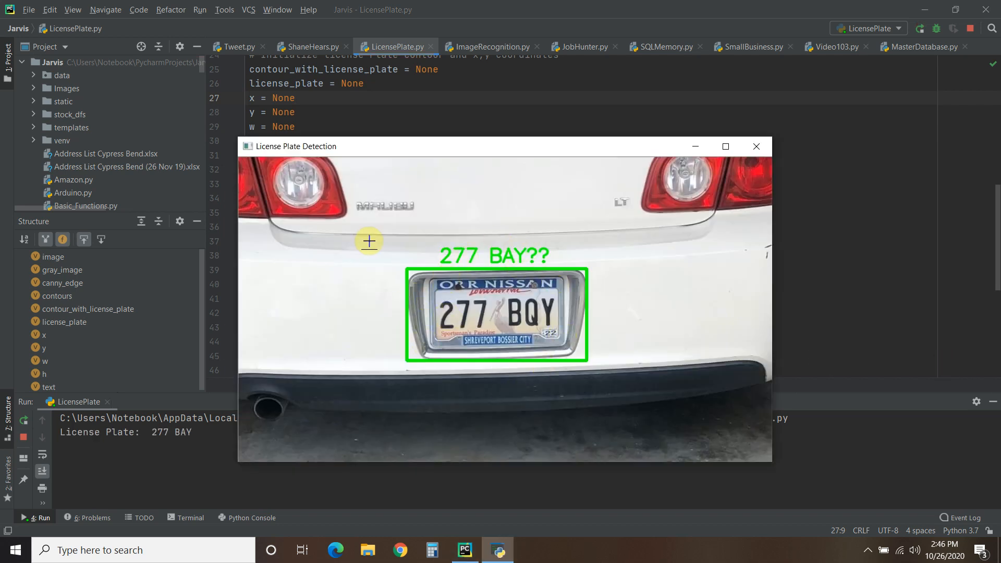
pyautogui.click(756, 146)
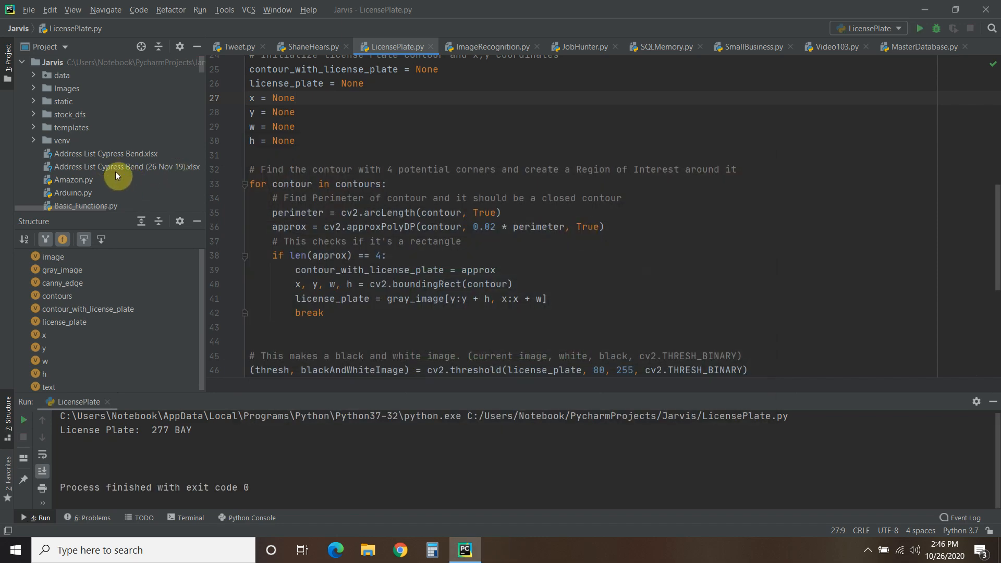
# Preview LP Sample.jpg and point the script's imread at it, which fails with Unsupported image object.
pyautogui.scroll(-3)
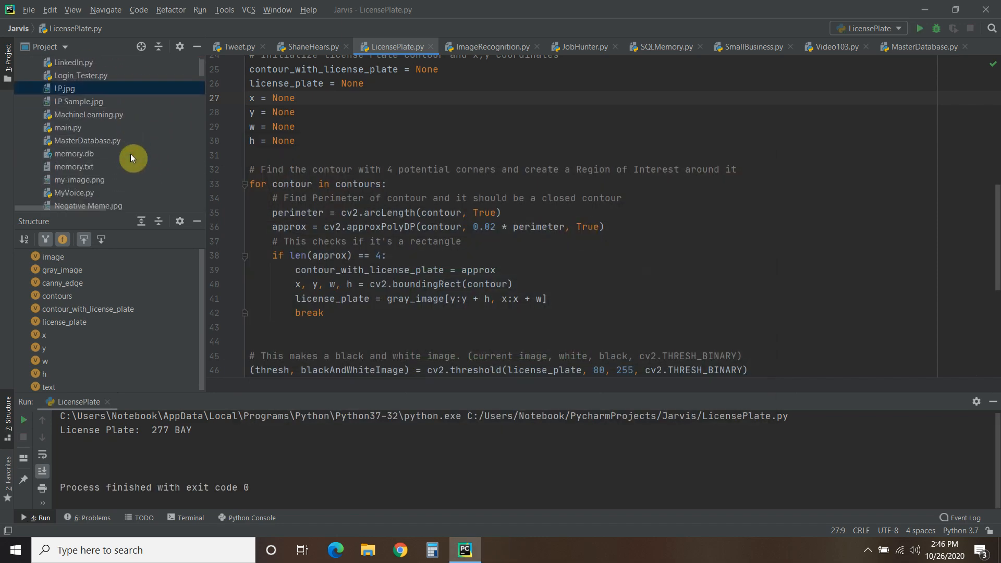
pyautogui.doubleClick(78, 101)
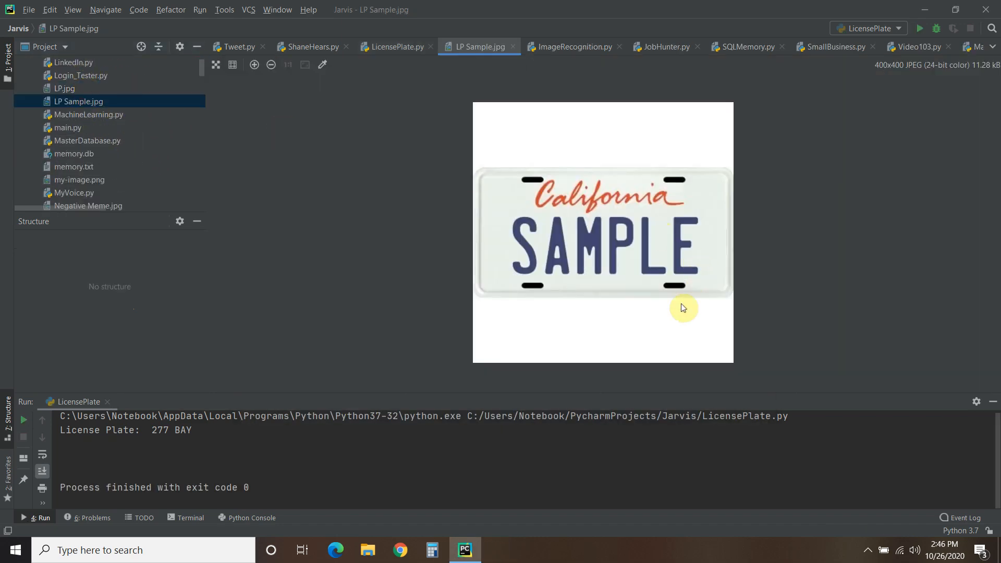
pyautogui.moveTo(710, 173)
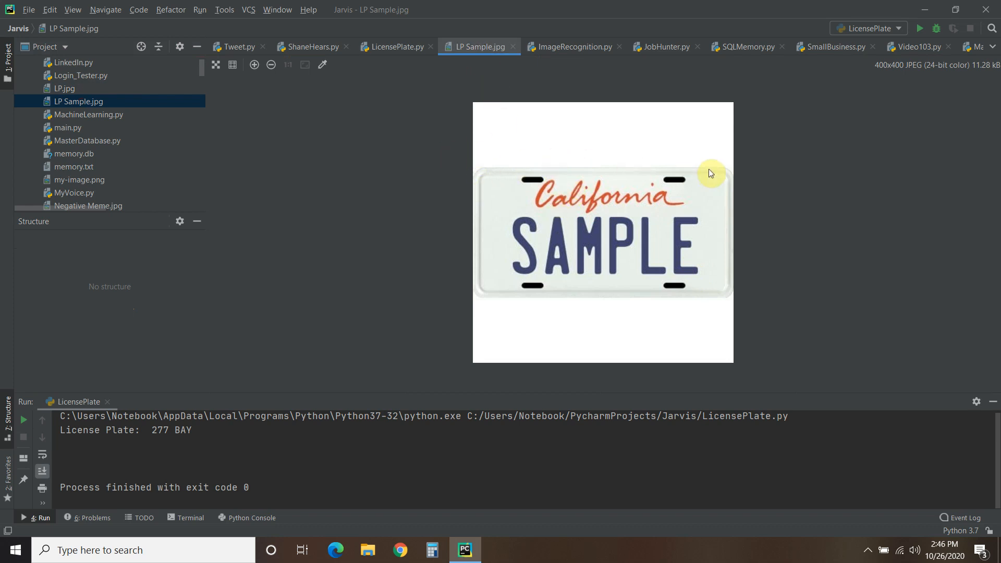
pyautogui.moveTo(519, 300)
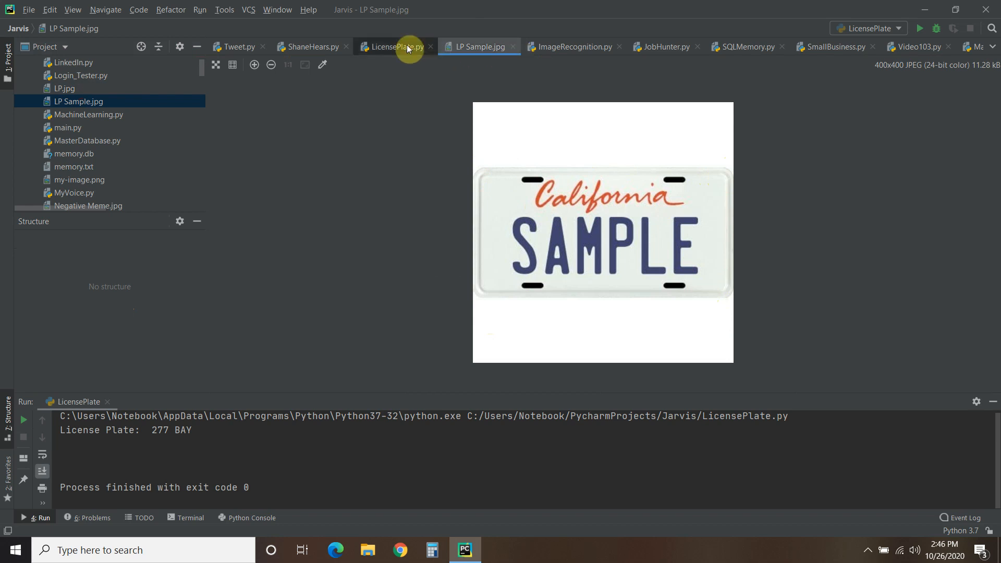
pyautogui.click(397, 47)
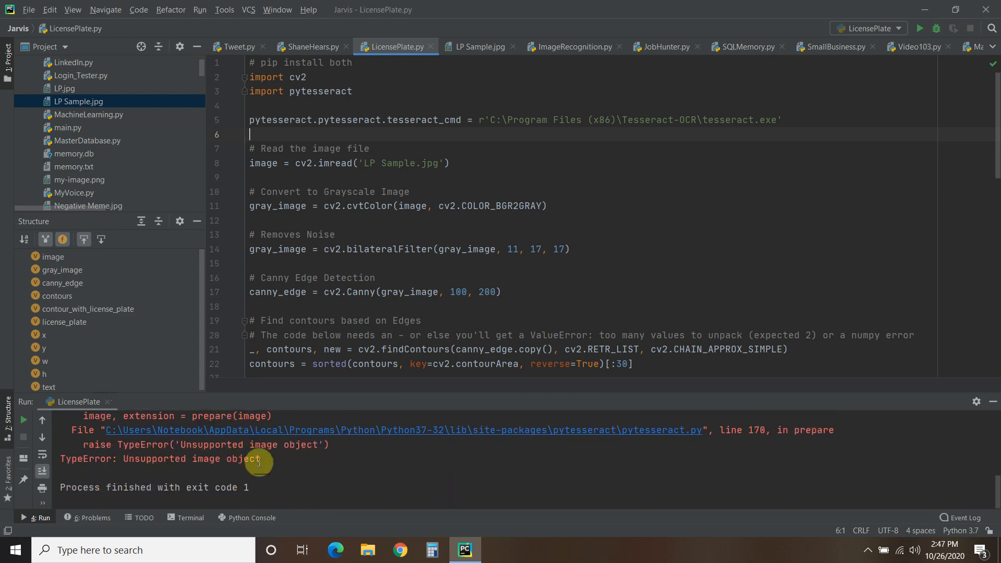
# Preview blackAndWhiteImage after thresholding and rerun, which hits an OpenCV empty-image assertion.
pyautogui.scroll(-3)
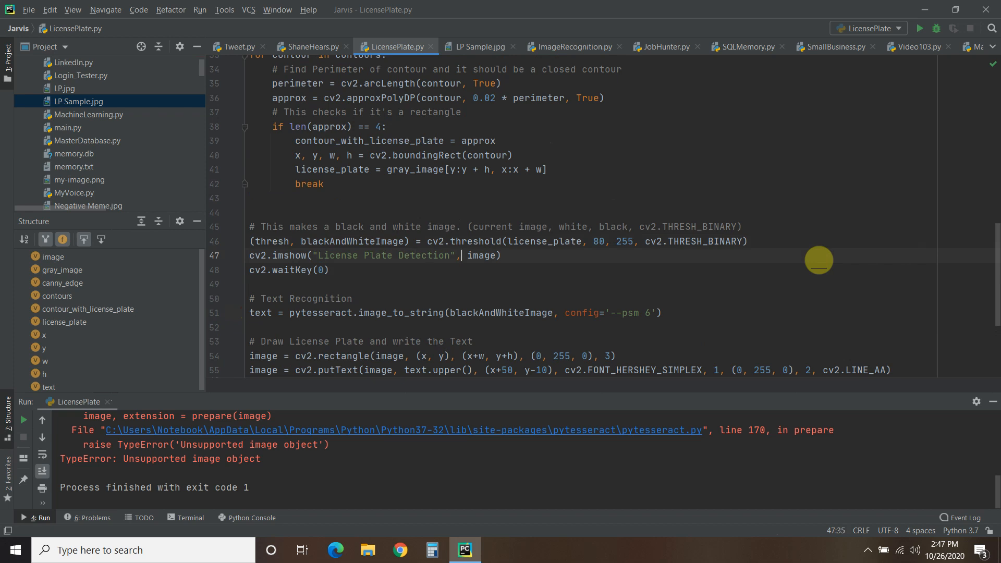
pyautogui.doubleClick(482, 256)
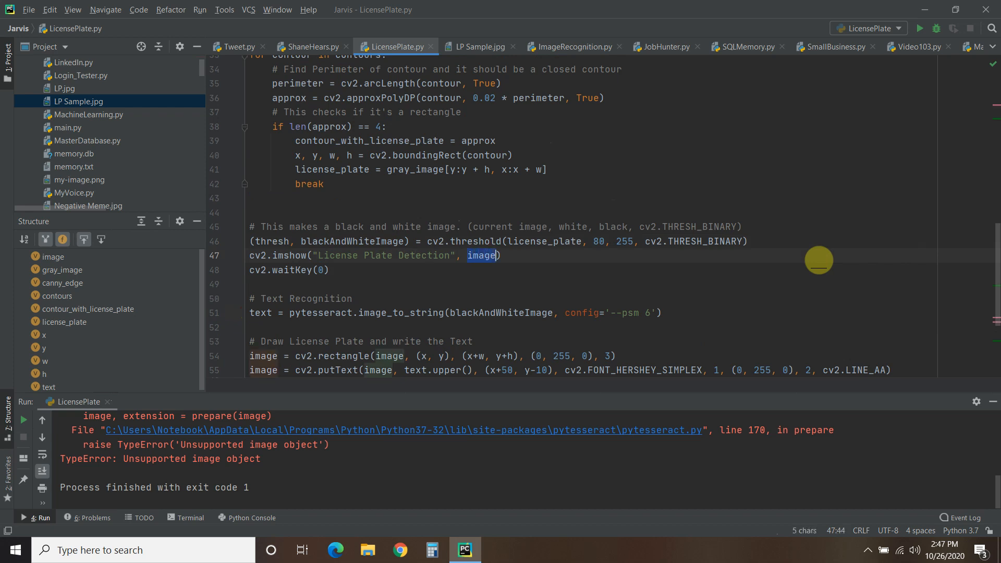
pyautogui.write('blackAndWhiteI')
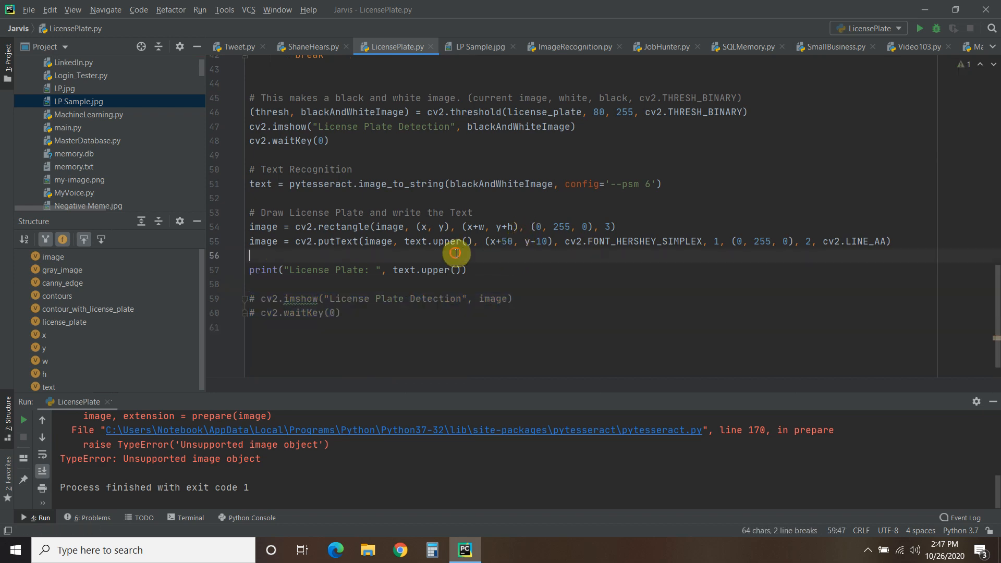
pyautogui.click(920, 29)
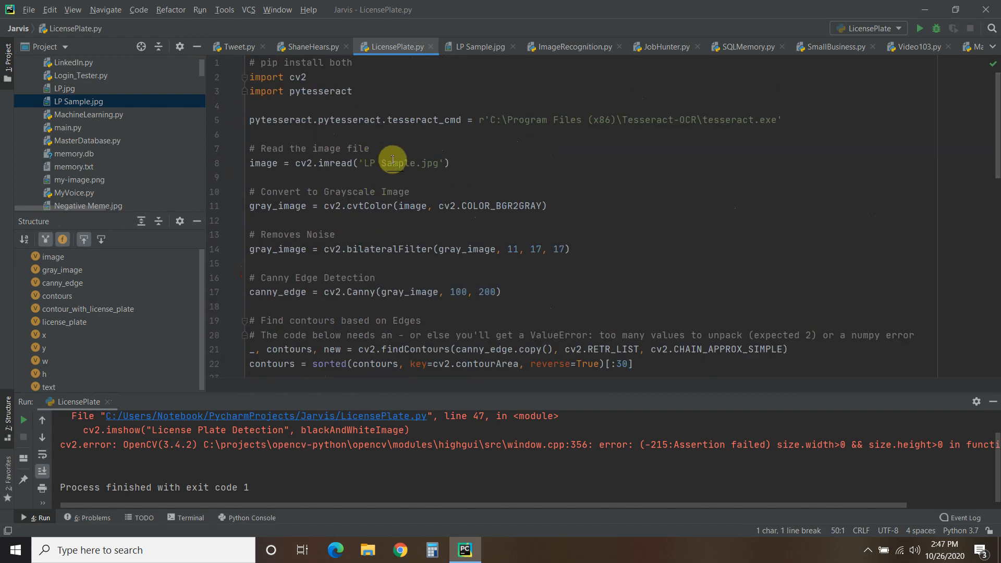
# Switch cv2.imread back to LP.jpg and start a new run.
pyautogui.doubleClick(388, 163)
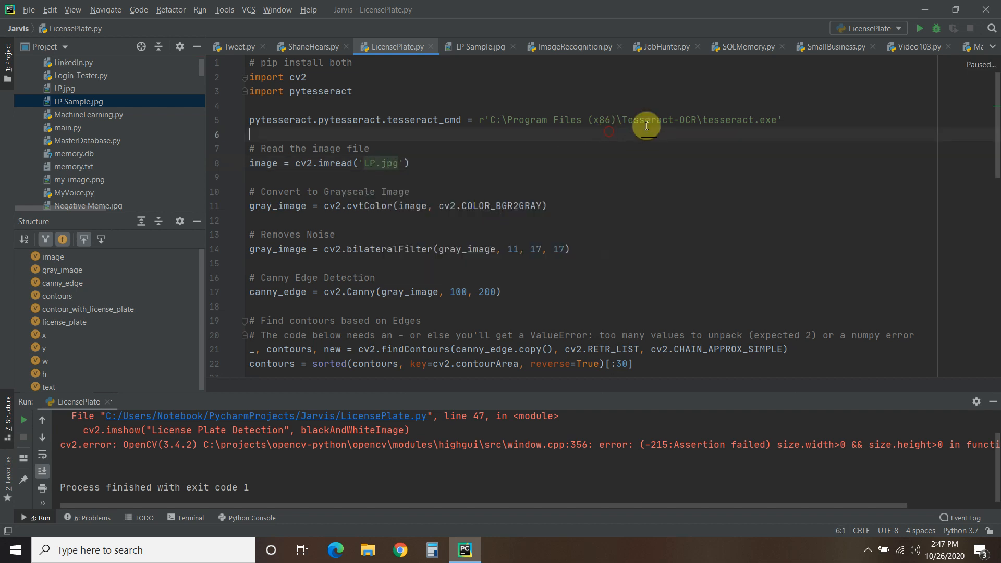
pyautogui.click(919, 29)
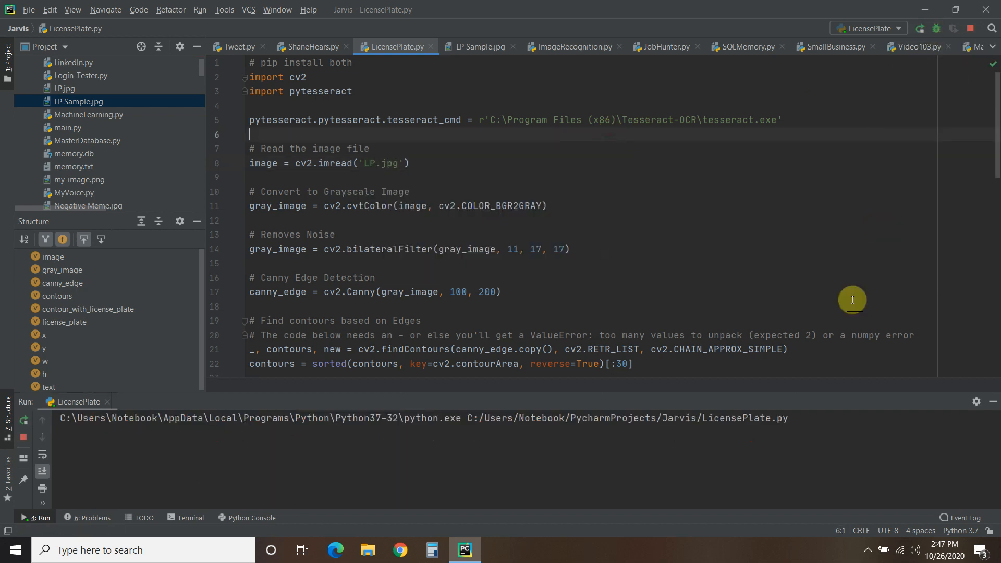